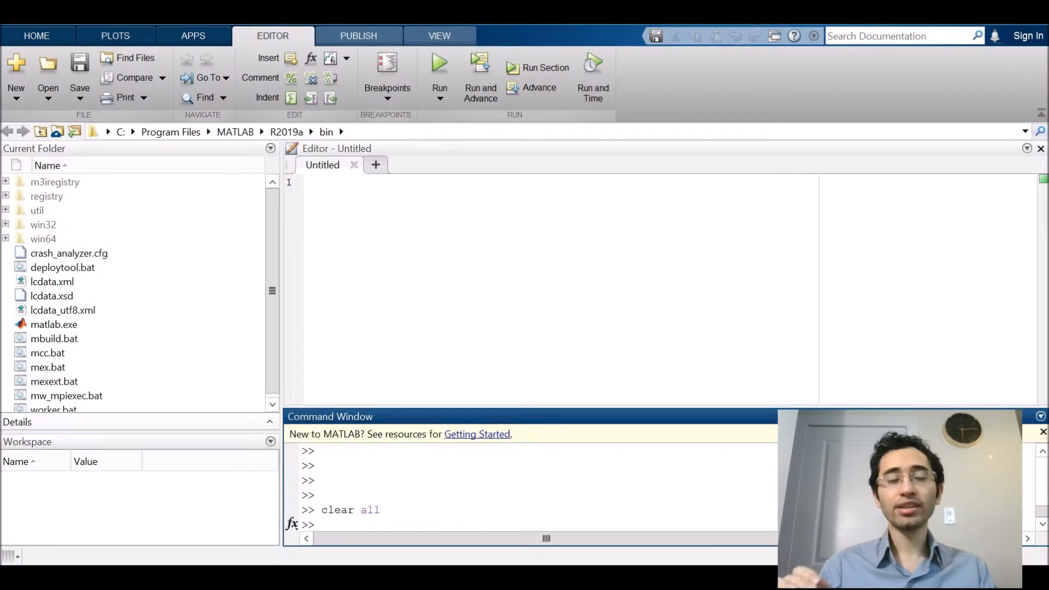
Step: Launch Simulink from the MATLAB Command Window and create a blank untitled model
text(simu)
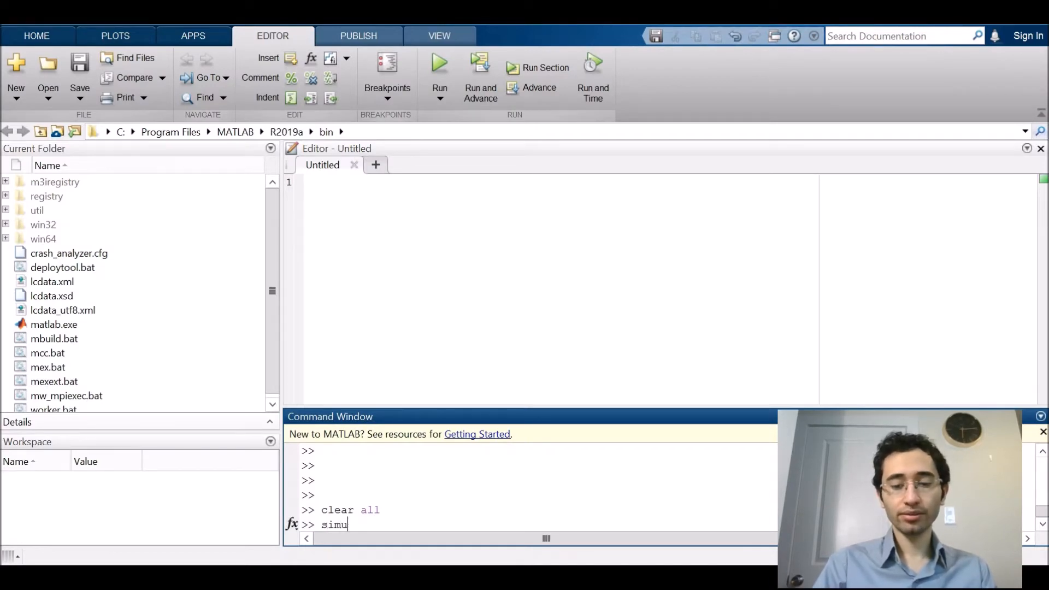
text(link)
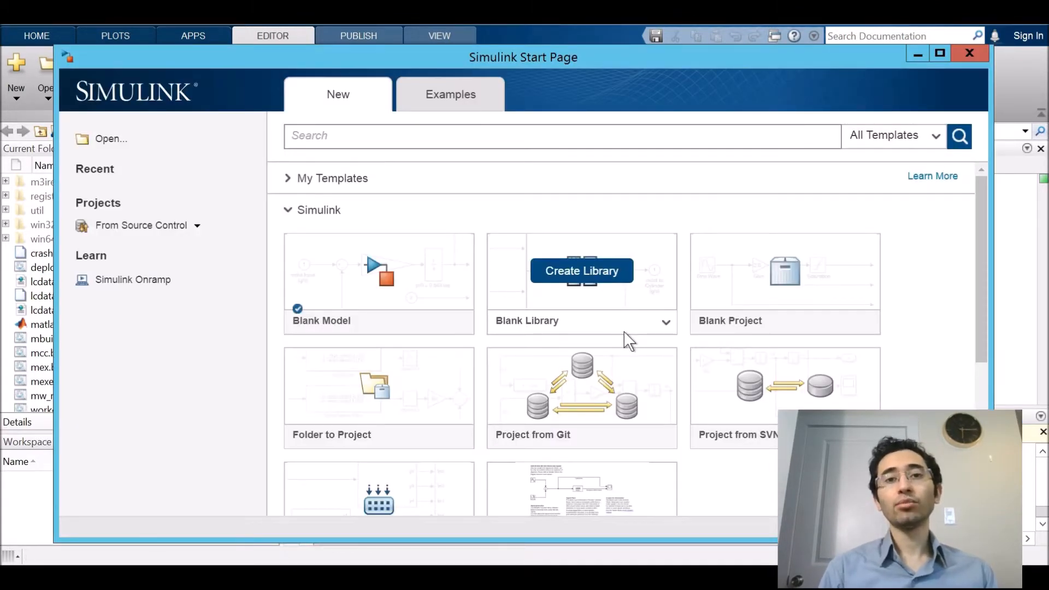
mouse_move(598, 325)
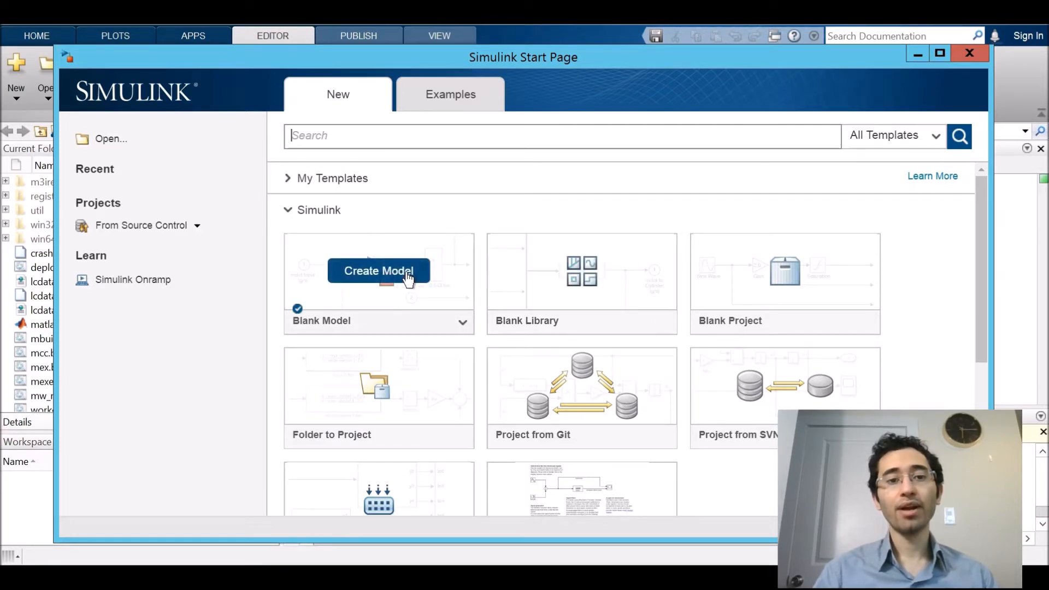
click(378, 271)
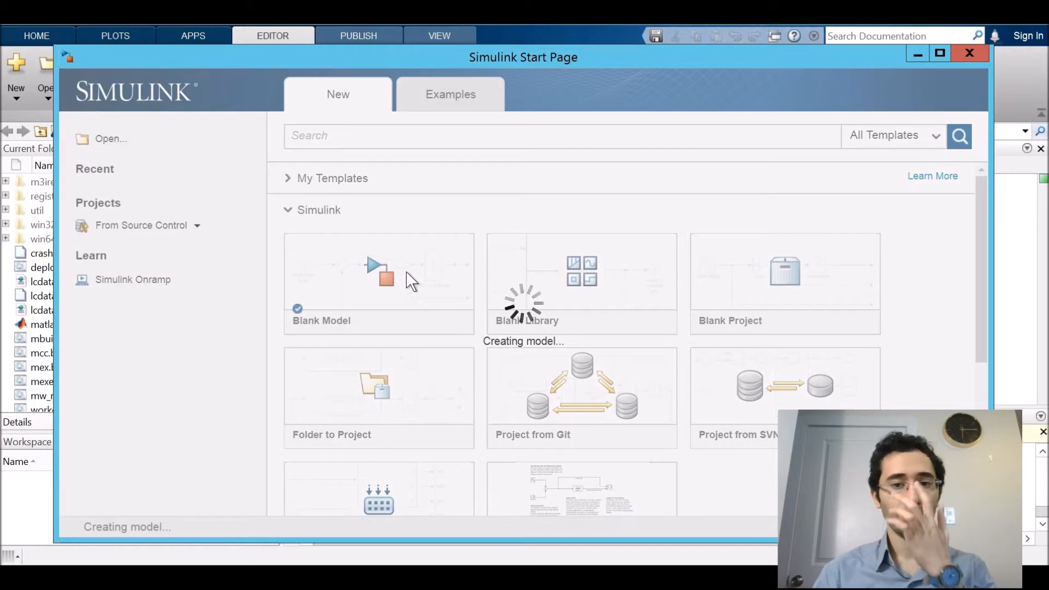
click(379, 283)
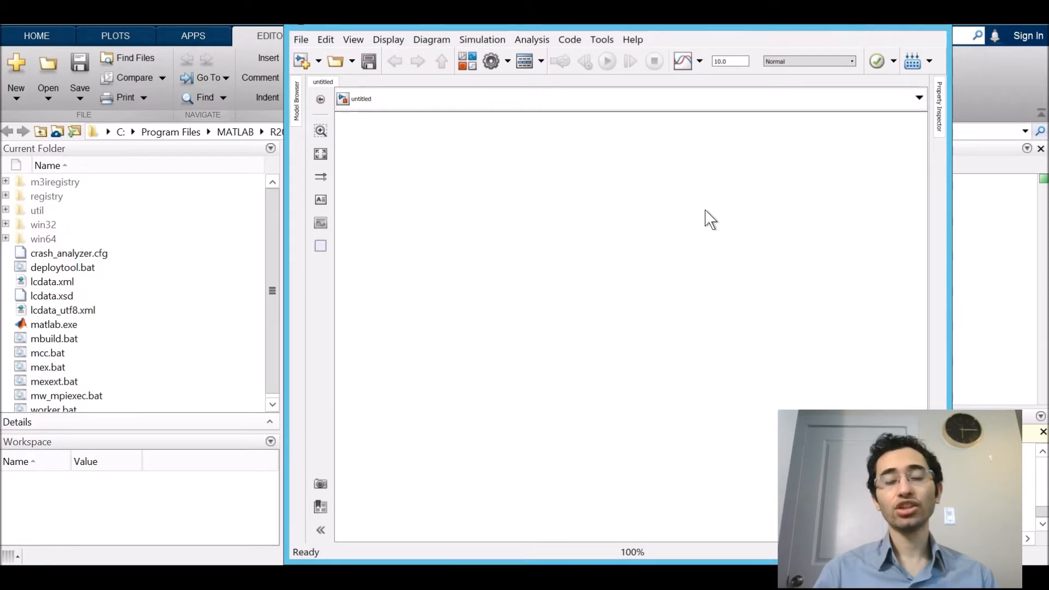
Step: Find Signal Generator in the Library Browser, drop it into the model, and shift it left
click(353, 40)
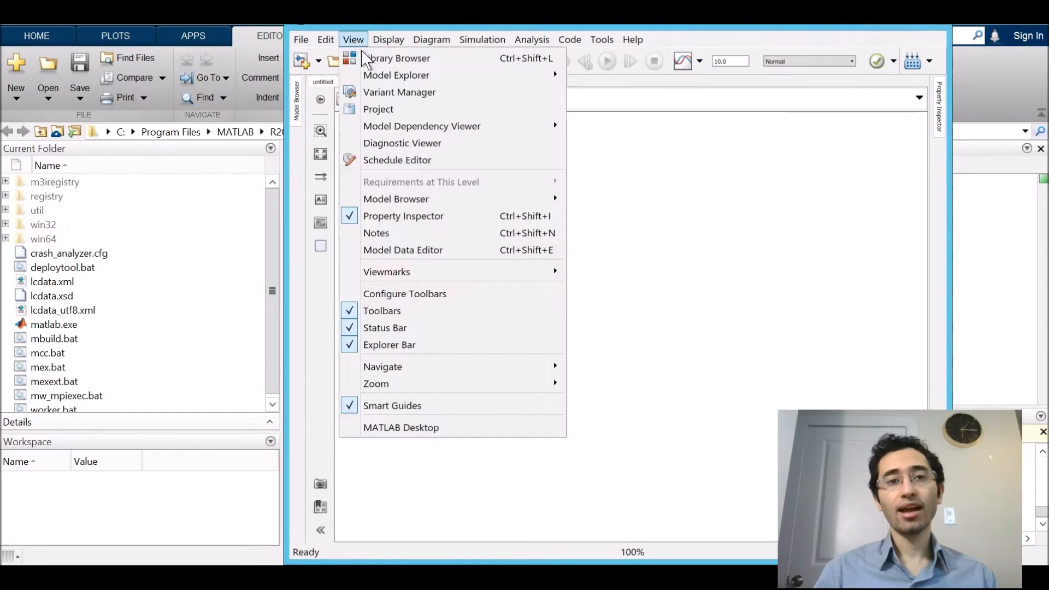
click(400, 59)
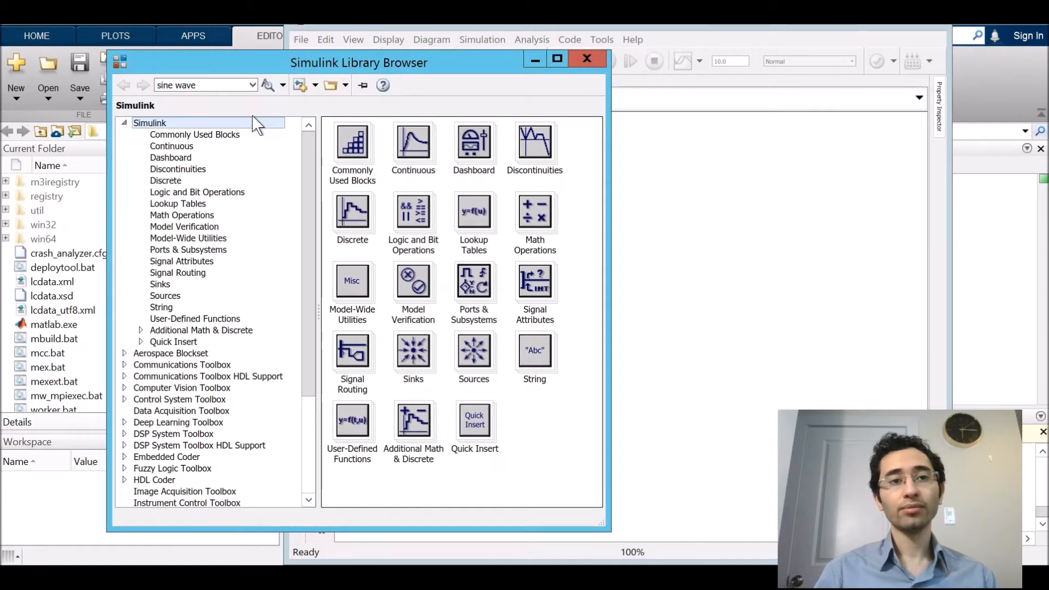
mouse_move(413, 352)
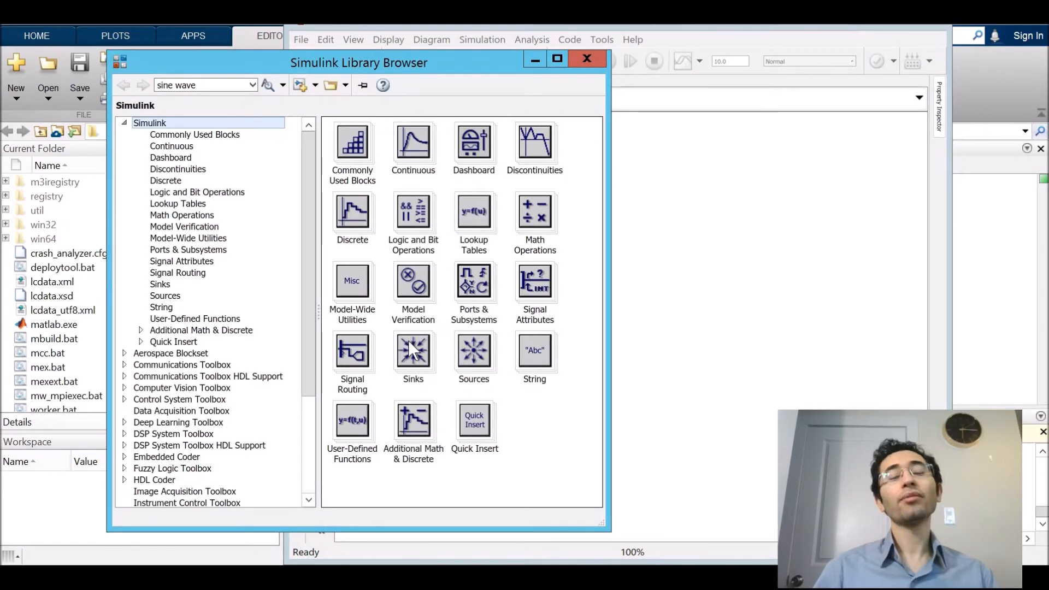
mouse_move(413, 350)
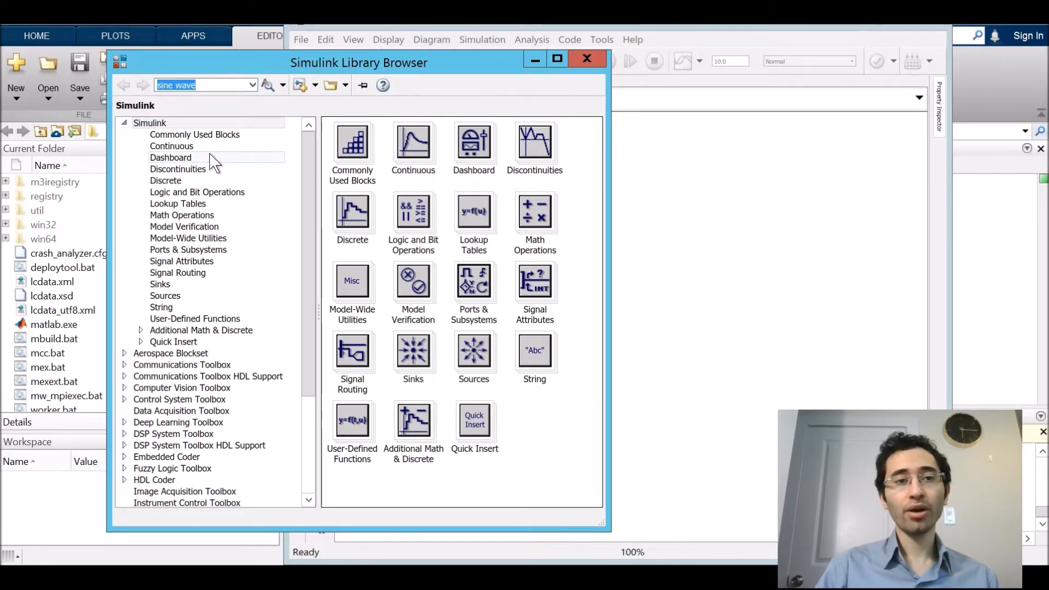
text(signal generator)
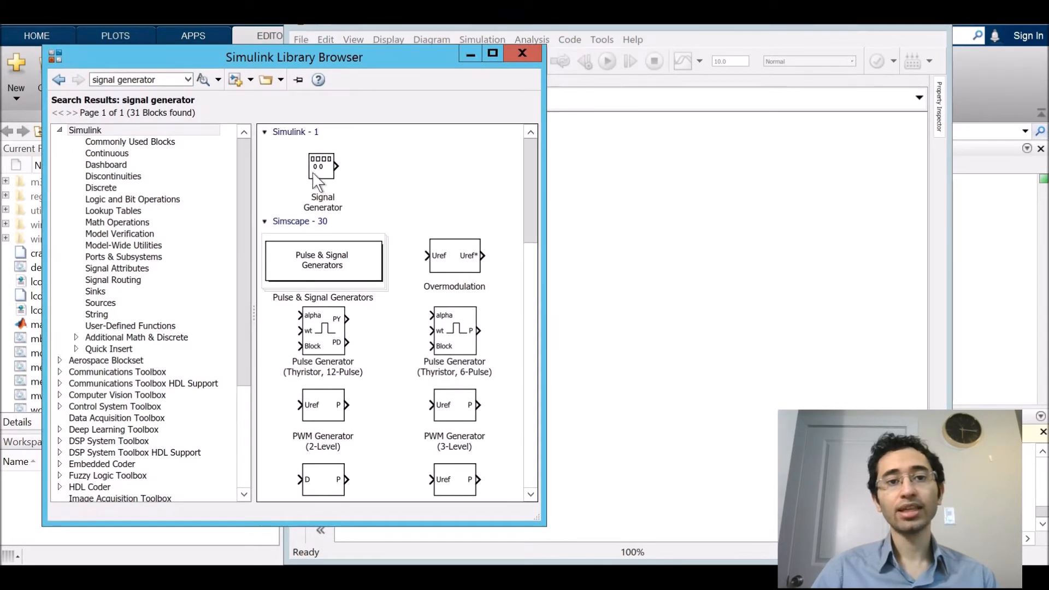
click(322, 169)
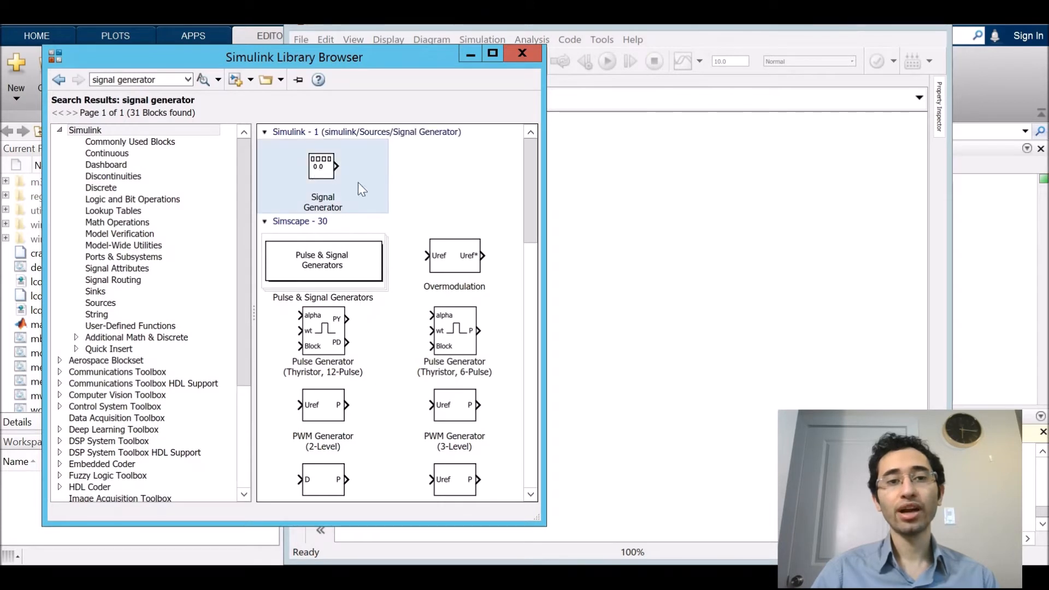
mouse_move(595, 261)
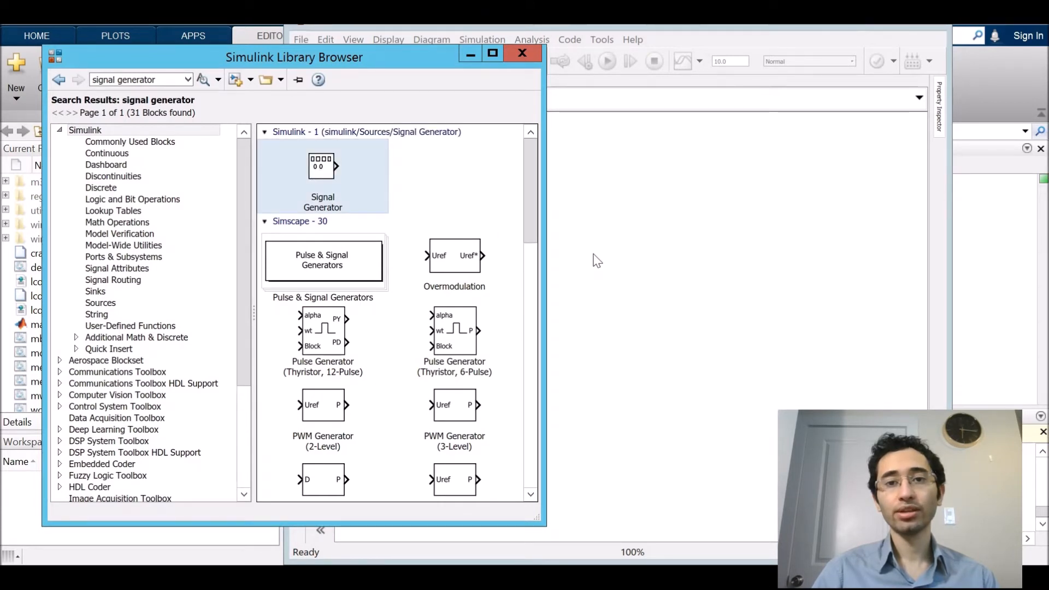
drag(322, 165, 590, 253)
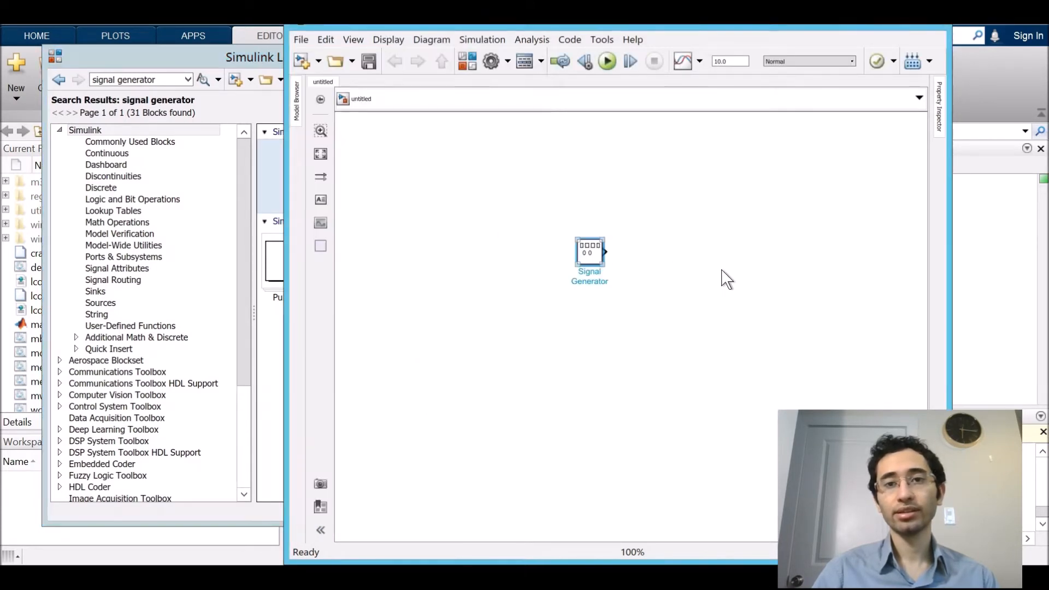
mouse_move(486, 267)
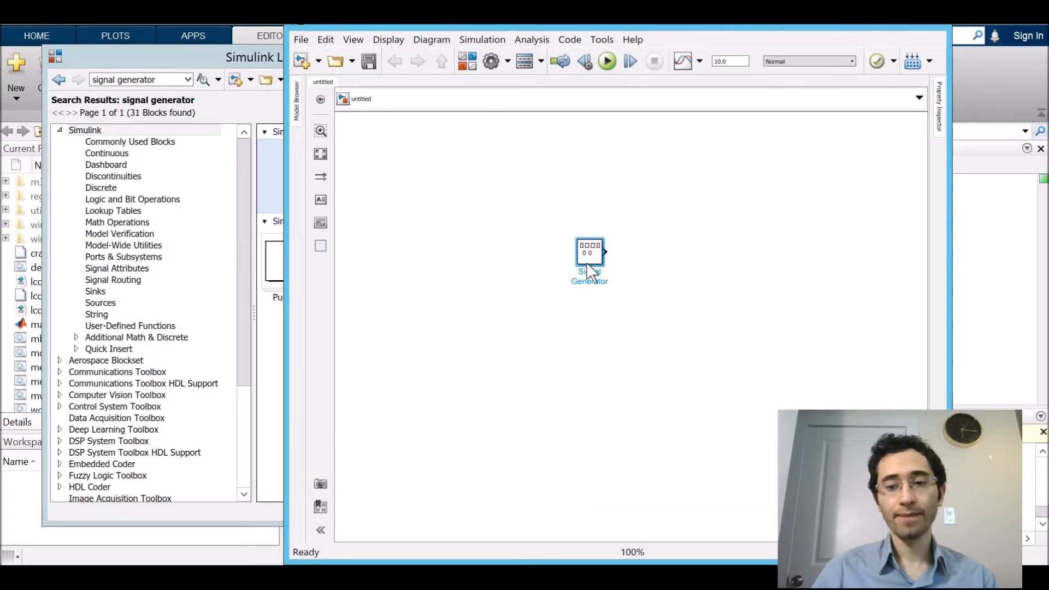
drag(590, 261, 515, 275)
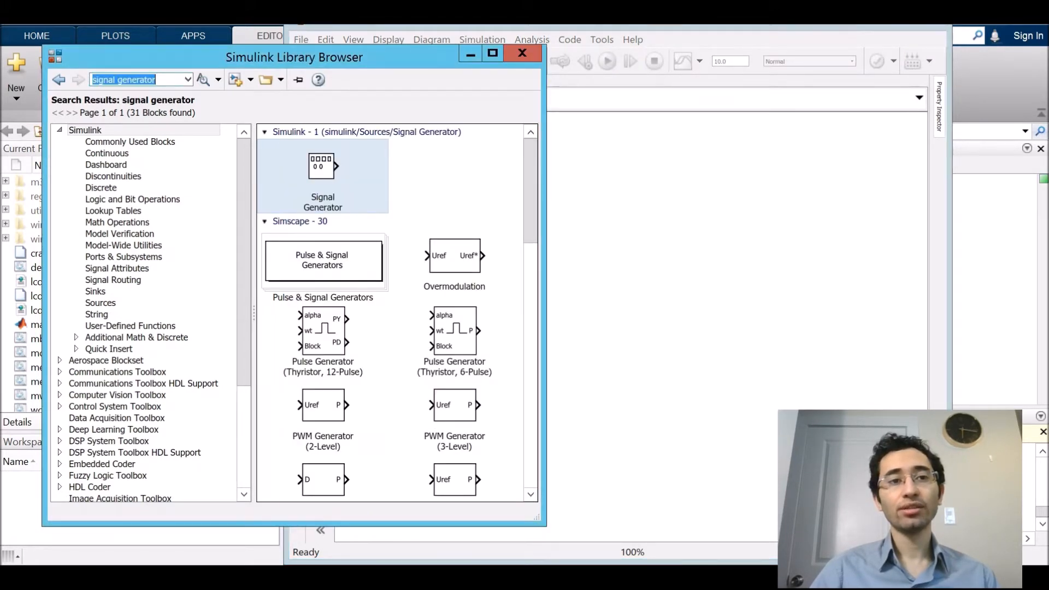
Step: Place Rate Transition, DSBSC AM Modulator Passband and Demodulator Passband blocks in a row
text(rate transition)
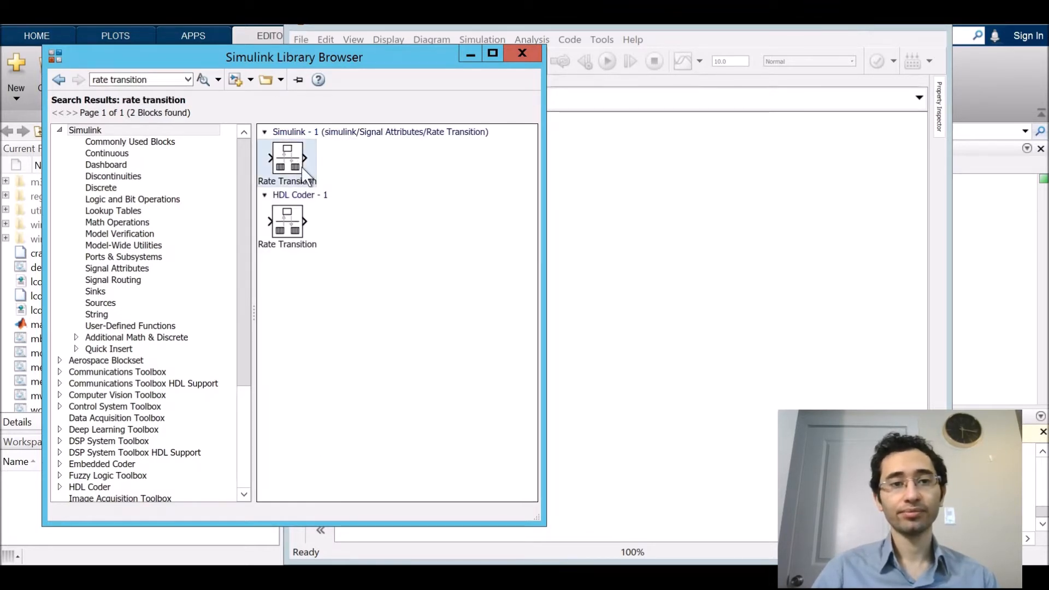
drag(287, 161, 572, 261)
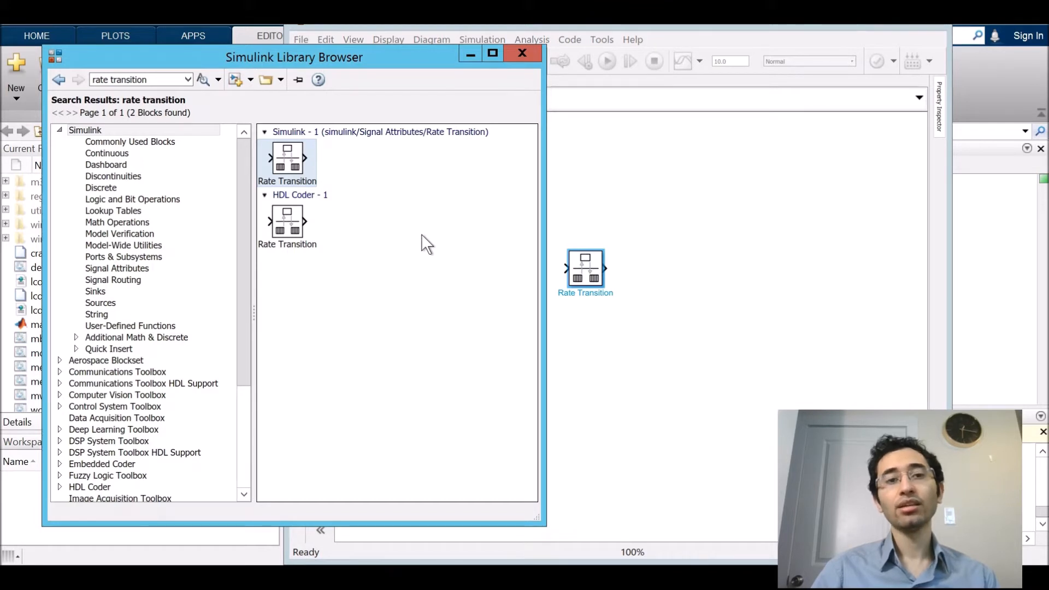
mouse_move(264, 190)
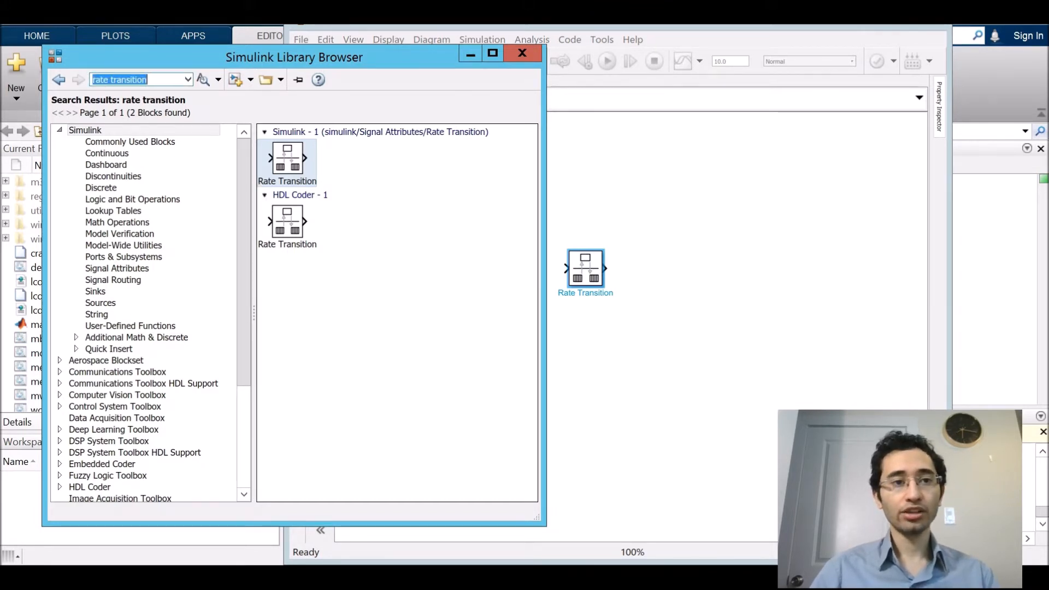
text(DSBSC)
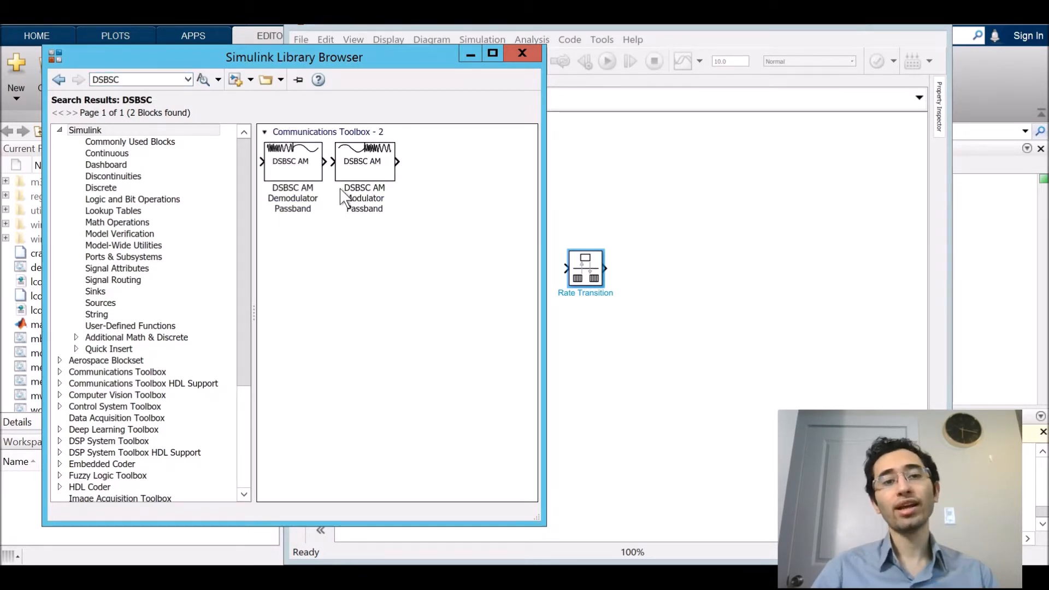
click(364, 161)
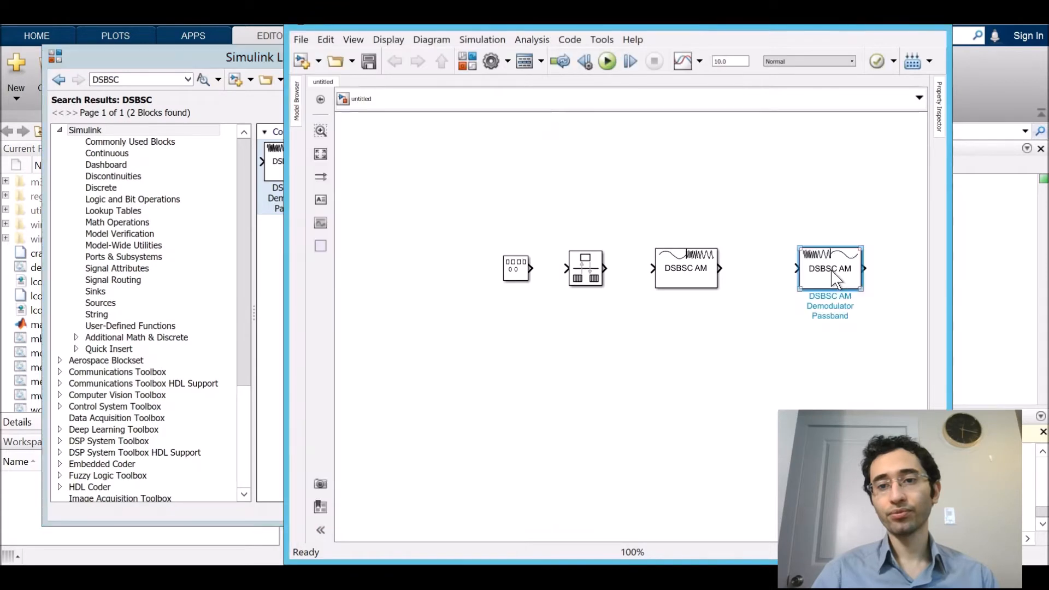
drag(830, 267, 813, 268)
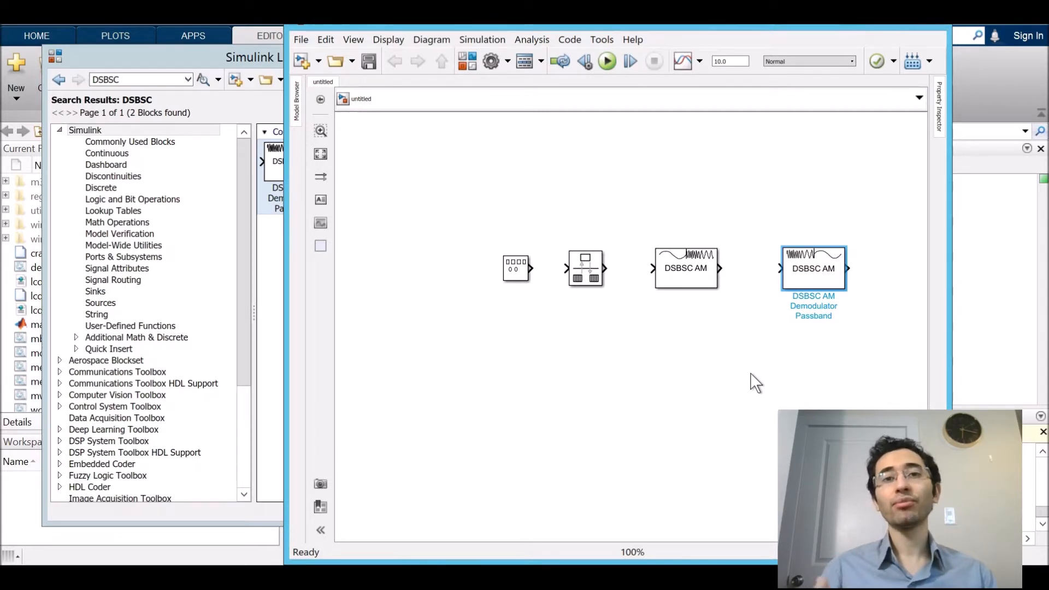
mouse_move(557, 336)
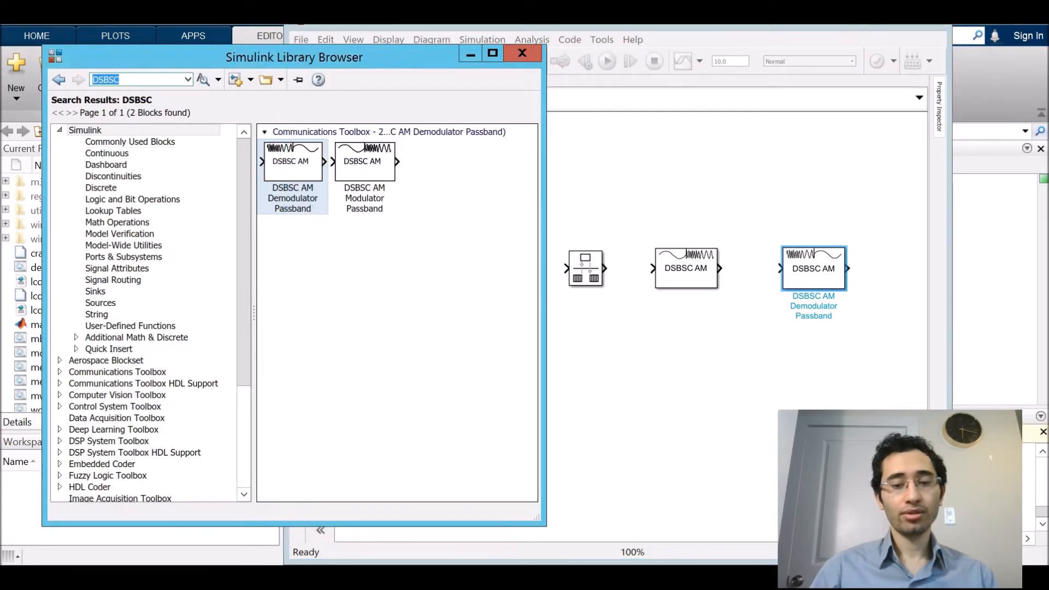
Step: Search 'power spectral' and place the Power Spectral Density block below the DSBSC blocks
text(power spectral)
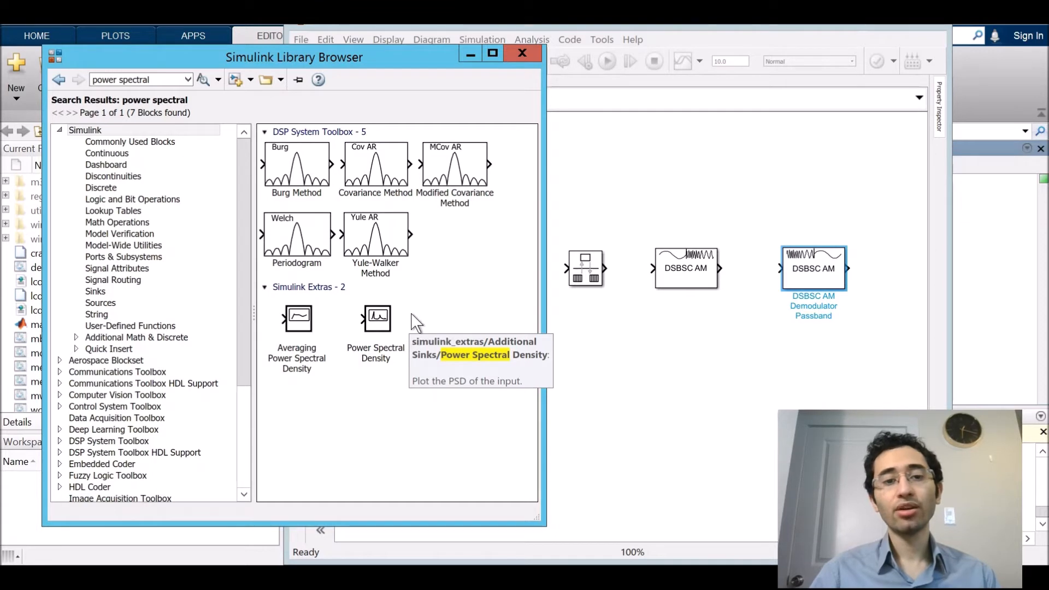
mouse_move(334, 335)
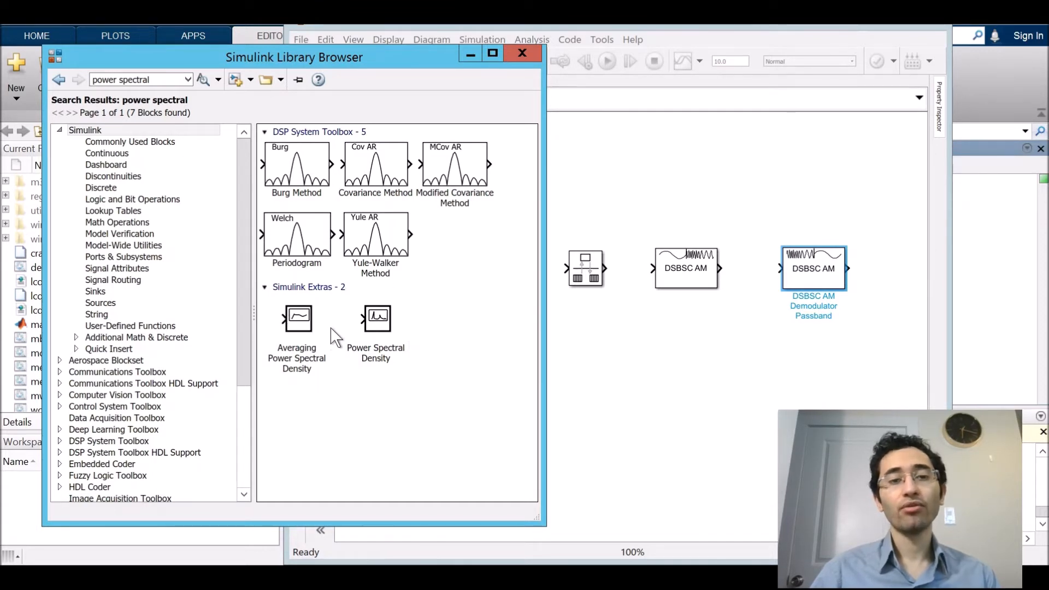
mouse_move(311, 337)
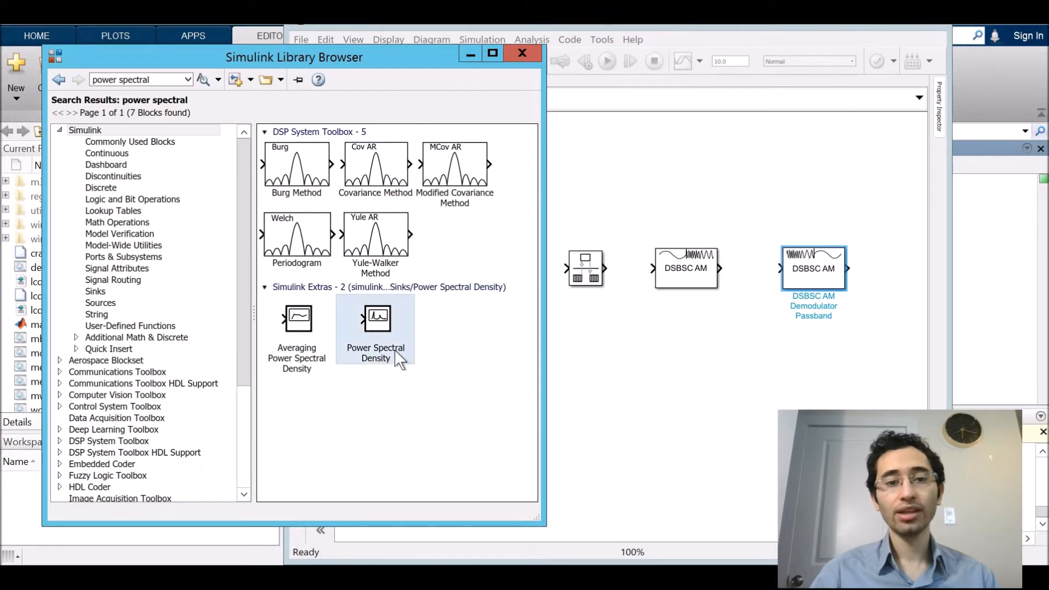
mouse_move(641, 387)
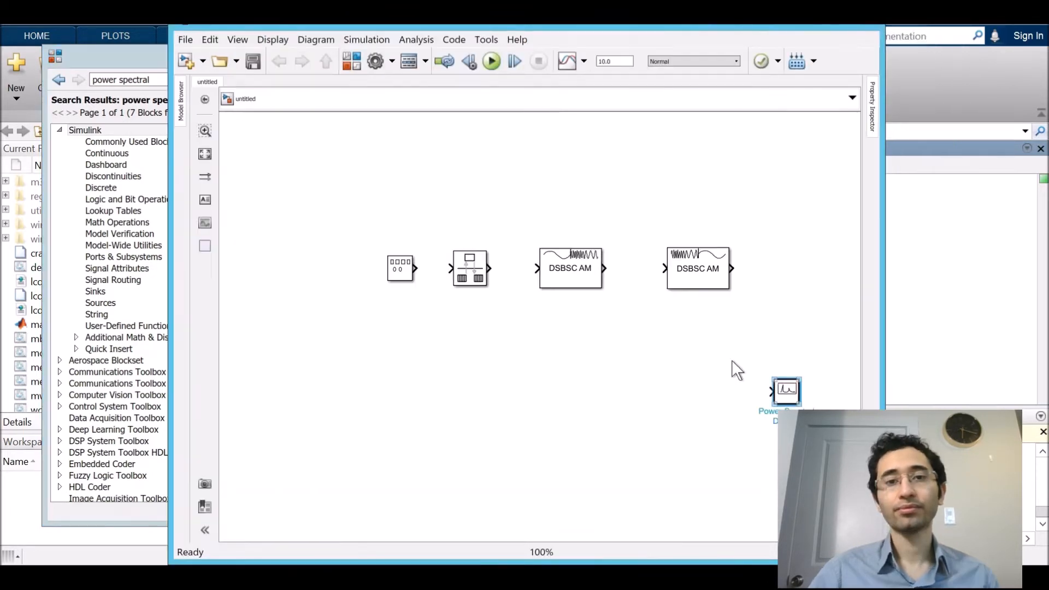
click(400, 269)
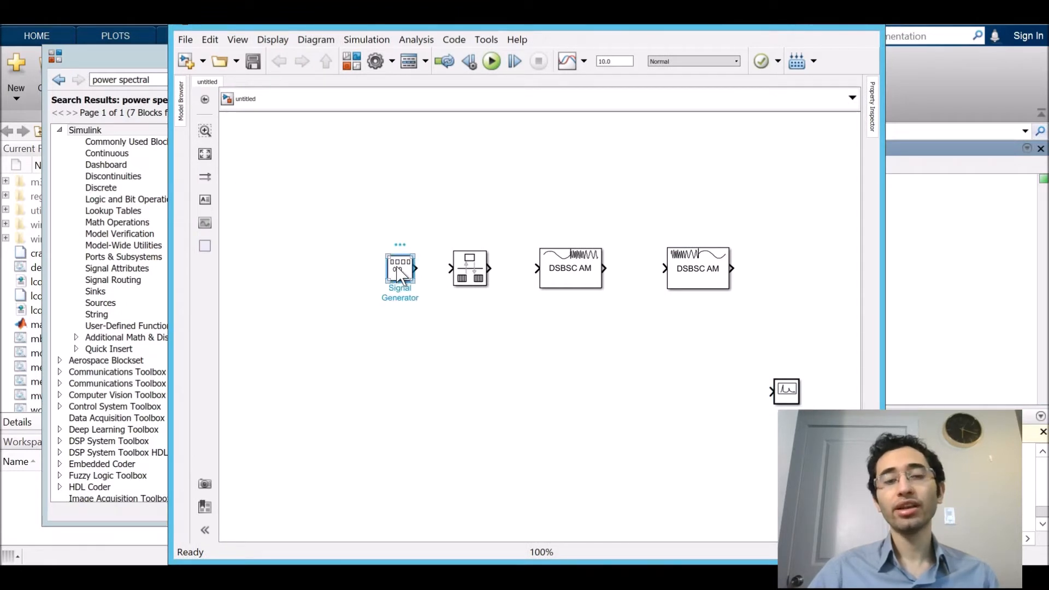
Step: Set the Signal Generator to a 10 Hz sine wave and confirm the Rate Transition parameters
double_click(400, 269)
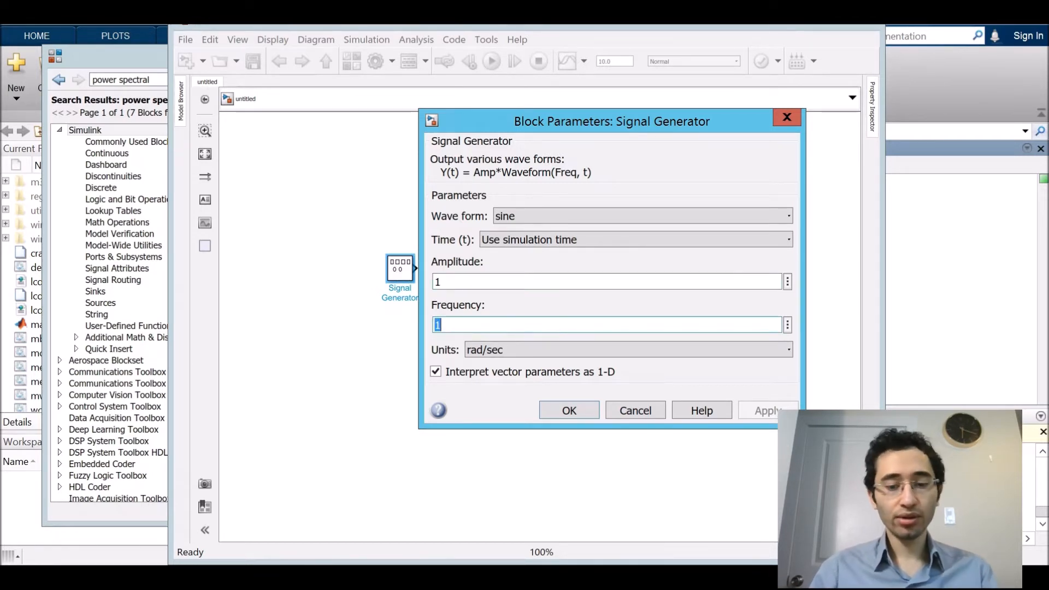
text(10)
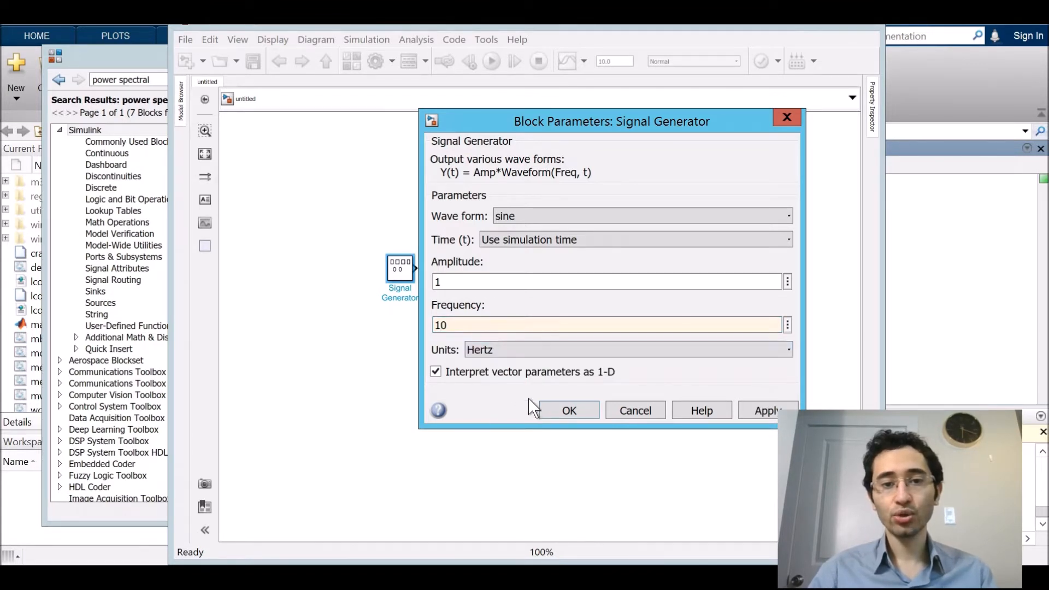
click(569, 411)
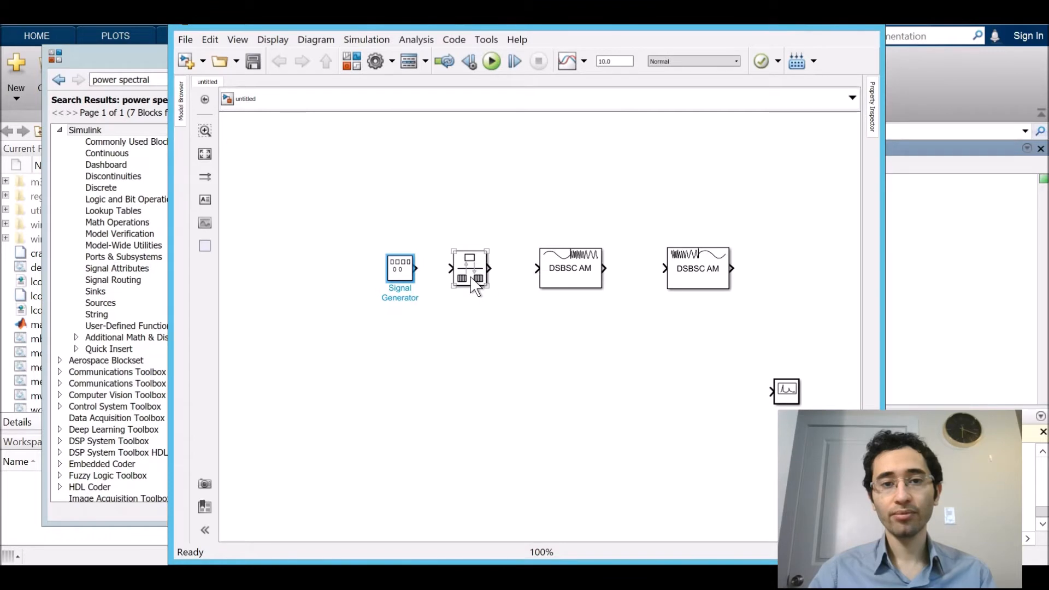
double_click(470, 270)
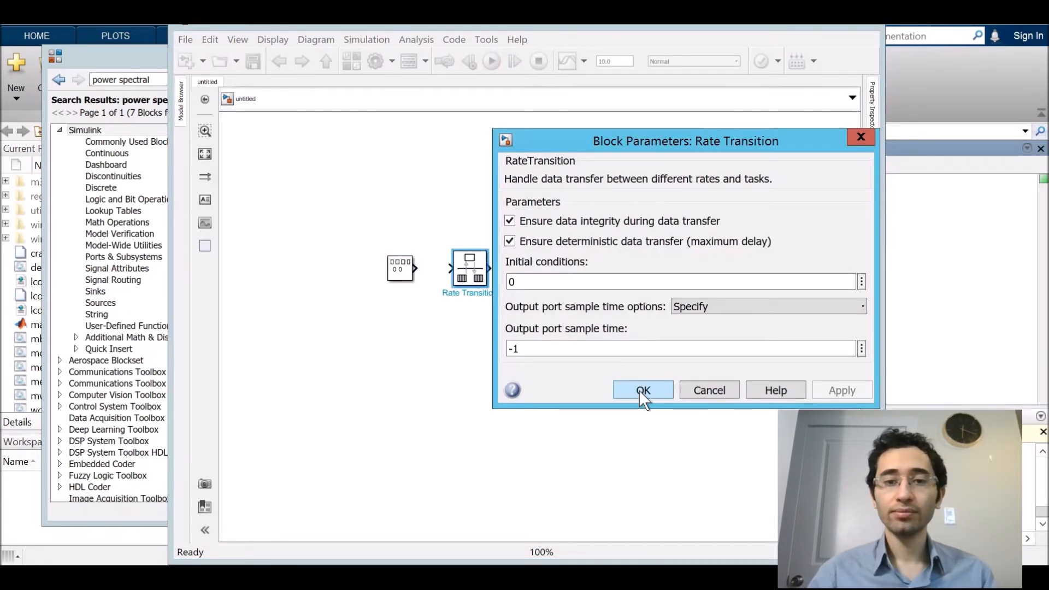
click(643, 390)
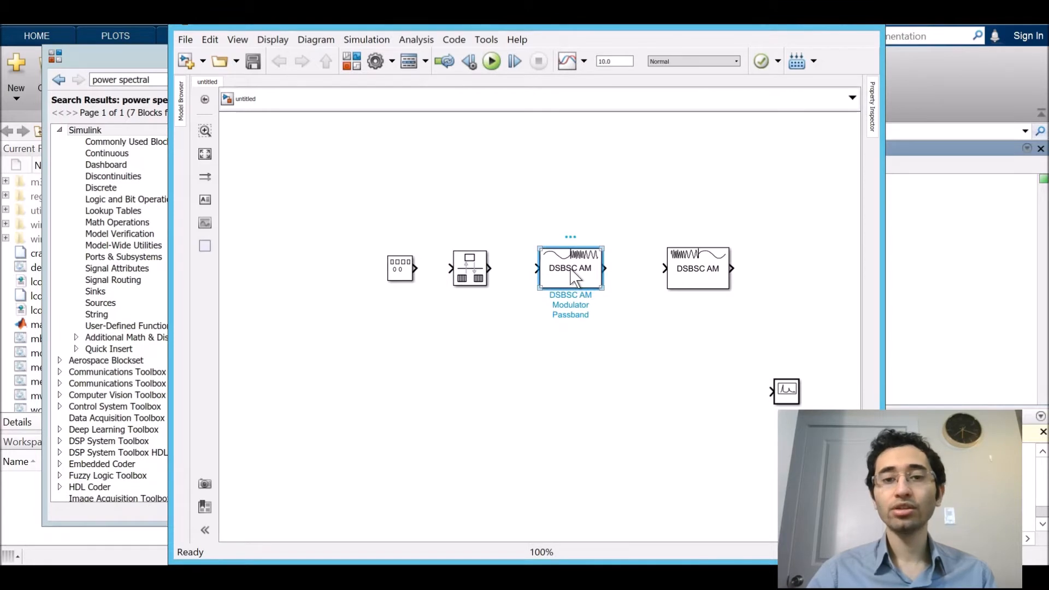
Step: Edit the carrier frequency in the DSBSC AM Modulator Passband parameters
double_click(570, 268)
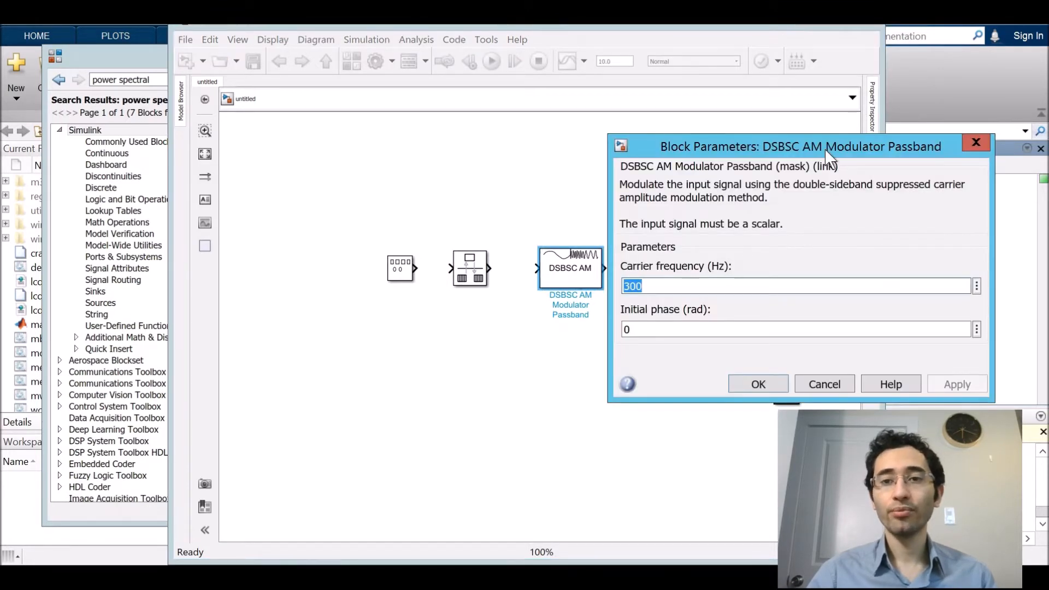
drag(801, 146, 480, 145)
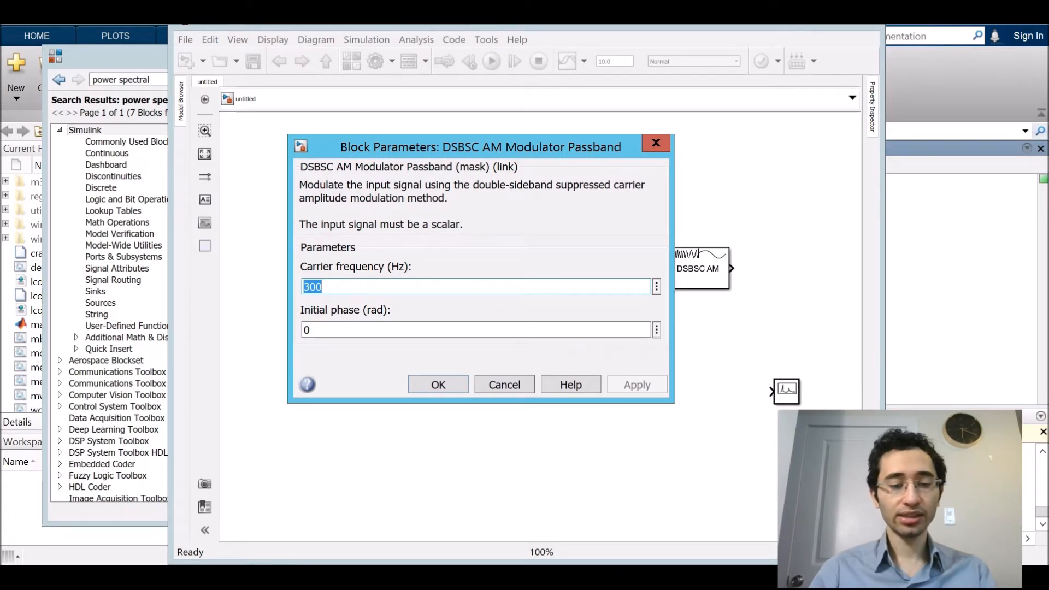
text(15)
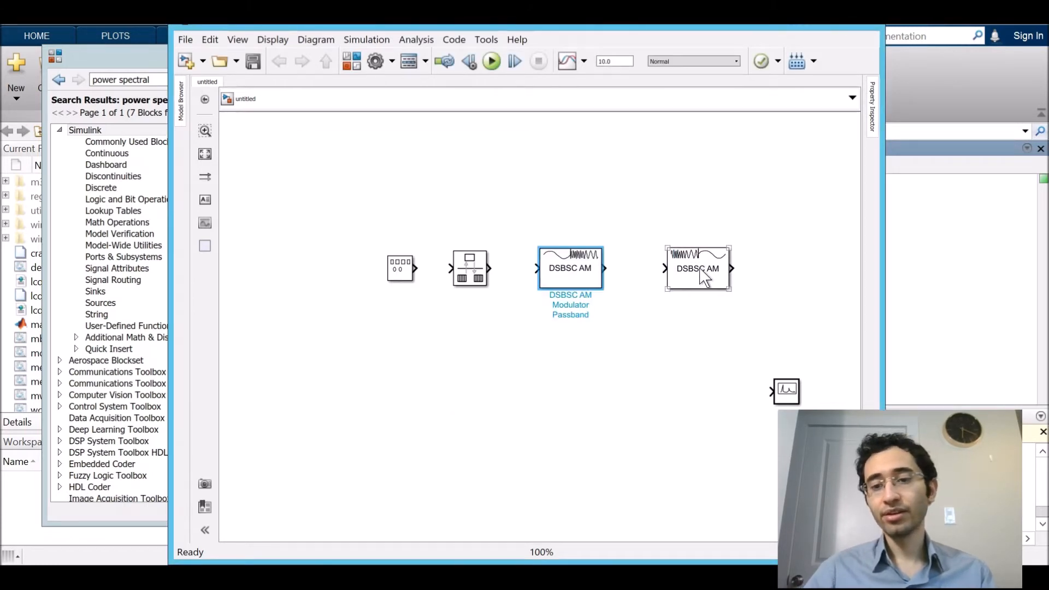
Step: Set the DSBSC AM Demodulator's carrier and cutoff frequencies to 150 Hz
double_click(698, 269)
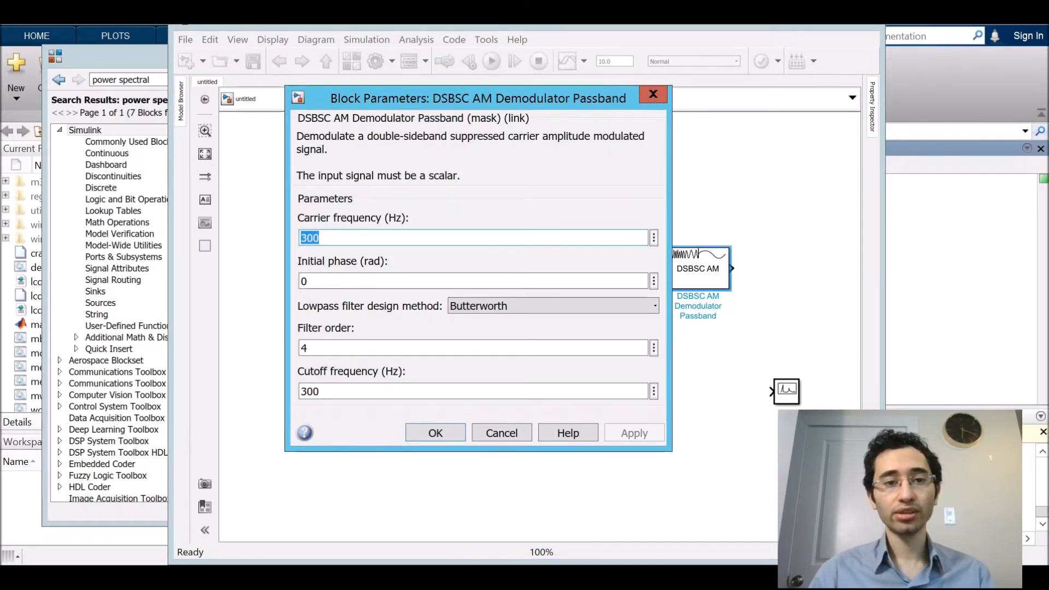
text(150)
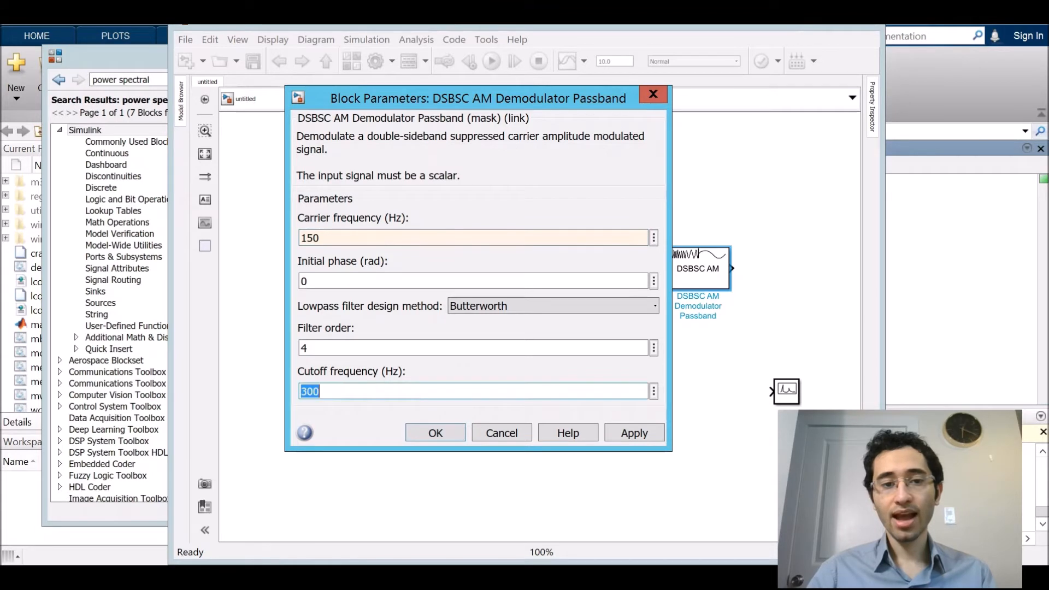
text(150)
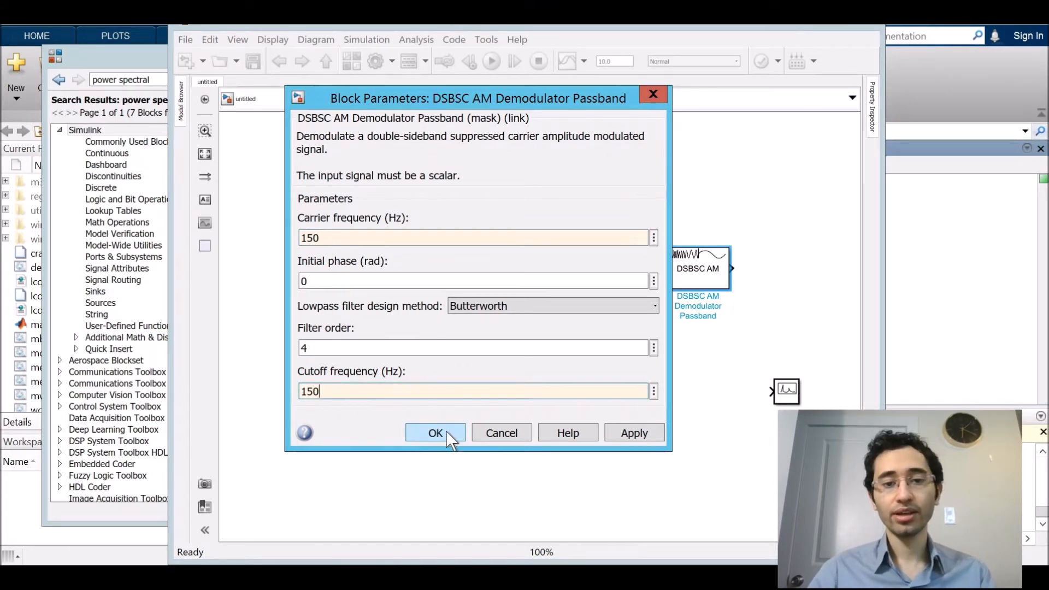
click(434, 433)
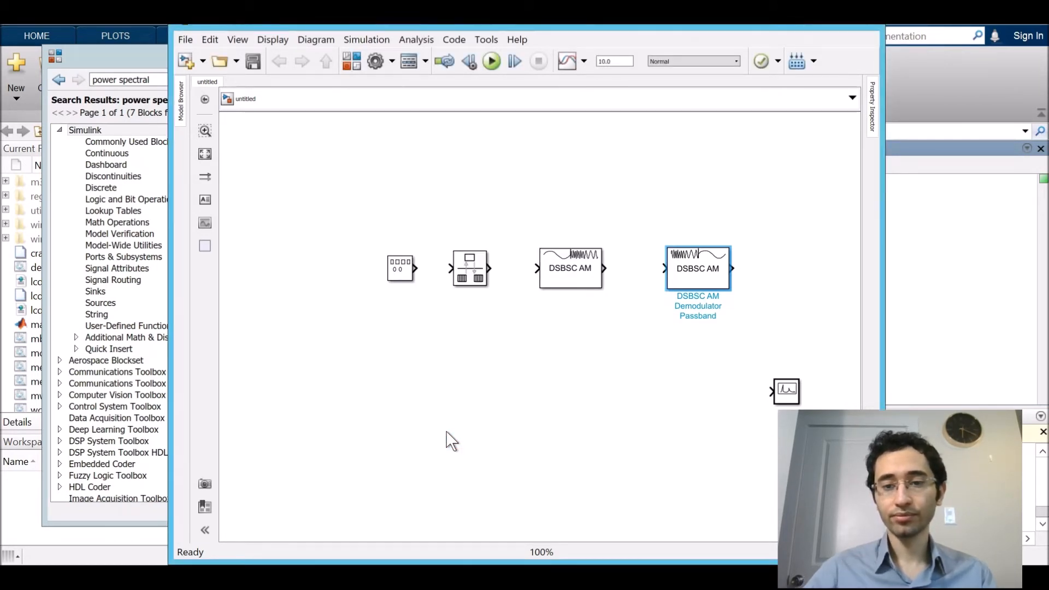
click(786, 392)
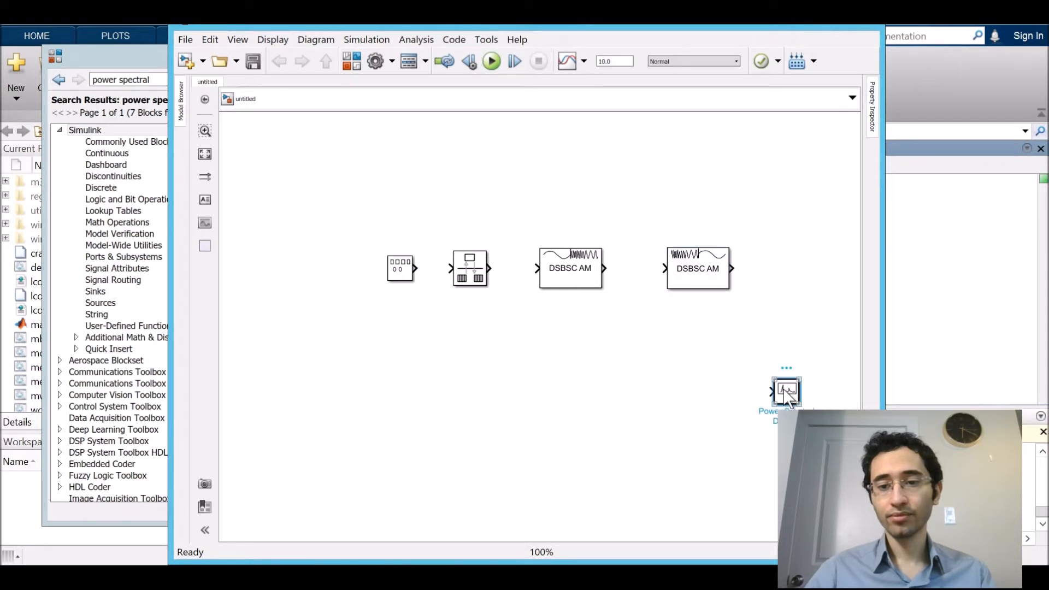
Step: Give the Power Spectral Density scope a 512 buffer, 512 plot-after points, and a new sample time
double_click(786, 391)
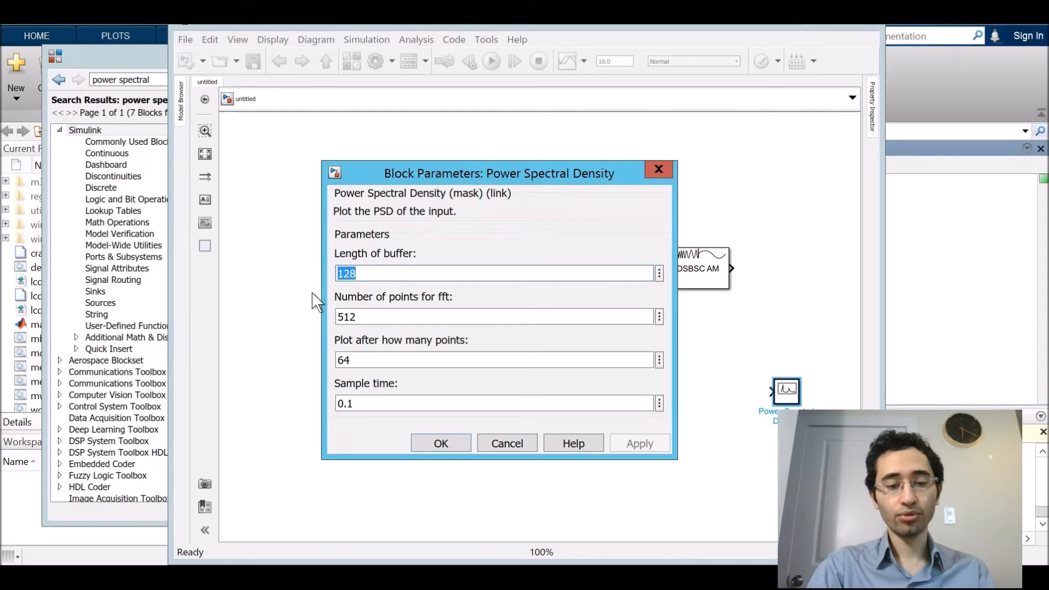
text(512)
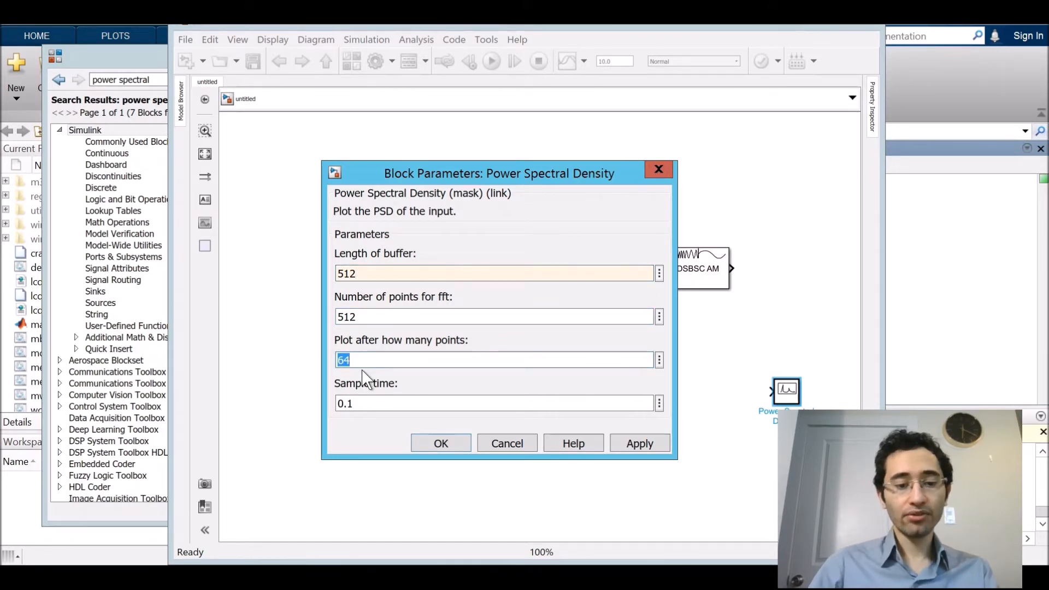
text(512)
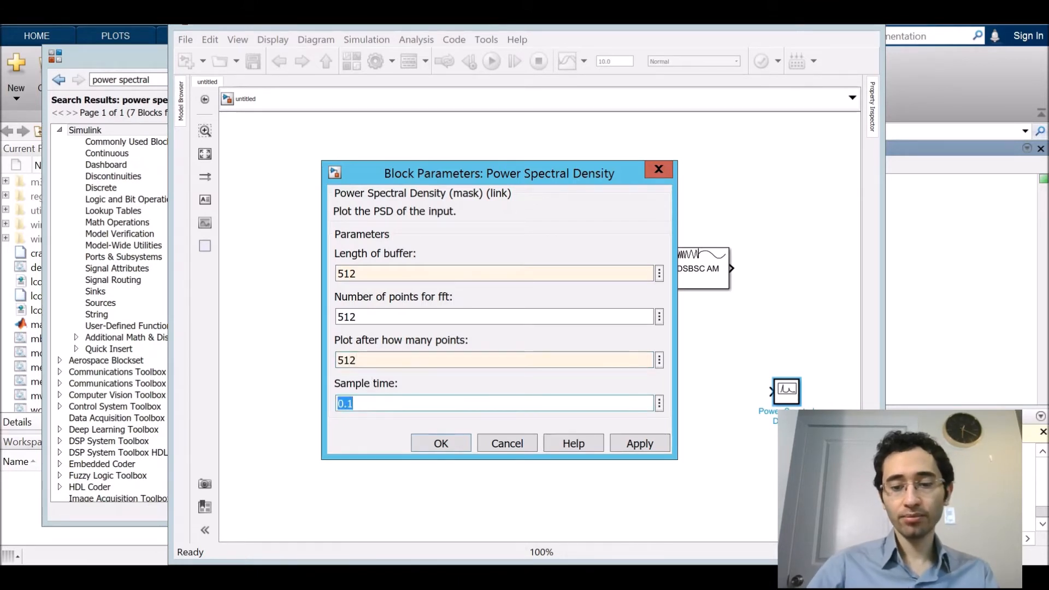
text(0.00)
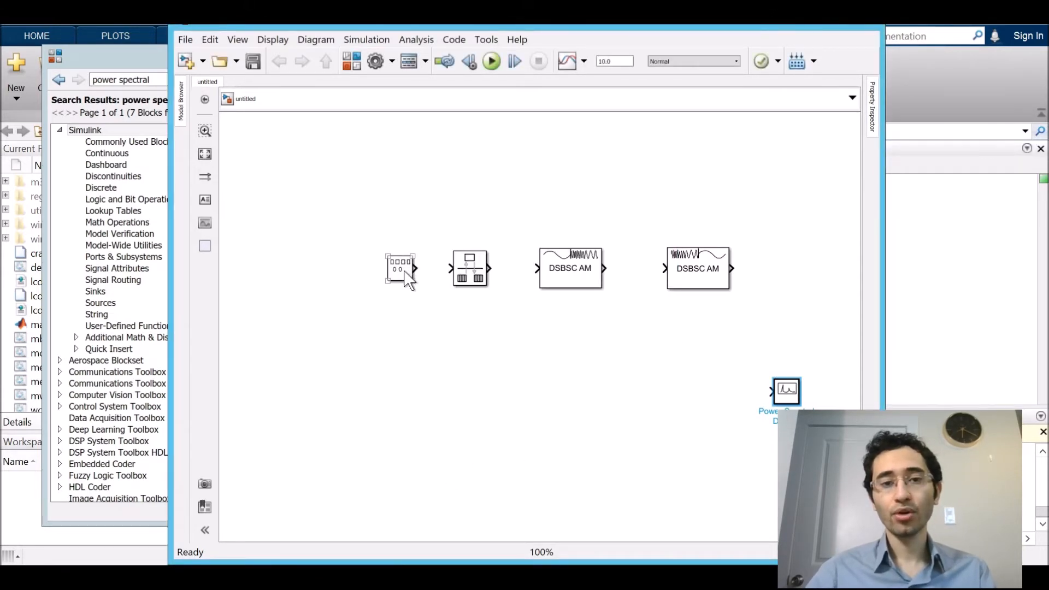
Step: Connect Signal Generator, Rate Transition, modulator, demodulator and Power Spectral Density scope in sequence
click(399, 270)
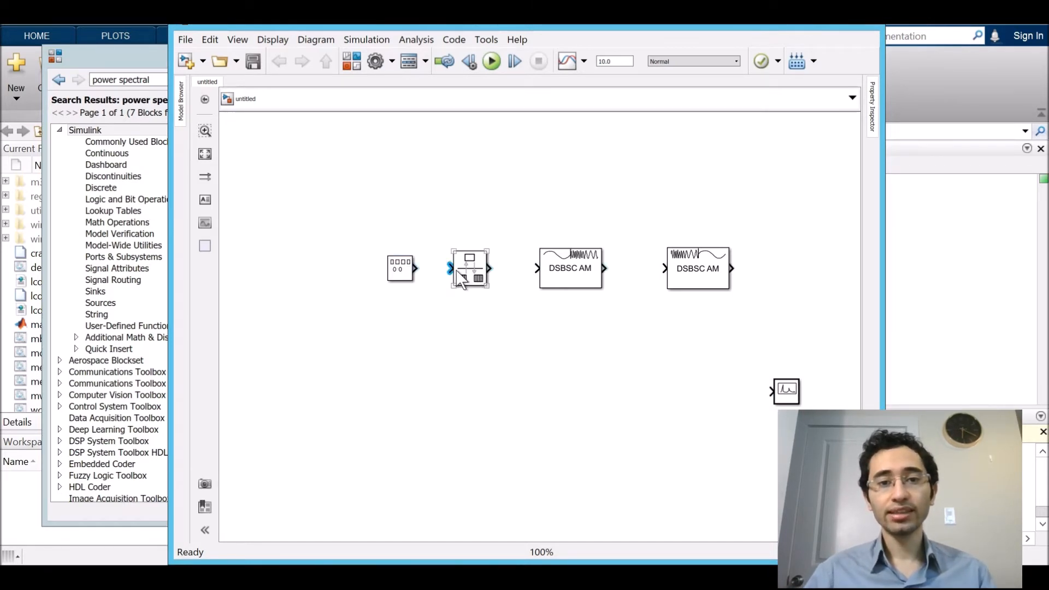
drag(415, 268, 448, 269)
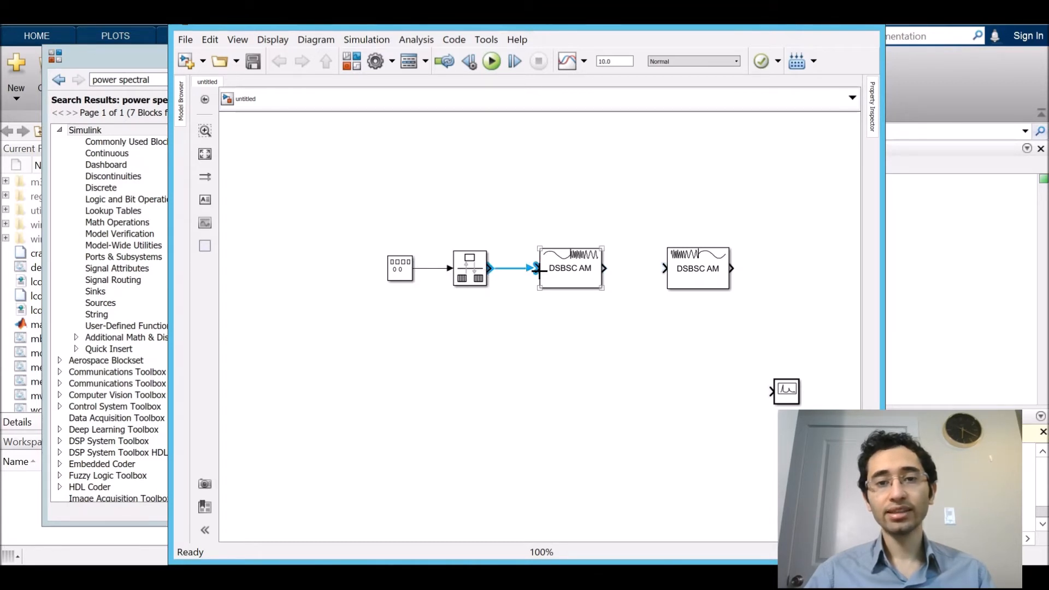
click(570, 268)
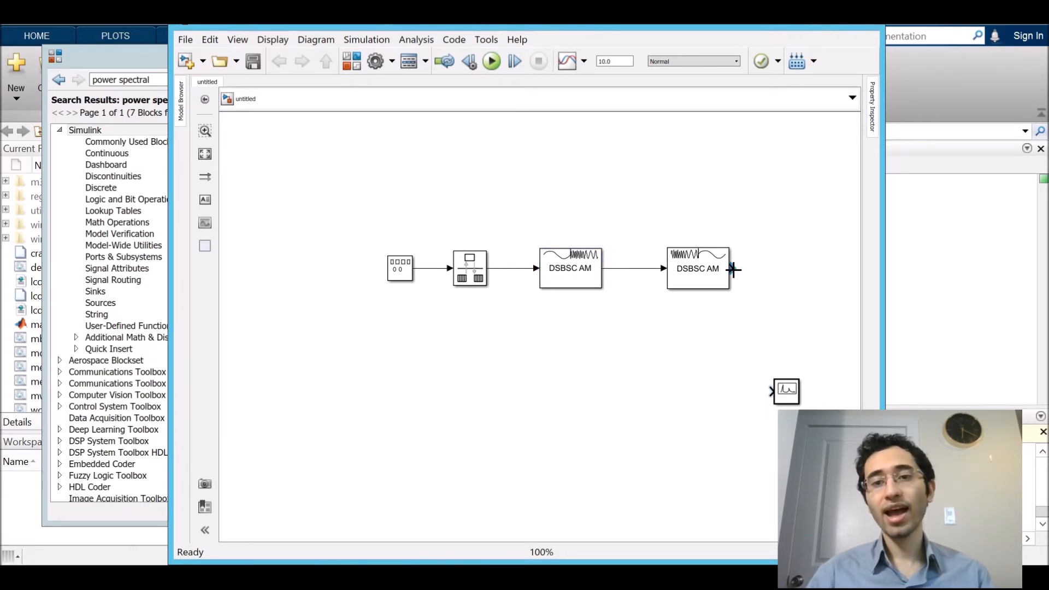
drag(733, 268, 772, 391)
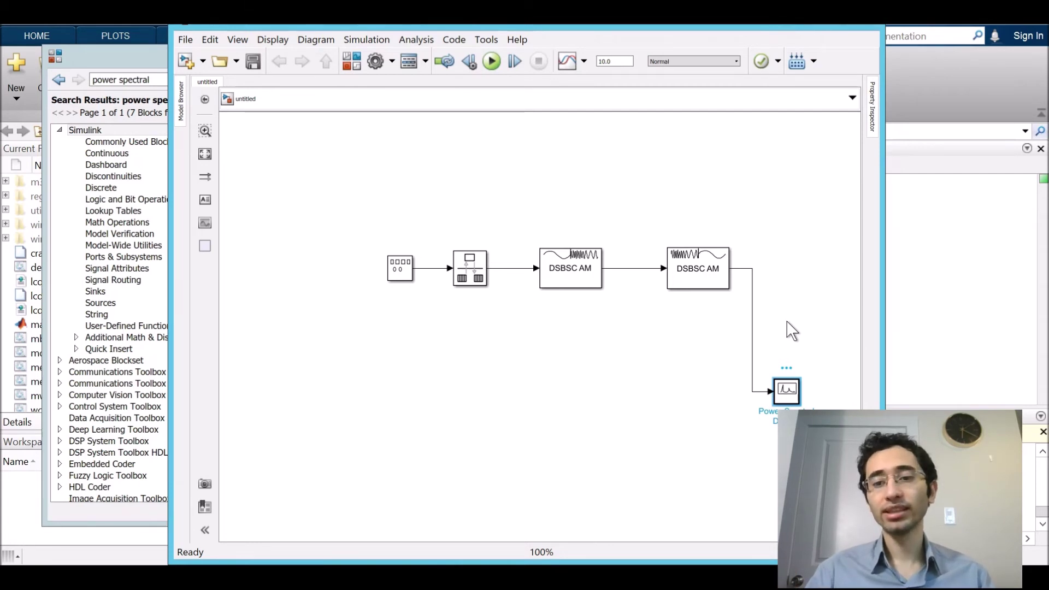
mouse_move(796, 405)
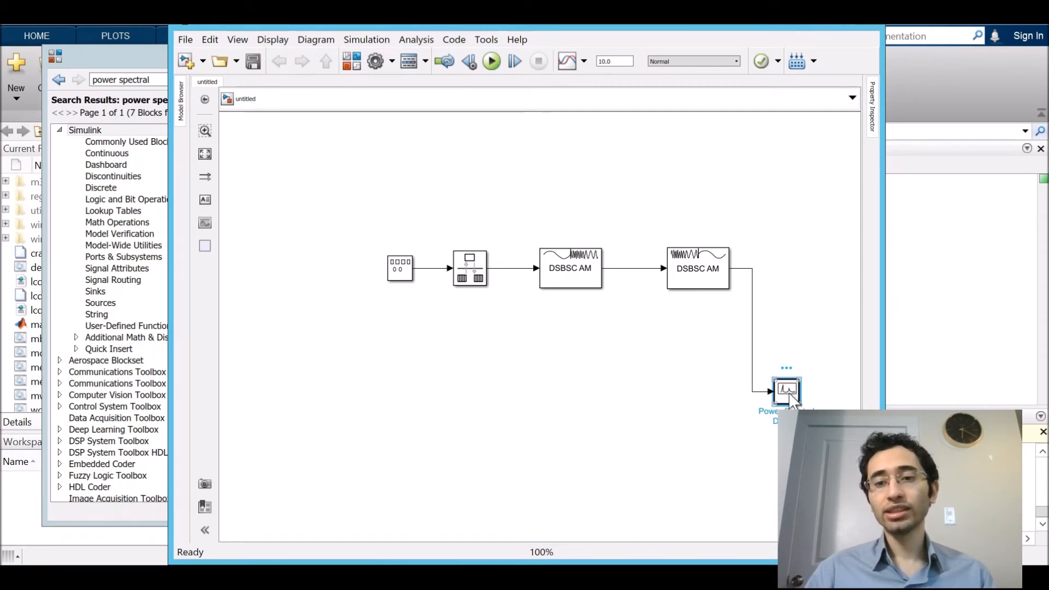
Step: Copy the PSD scope twice and attach the copies to the Rate Transition and modulator outputs
right_click(783, 392)
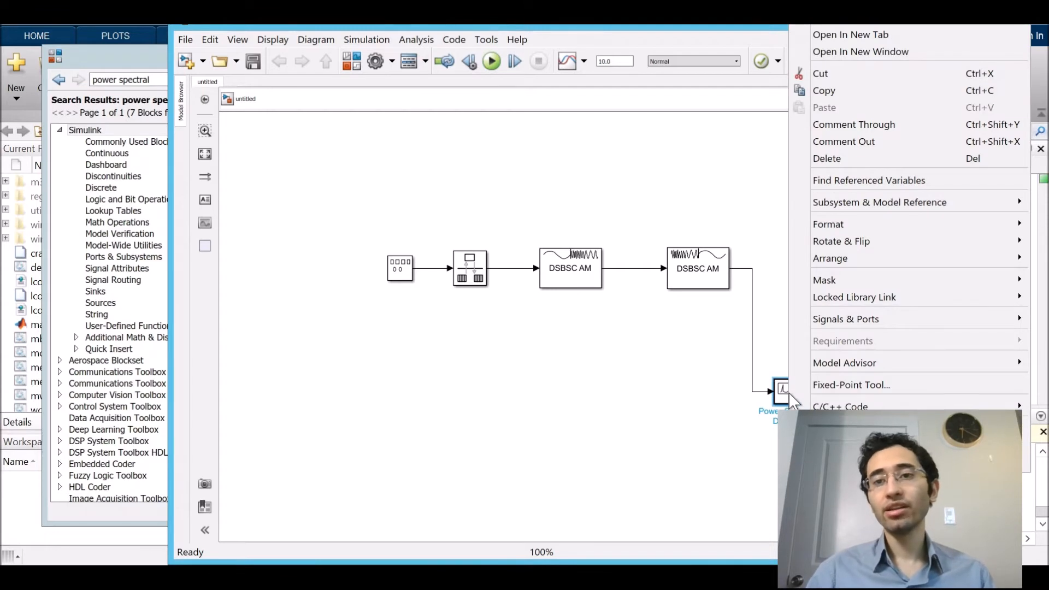
click(530, 386)
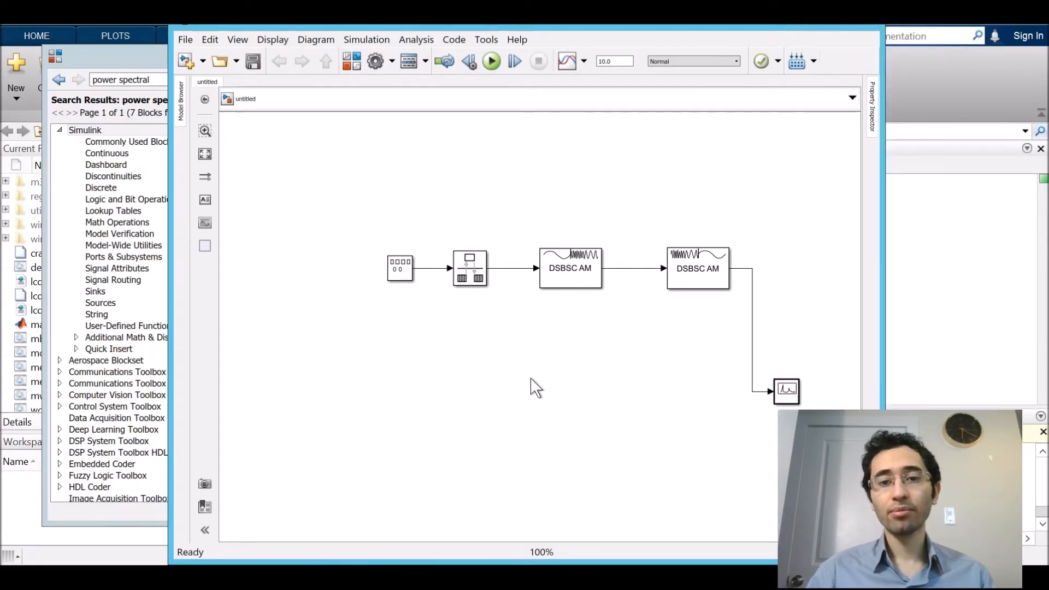
right_click(534, 387)
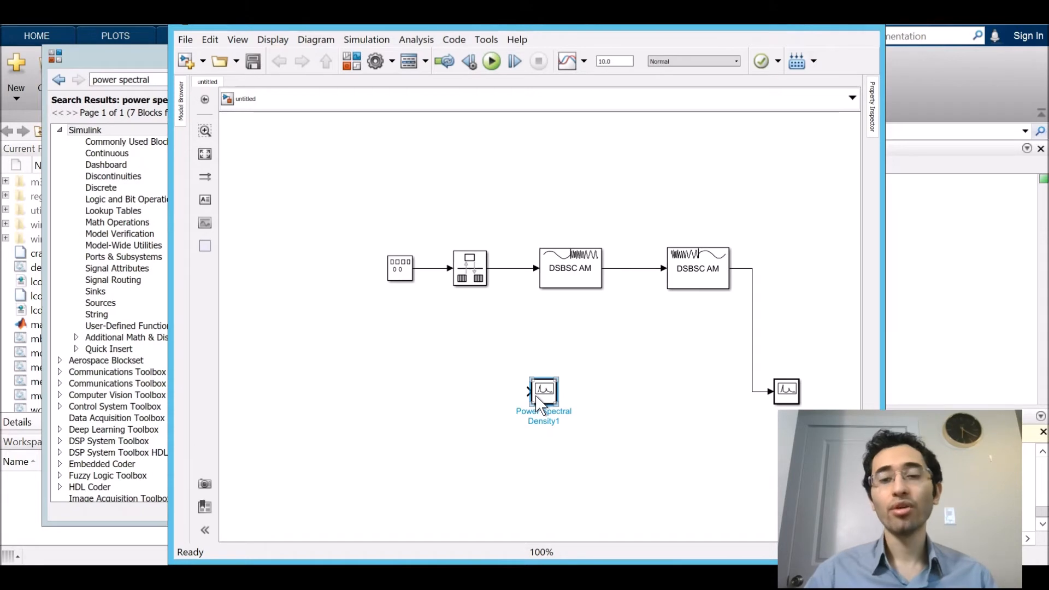
drag(543, 391, 605, 391)
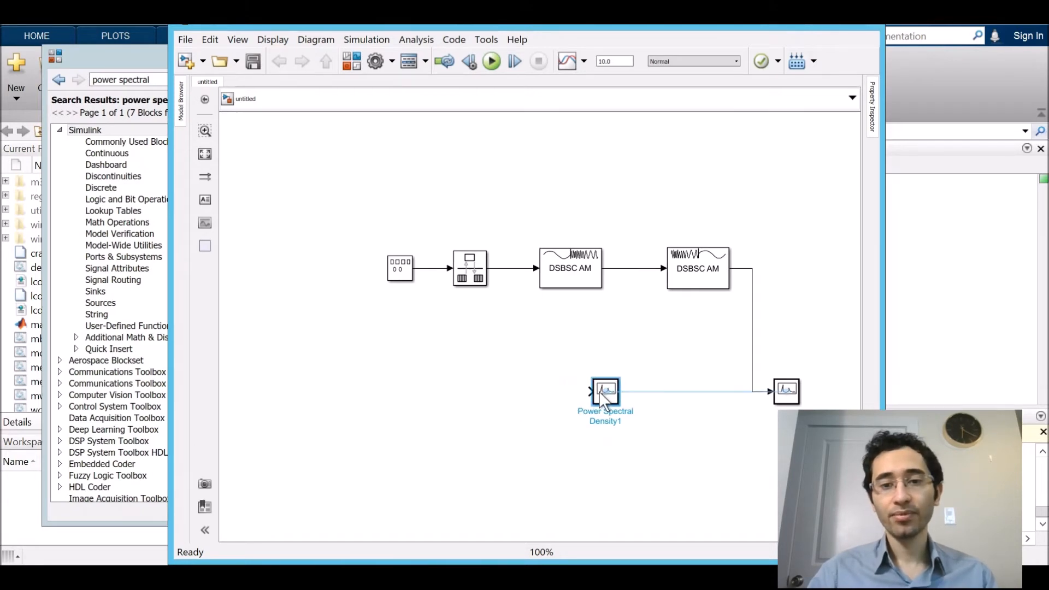
right_click(605, 392)
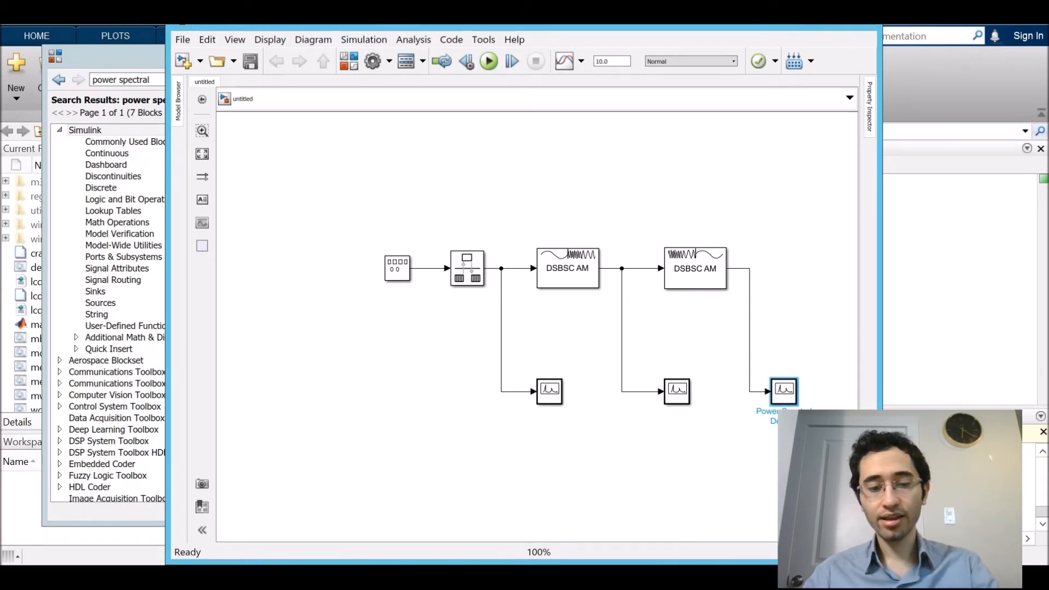
click(676, 392)
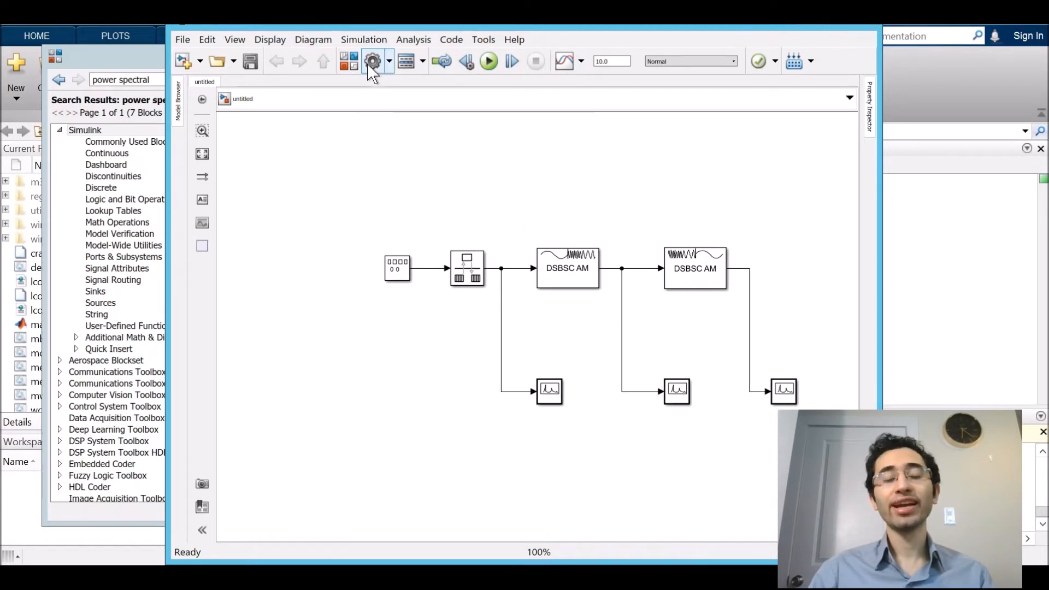
Step: Set stop time 1, fixed-step ode5 (Dormand-Prince) solver, and automatic rate transition handling
click(372, 61)
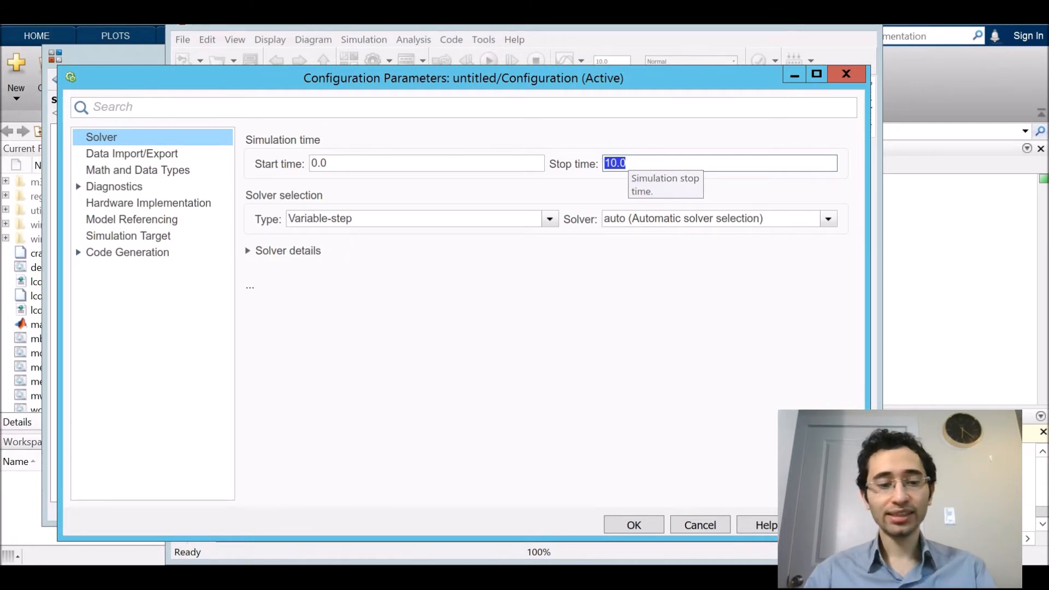
text(1)
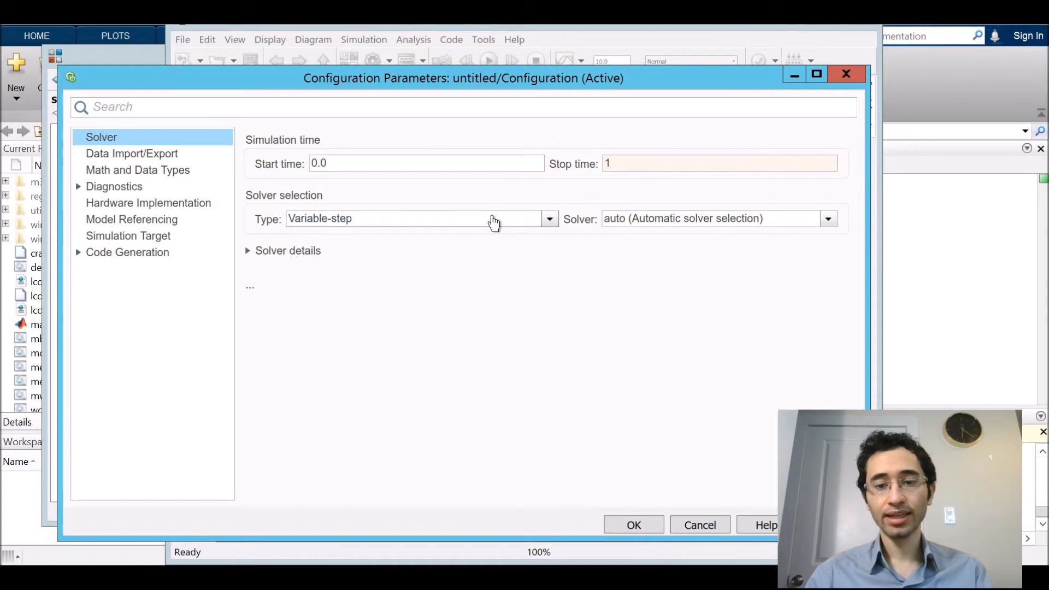
click(549, 219)
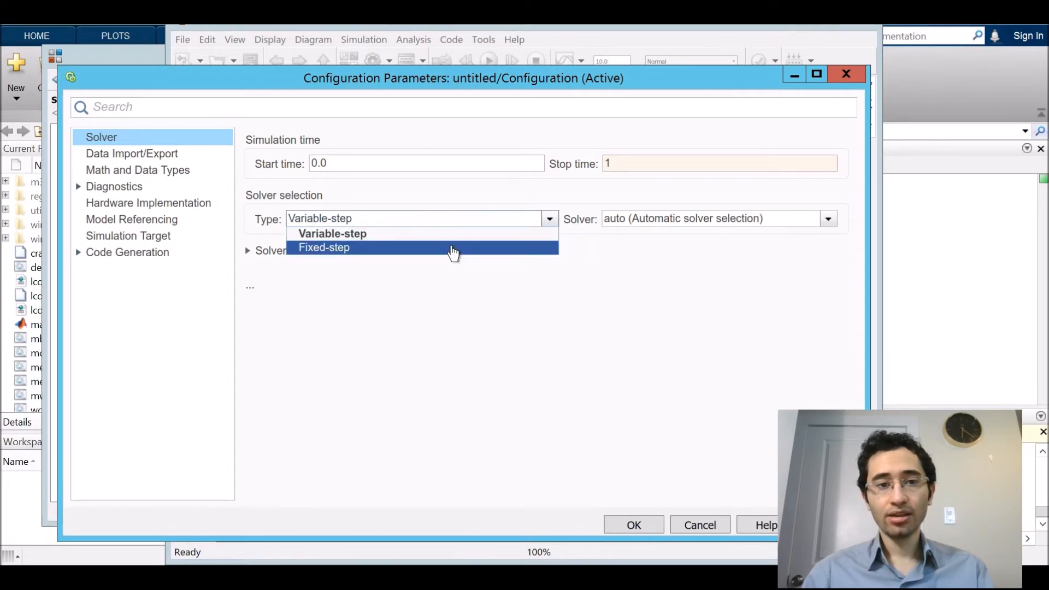
click(719, 218)
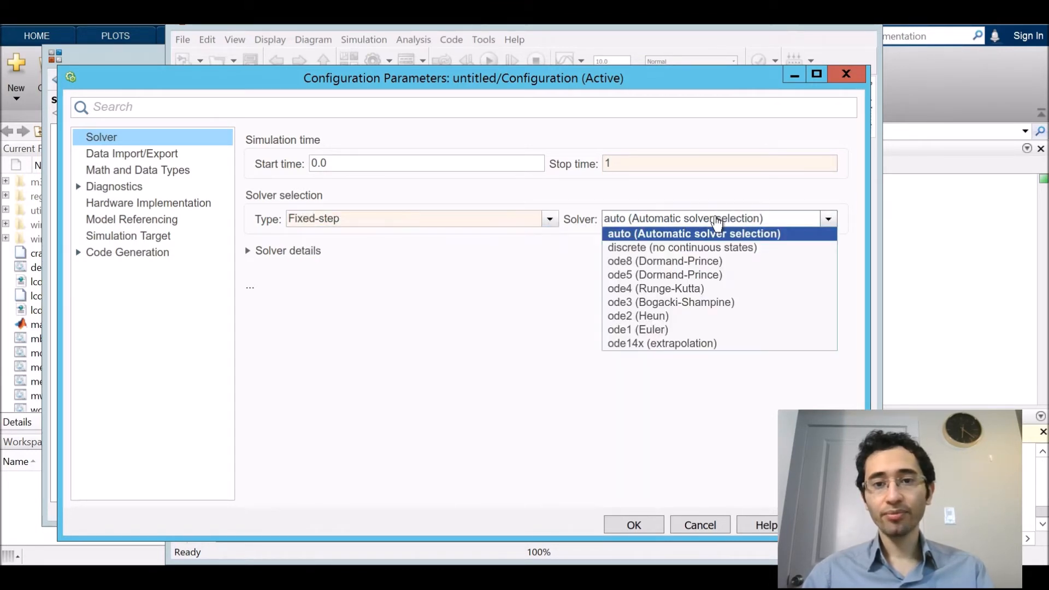
click(665, 275)
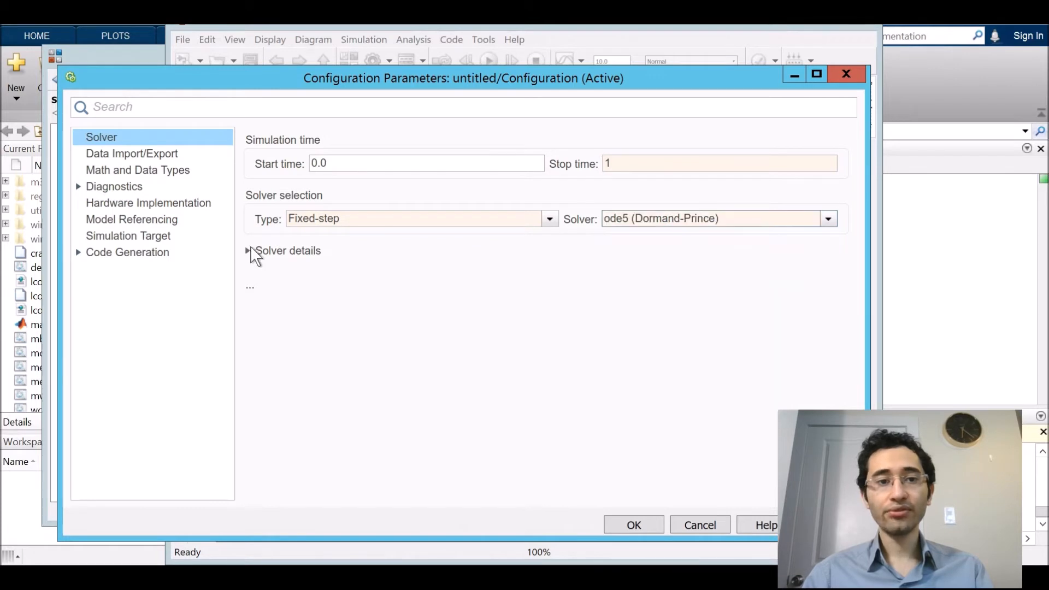
click(250, 251)
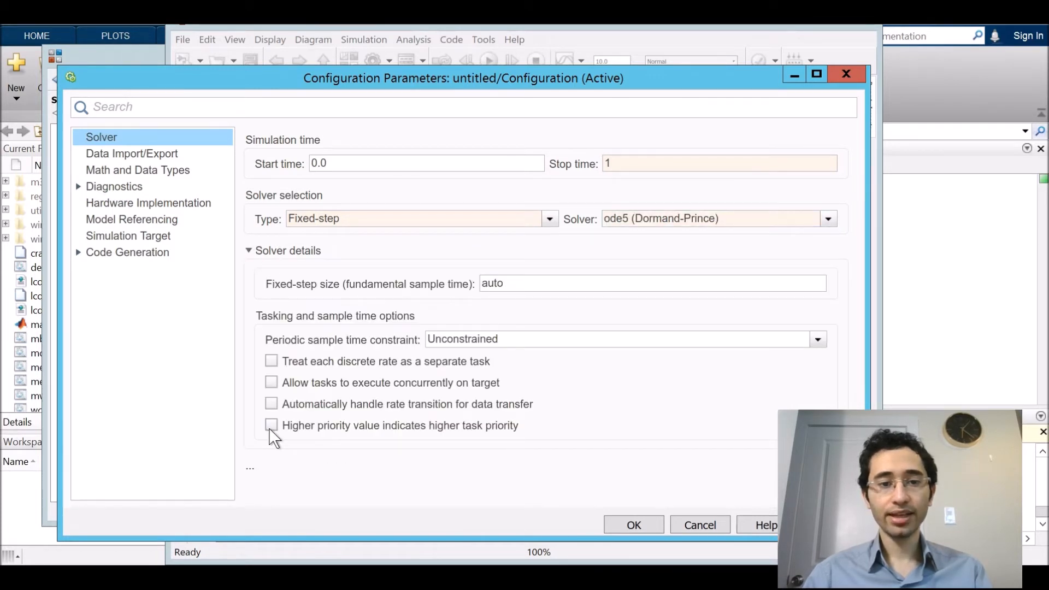
click(271, 404)
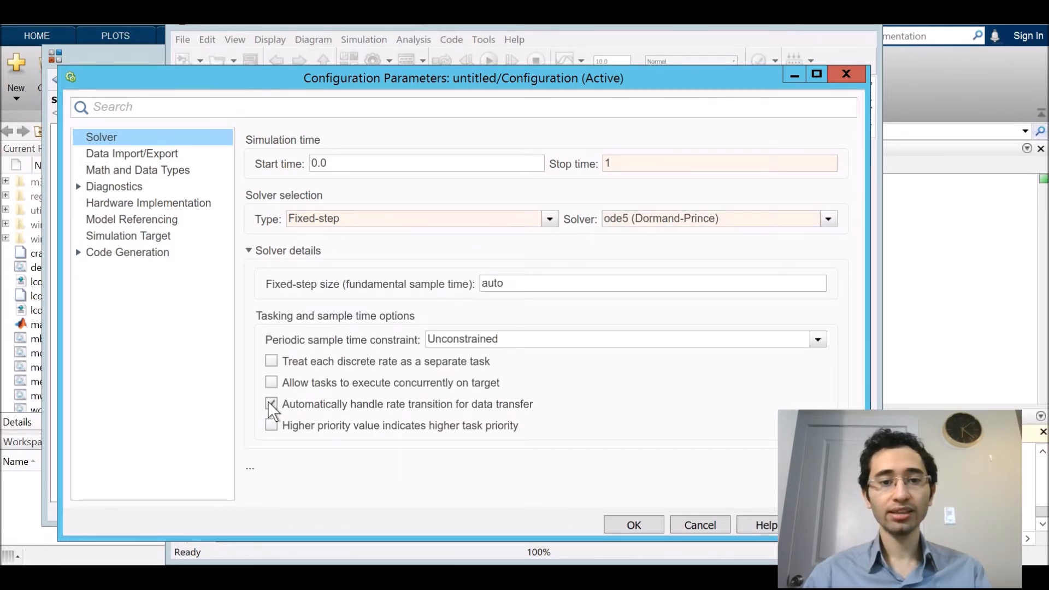
click(271, 404)
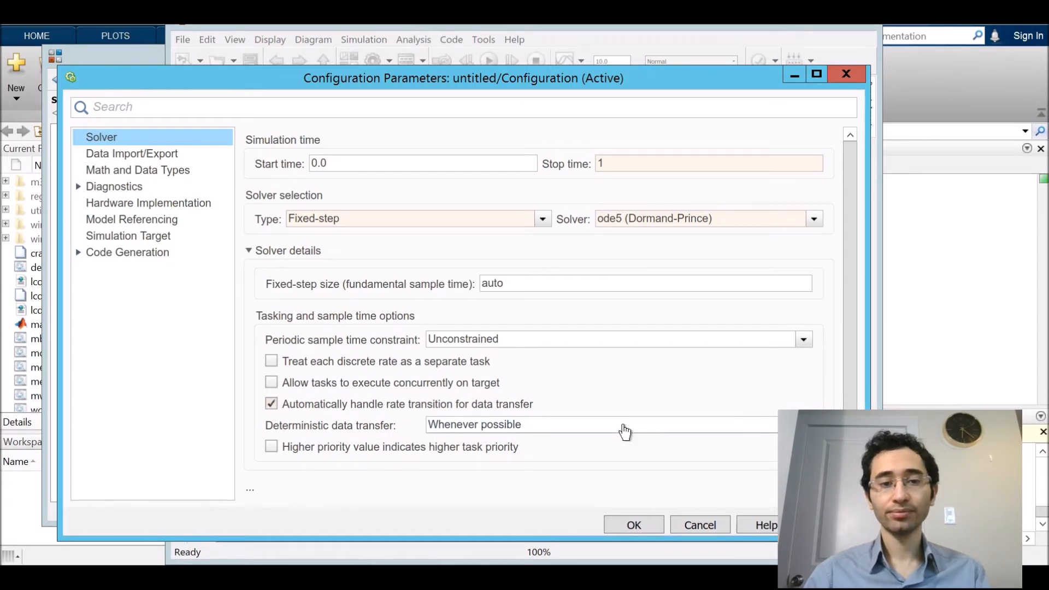
mouse_move(625, 431)
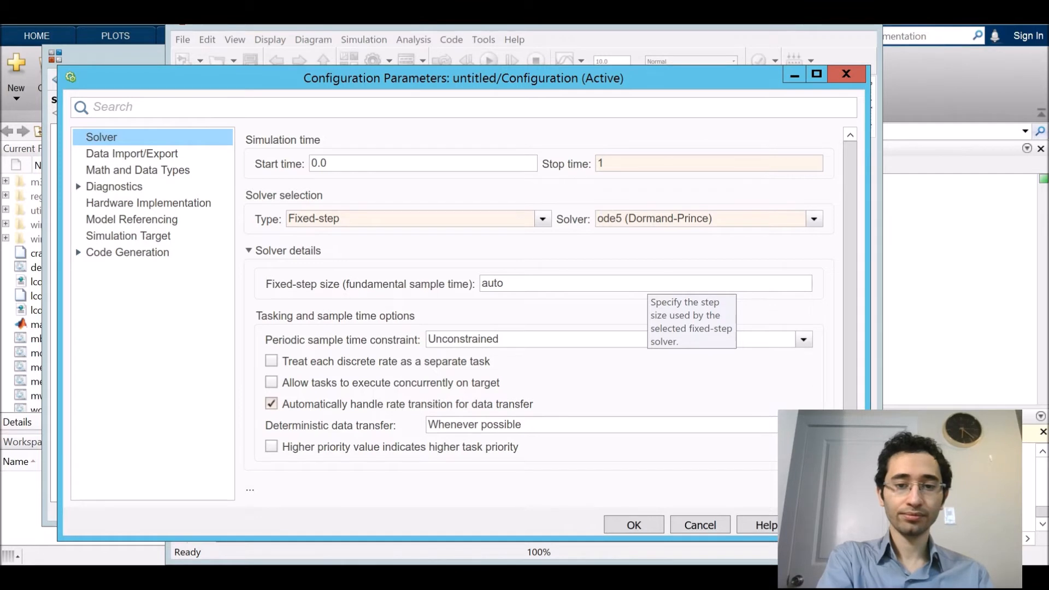
mouse_move(640, 469)
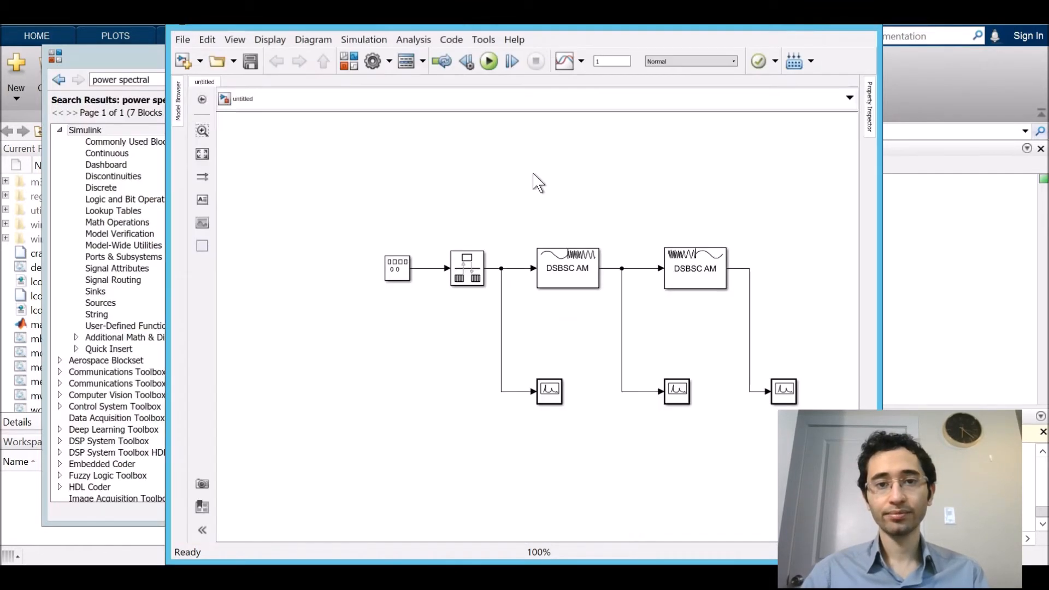
mouse_move(493, 113)
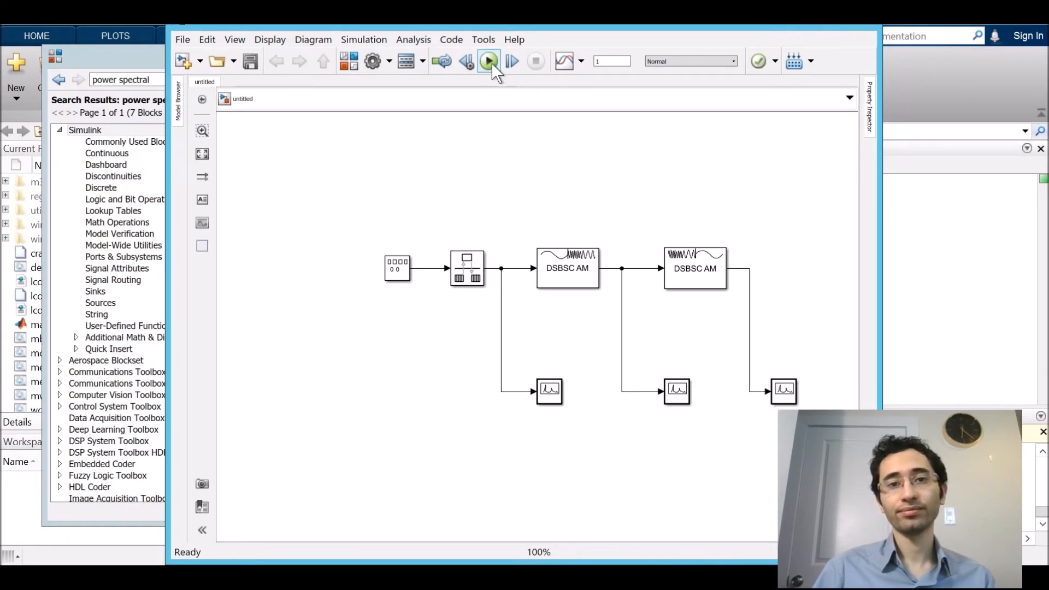
Step: Run the DSB AM model simulation to open the Power Spectral Density scopes
click(489, 61)
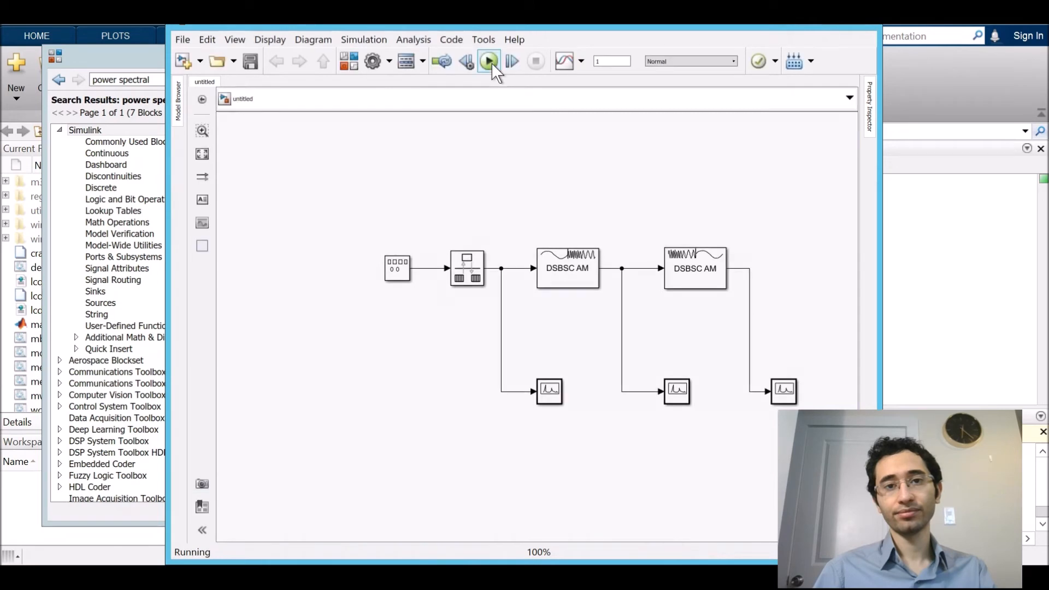
click(488, 60)
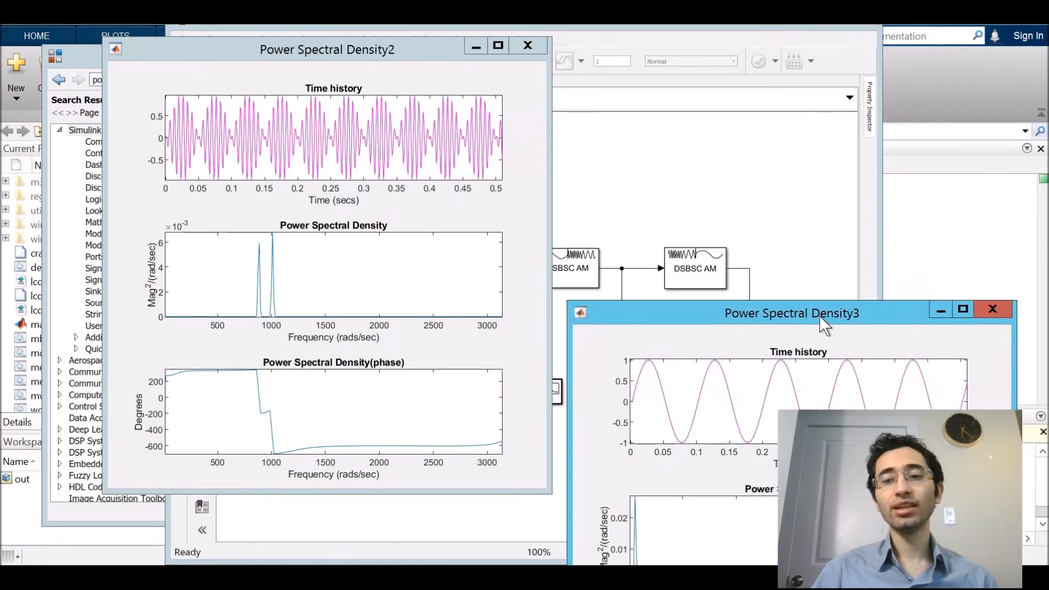
Step: Drag the Power Spectral Density scope windows apart so all three spectra show side by side
drag(792, 313, 810, 363)
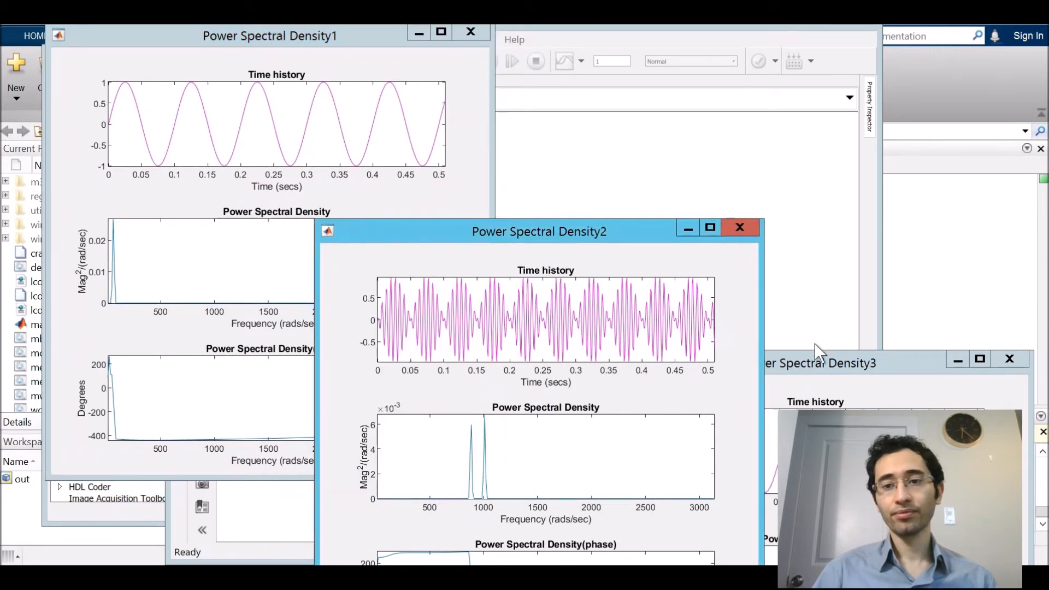
drag(820, 362, 850, 388)
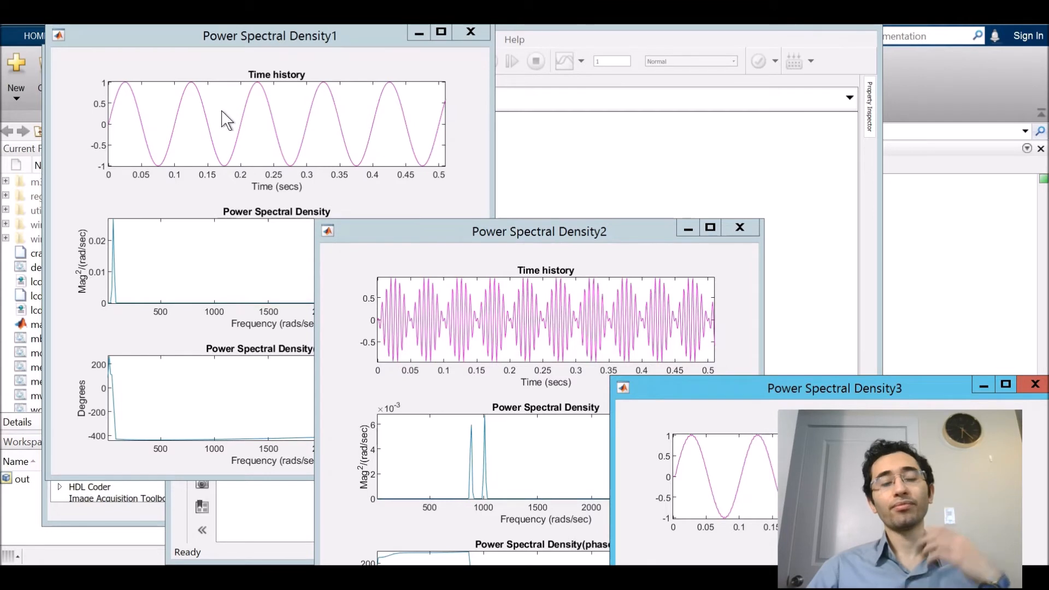
mouse_move(565, 290)
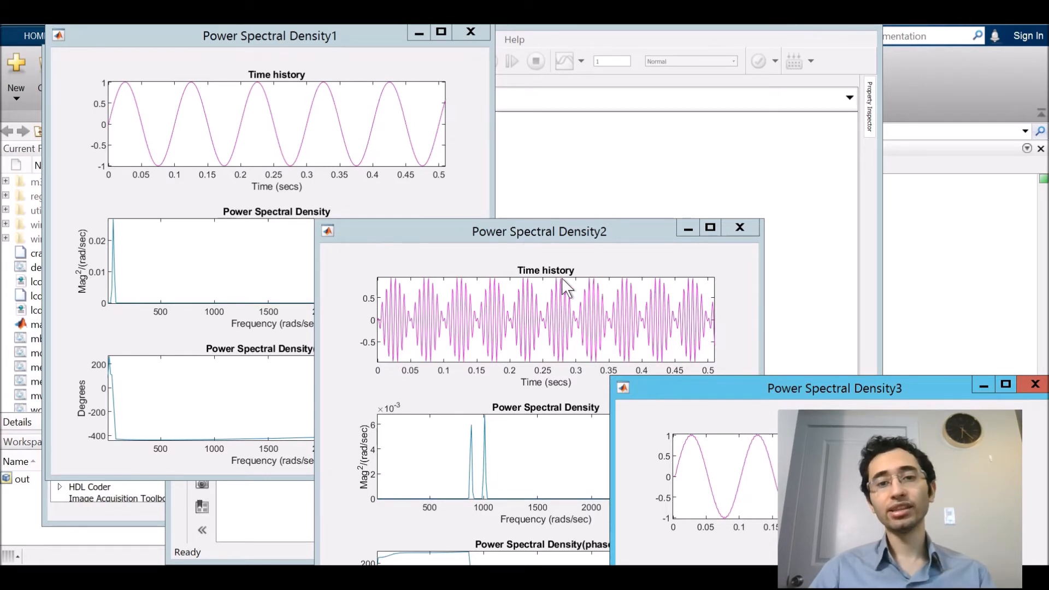
mouse_move(550, 289)
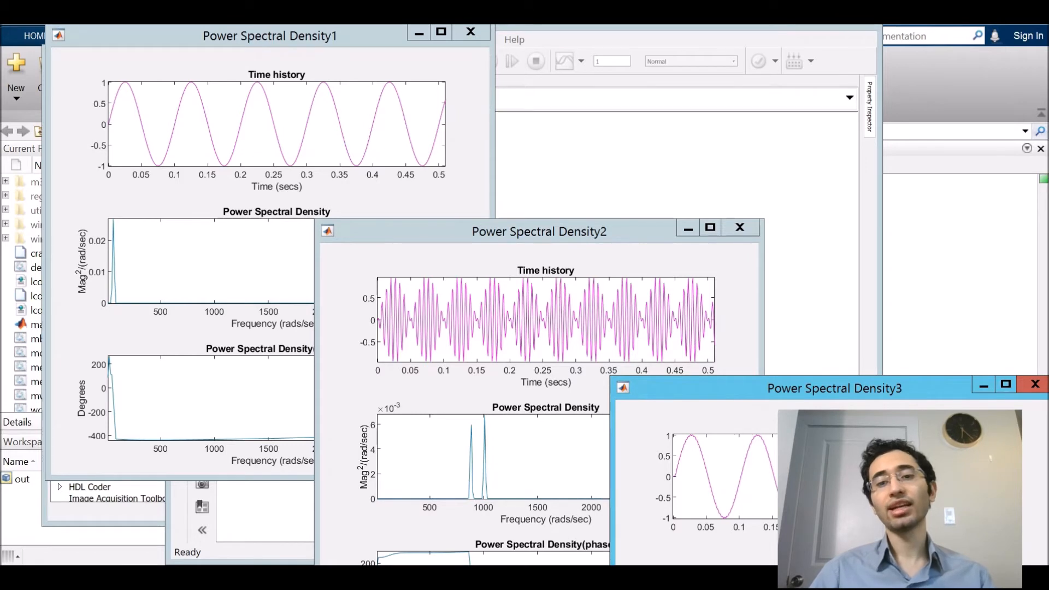
mouse_move(455, 367)
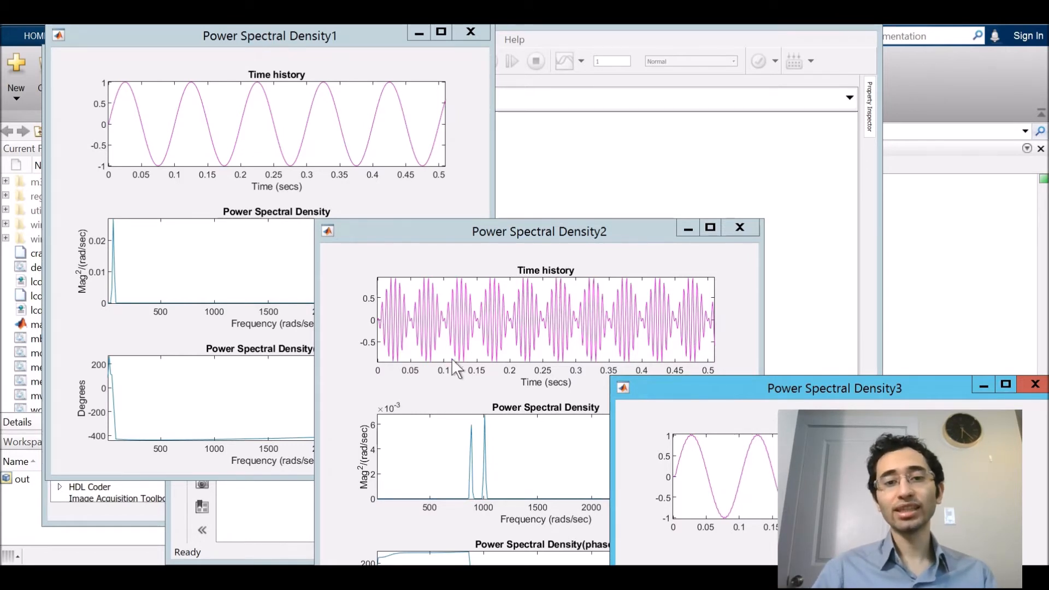
mouse_move(469, 350)
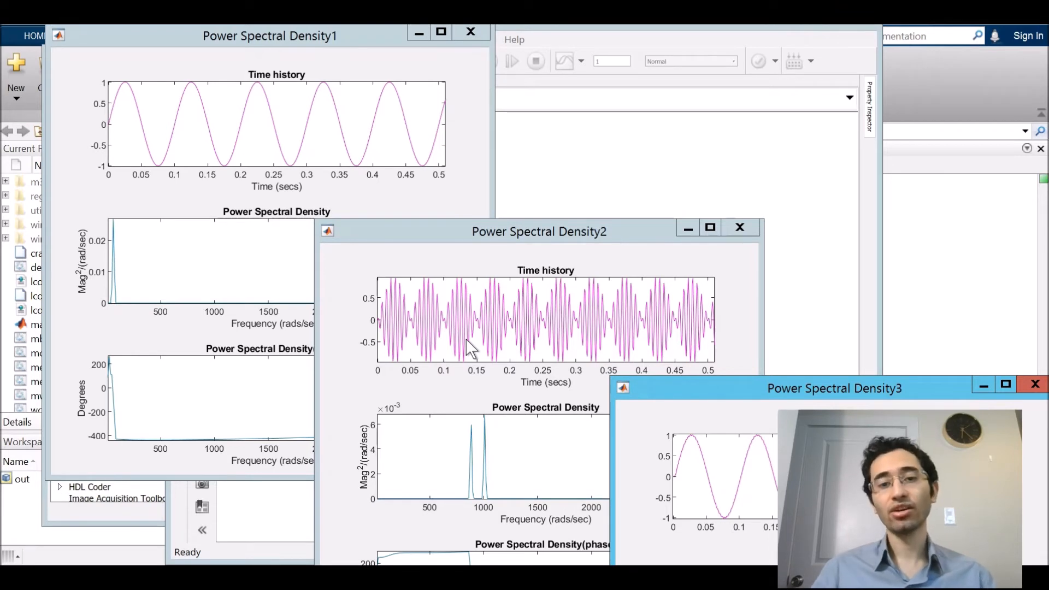
mouse_move(586, 328)
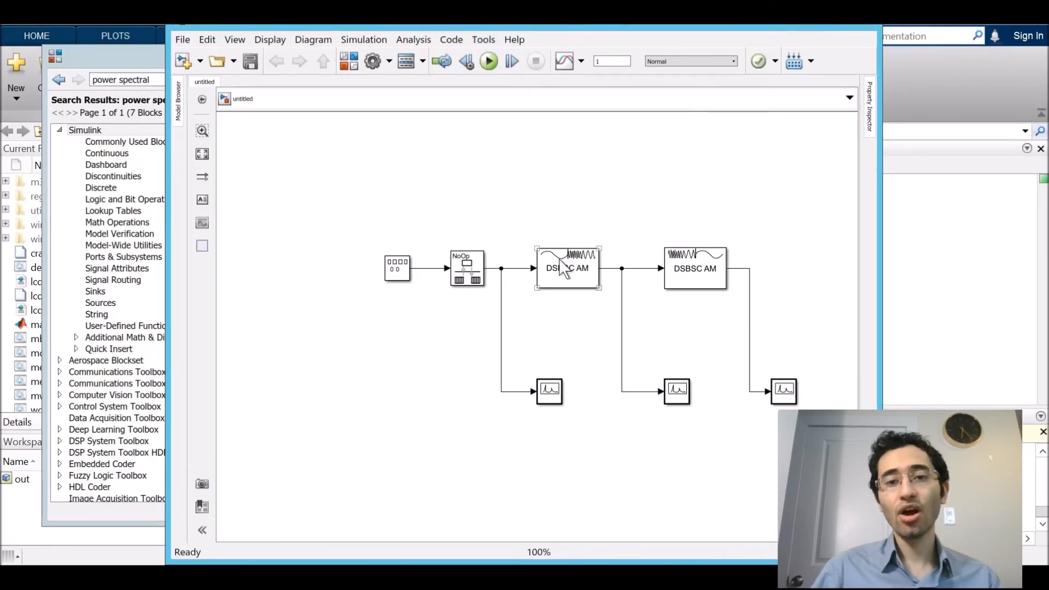
Step: Delete the first DSBSC AM modulator and place a Product block in its spot
click(564, 269)
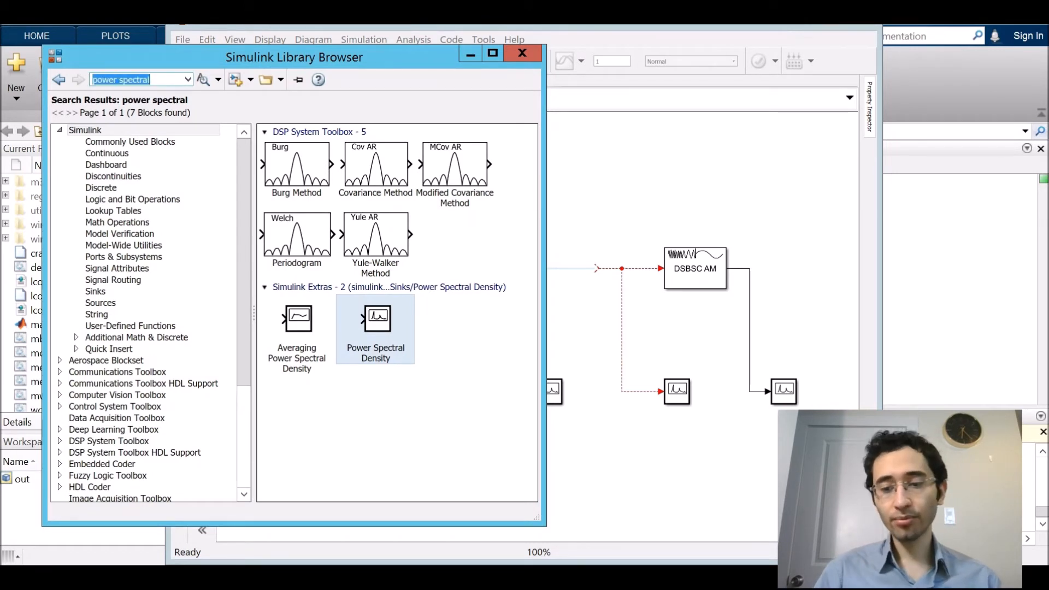
text(product)
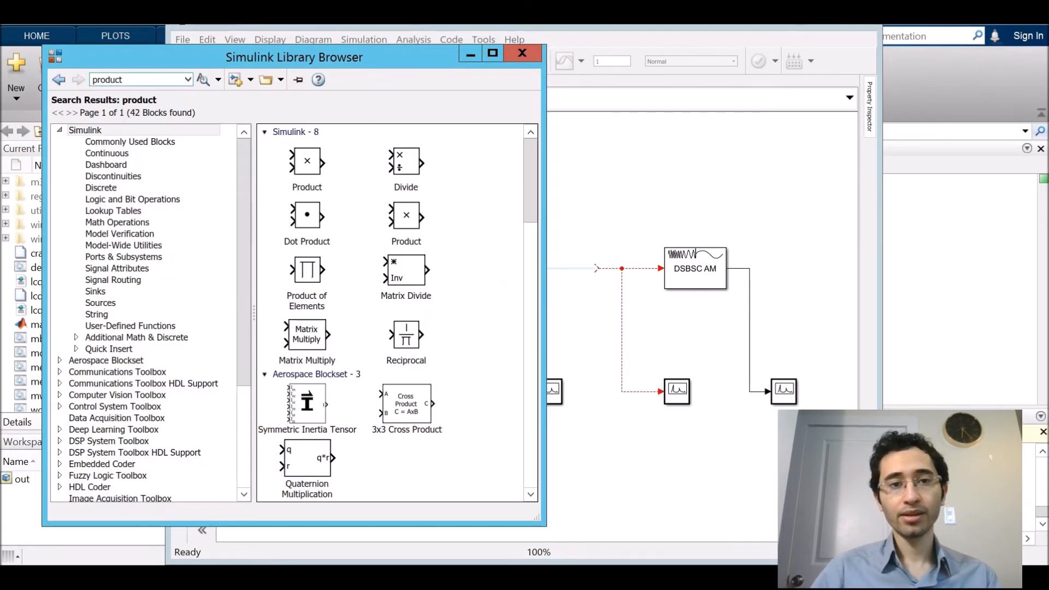
drag(307, 161, 629, 220)
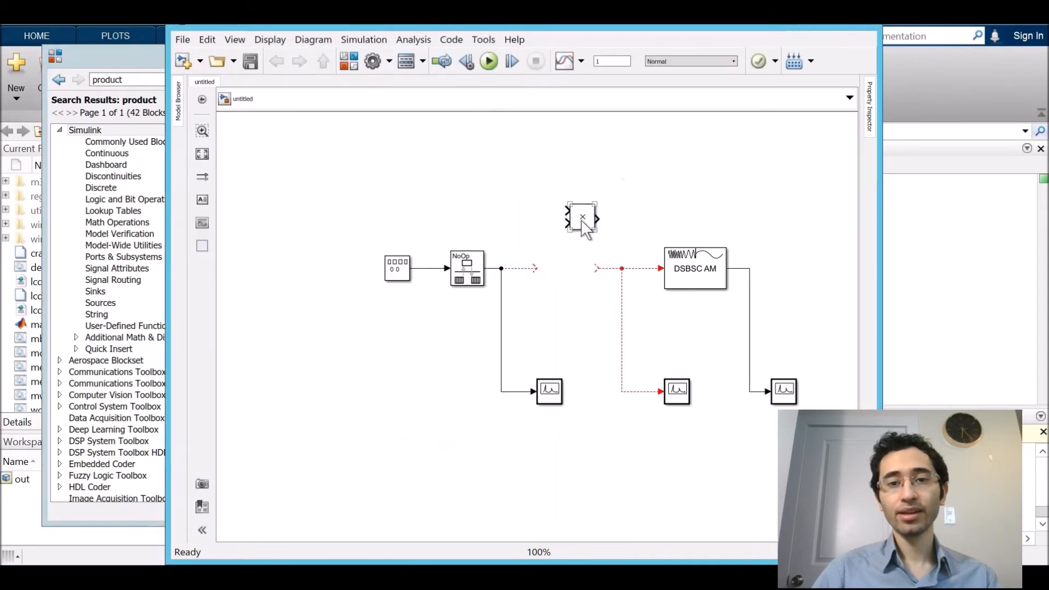
drag(581, 220, 581, 266)
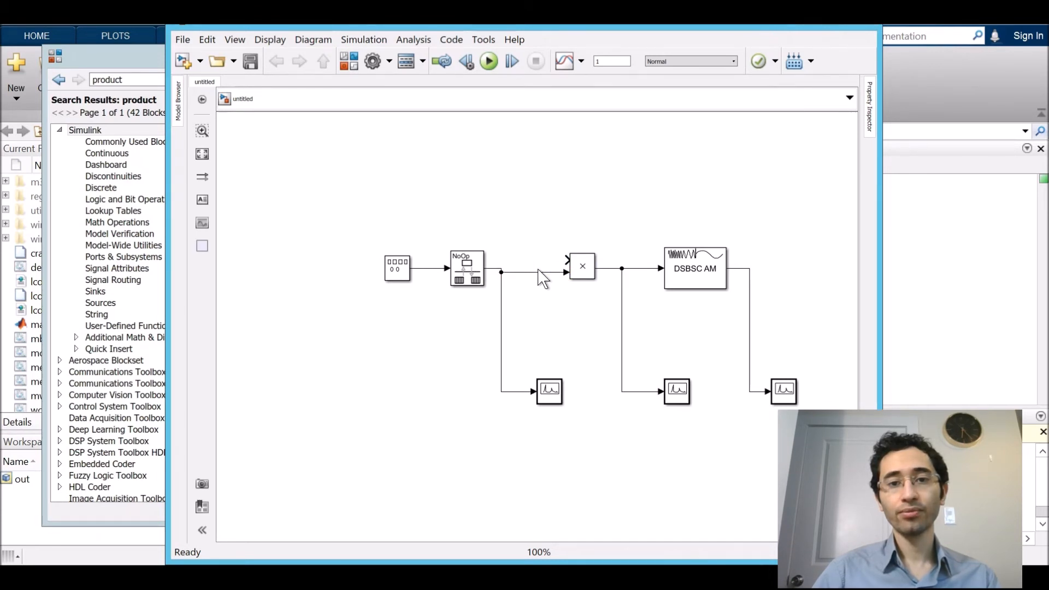
mouse_move(535, 204)
text(s)
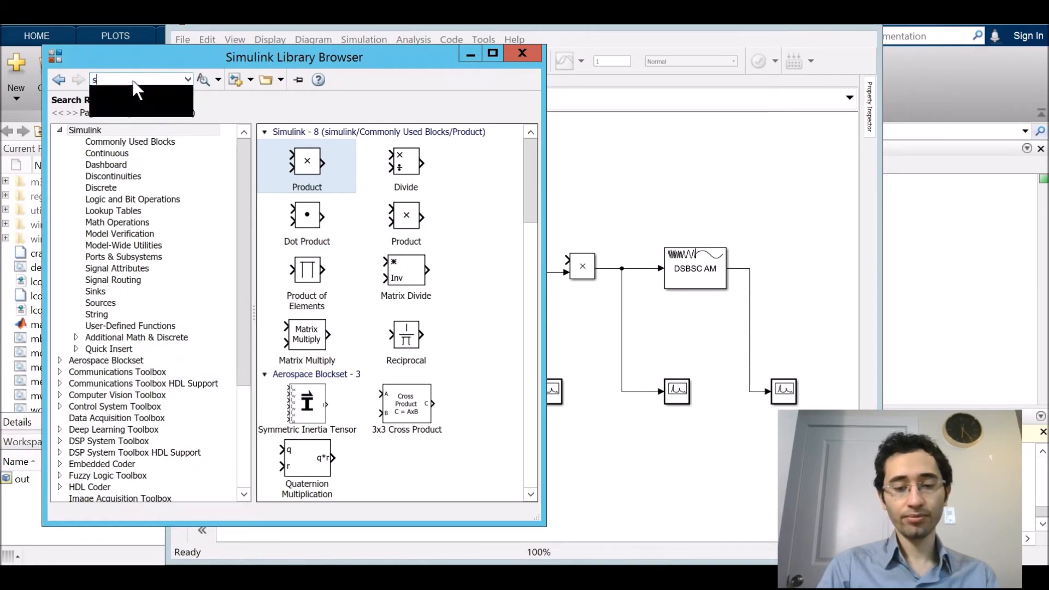
Step: Add a Sine Wave carrier and a pasted Rate Transition, wired into the Product's second input
text(ine wave)
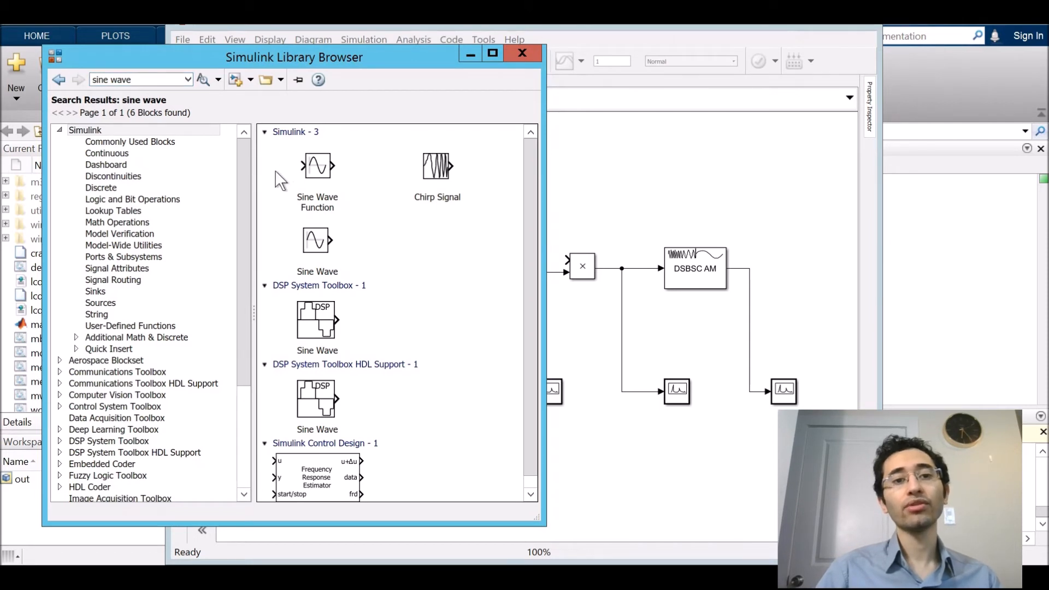
mouse_move(347, 207)
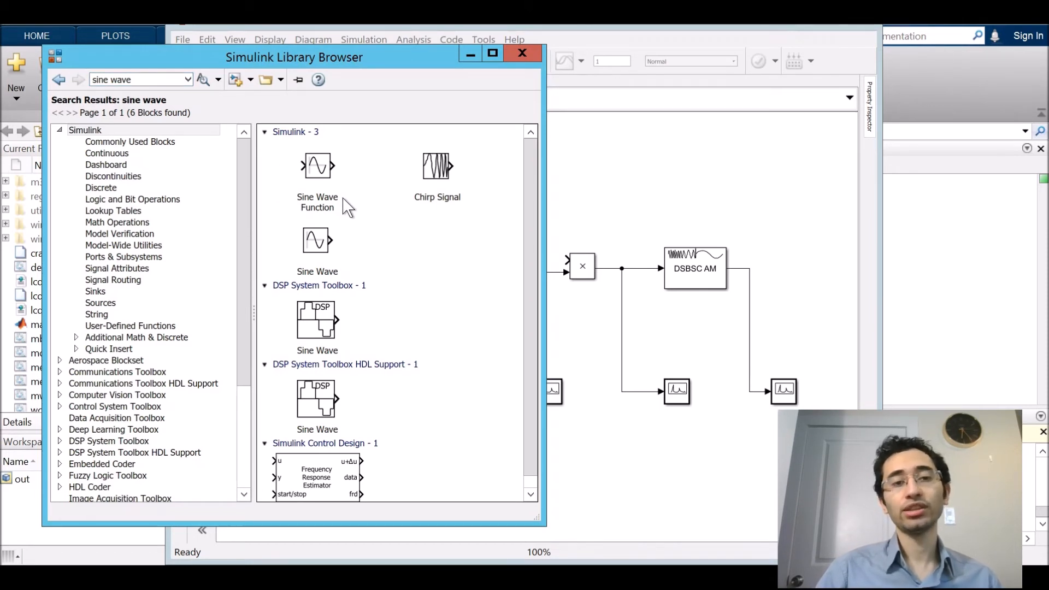
click(317, 240)
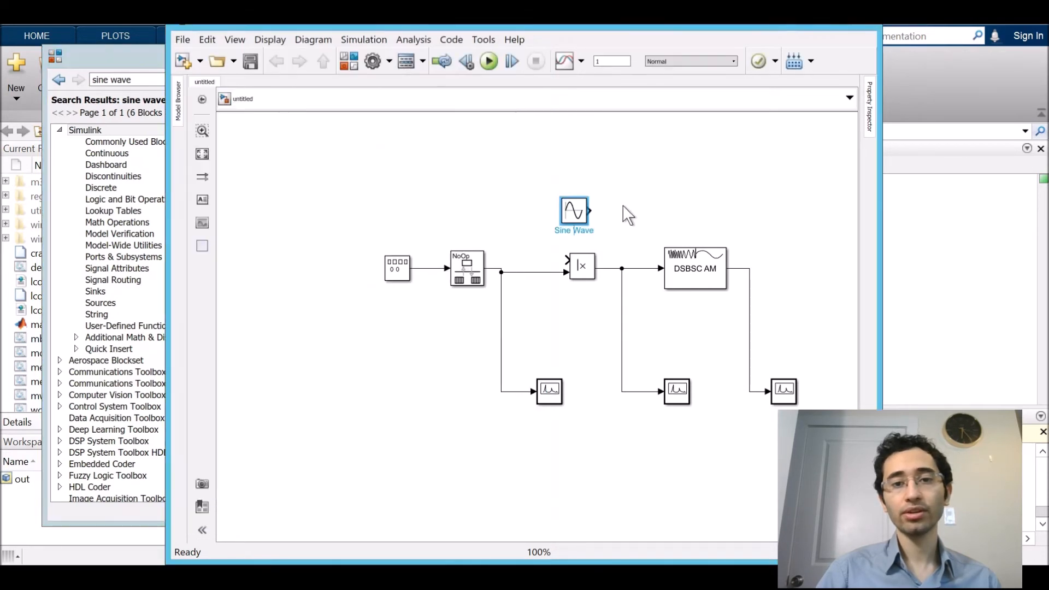
drag(573, 214, 397, 220)
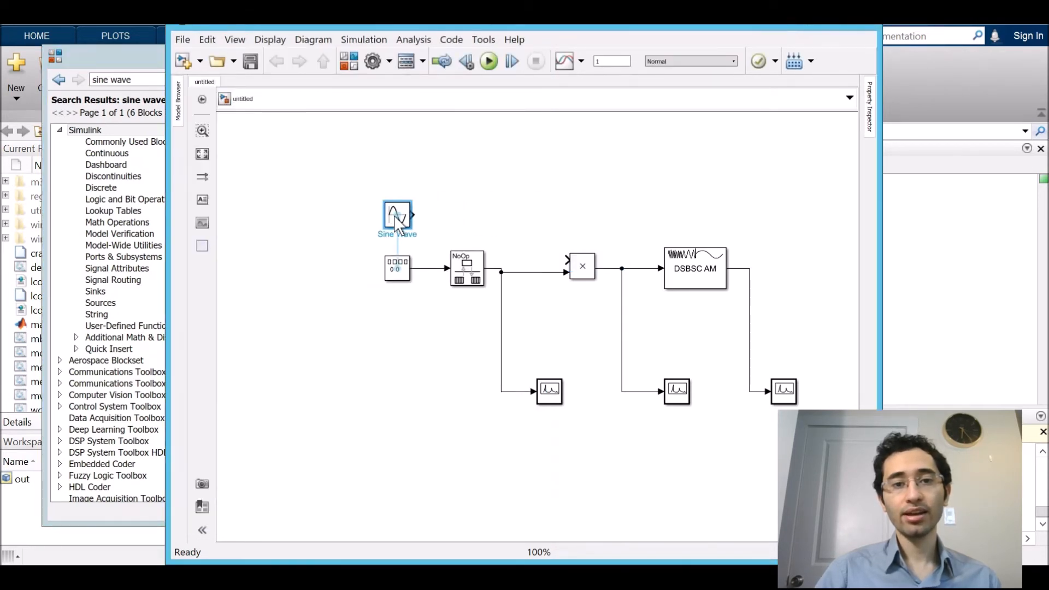
right_click(461, 270)
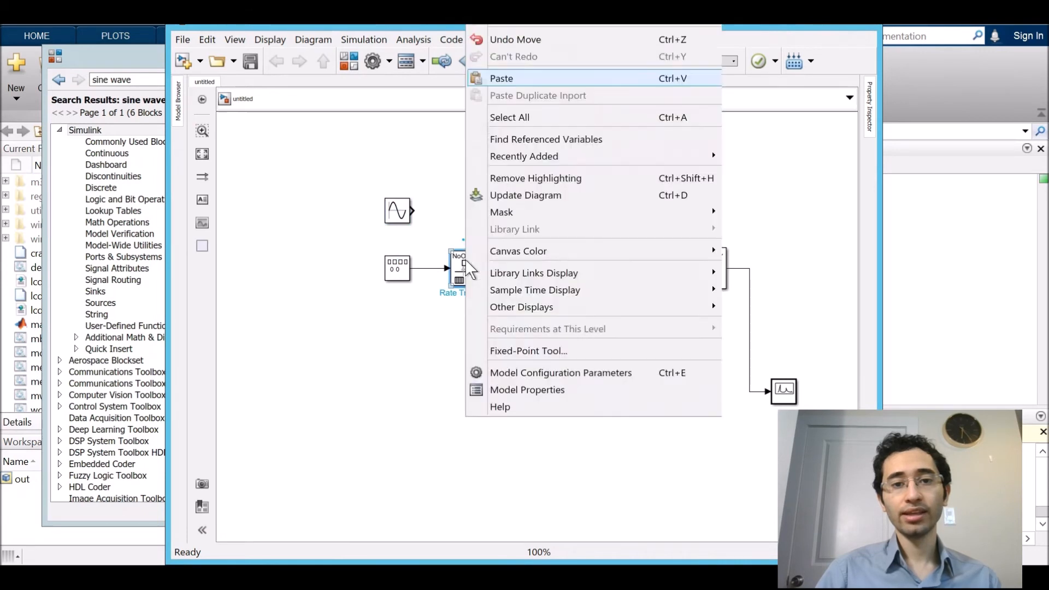
click(479, 204)
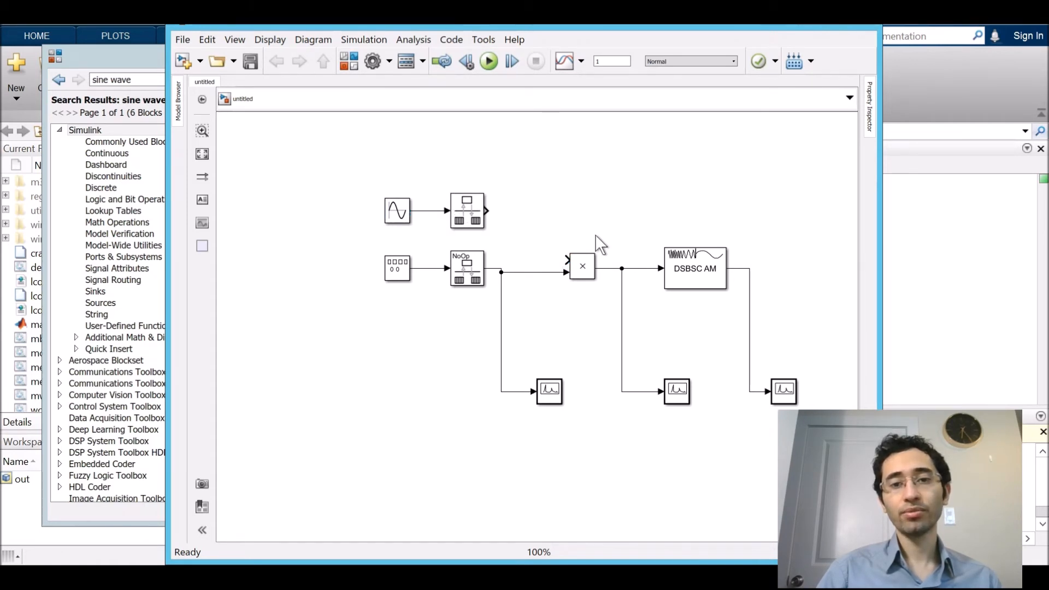
drag(486, 209, 569, 262)
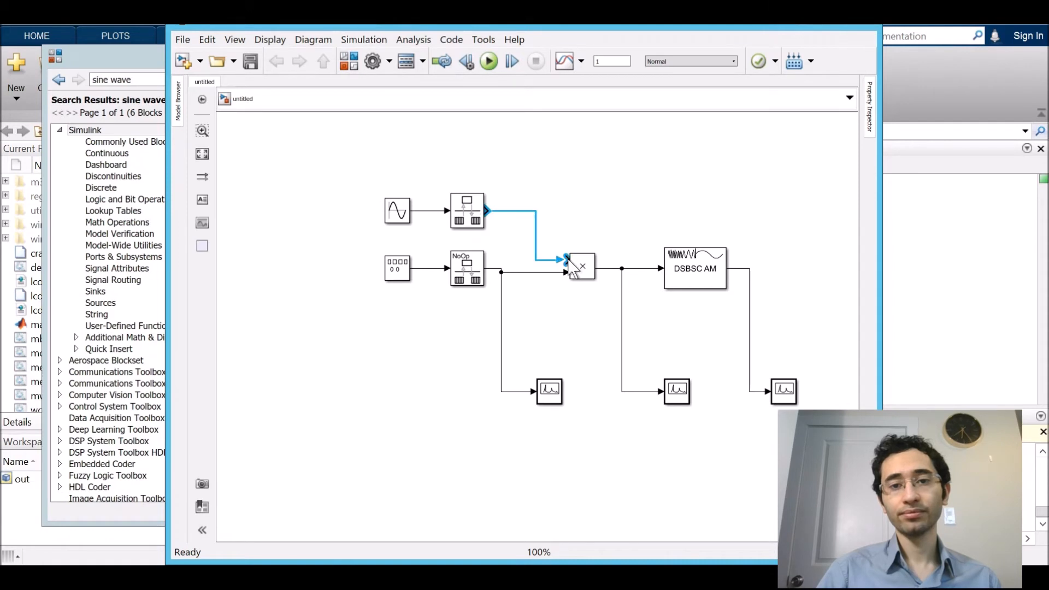
Step: Set the Sine Wave frequency to 150*2*pi rad/s and phase to pi/2
double_click(397, 211)
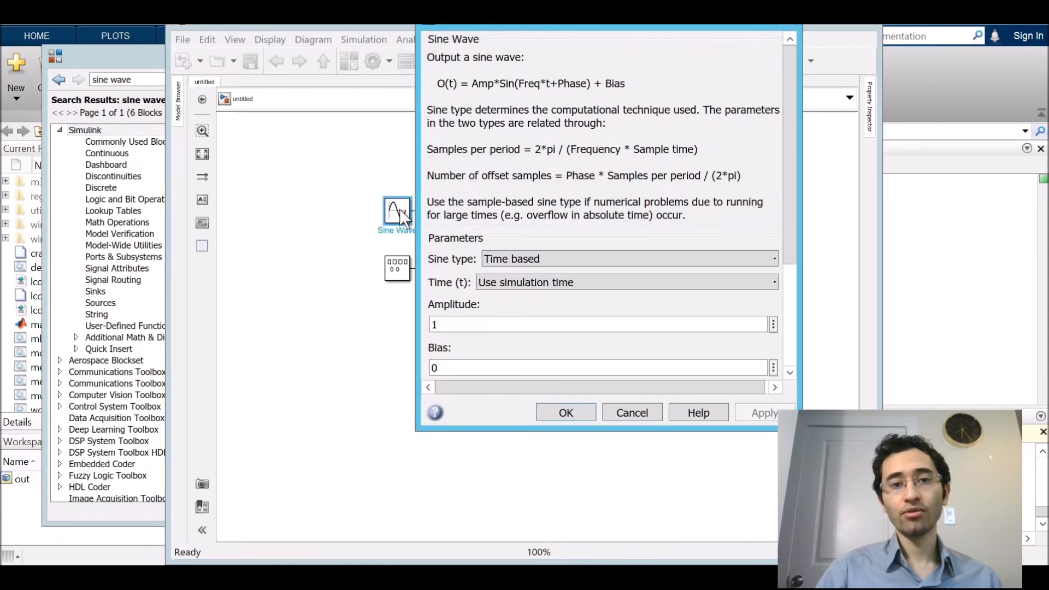
scroll(down, 3)
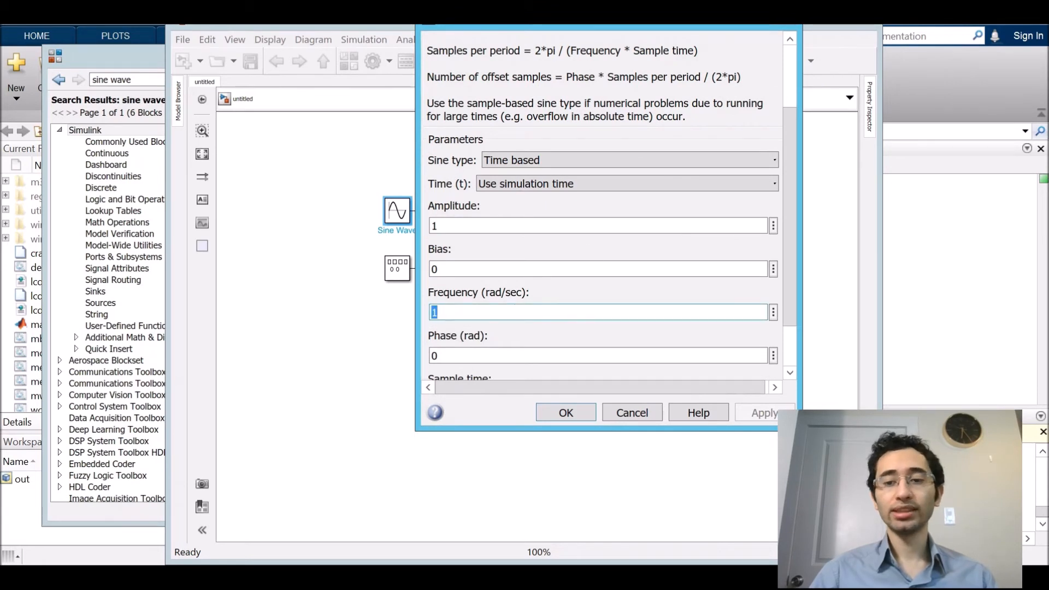
text(150)
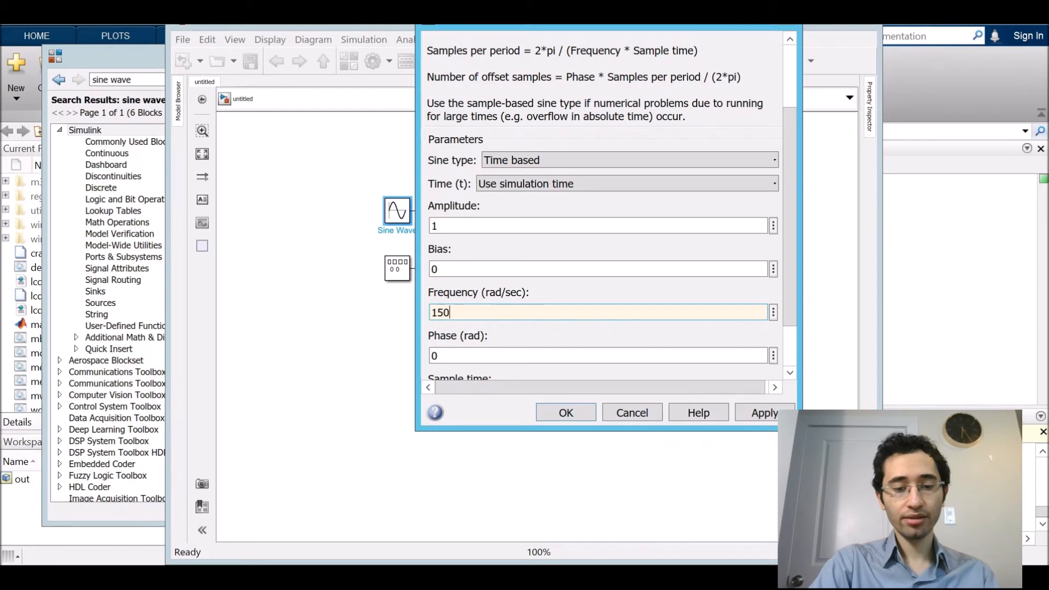
text(*)
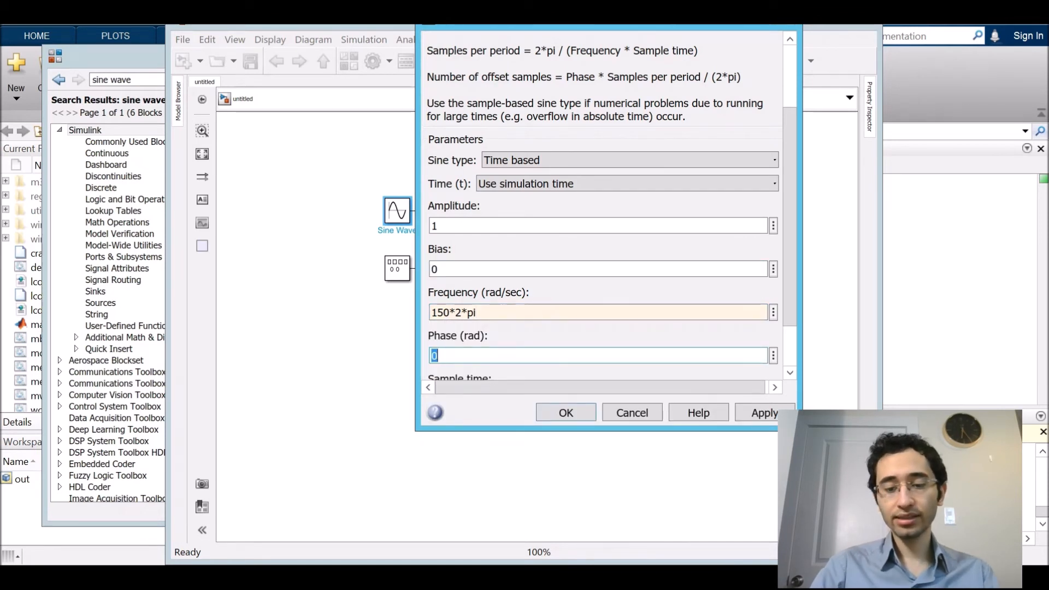
text(pi/2)
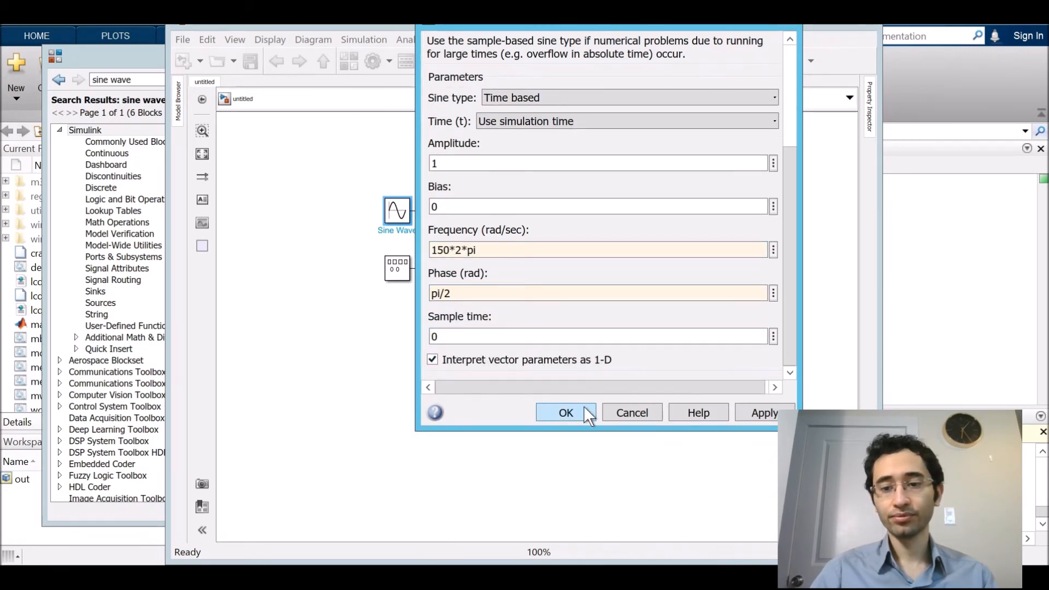
click(566, 413)
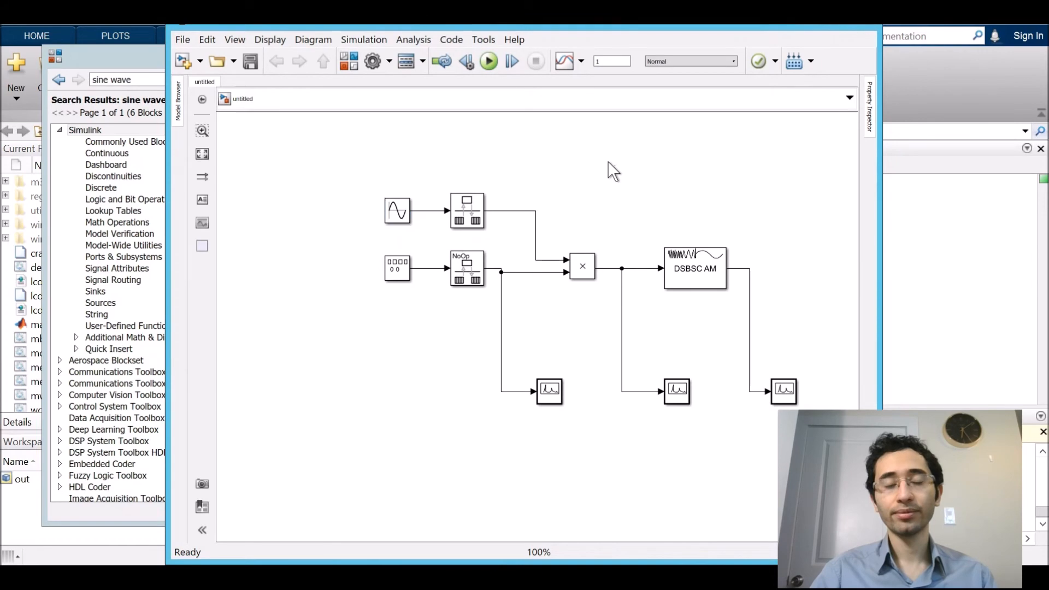
Step: Rerun the product-based model, inspect the Power Spectral Density1 scope, then close it
click(488, 61)
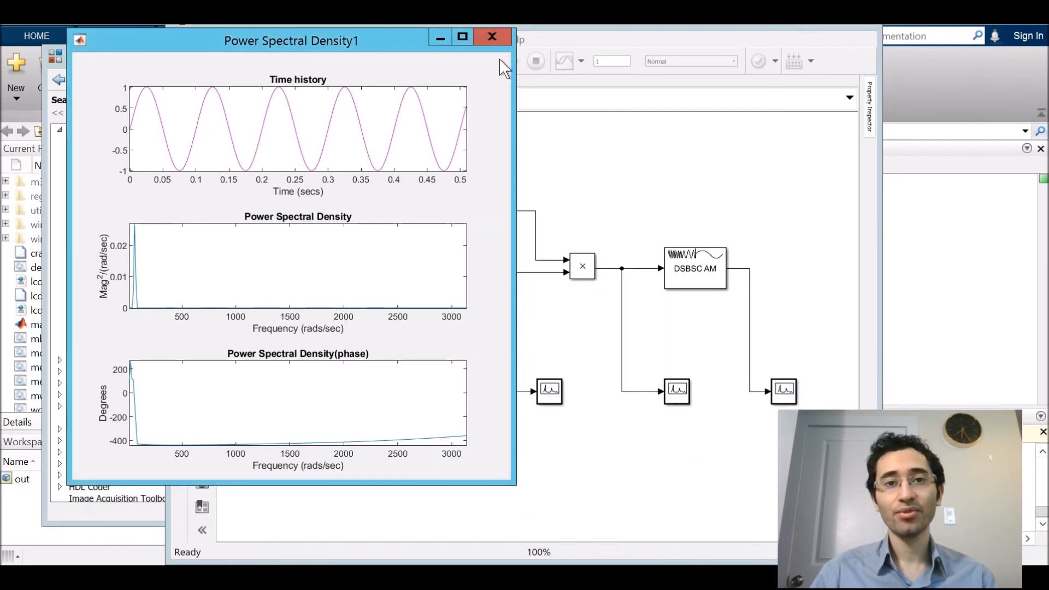
click(491, 37)
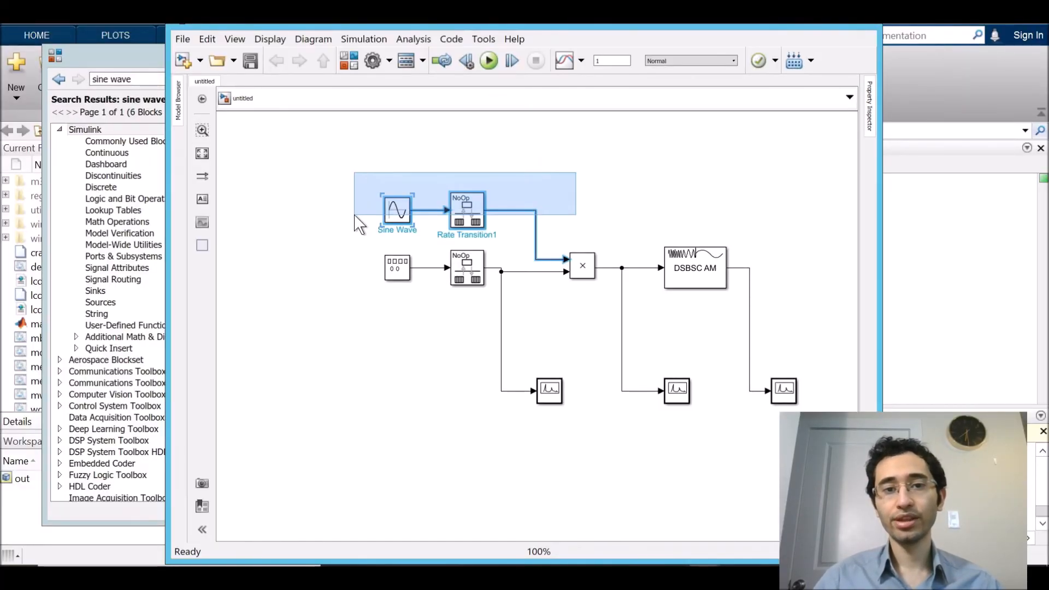
Step: Delete the Product block and the DSBSC AM Modulator Passband block
key(Delete)
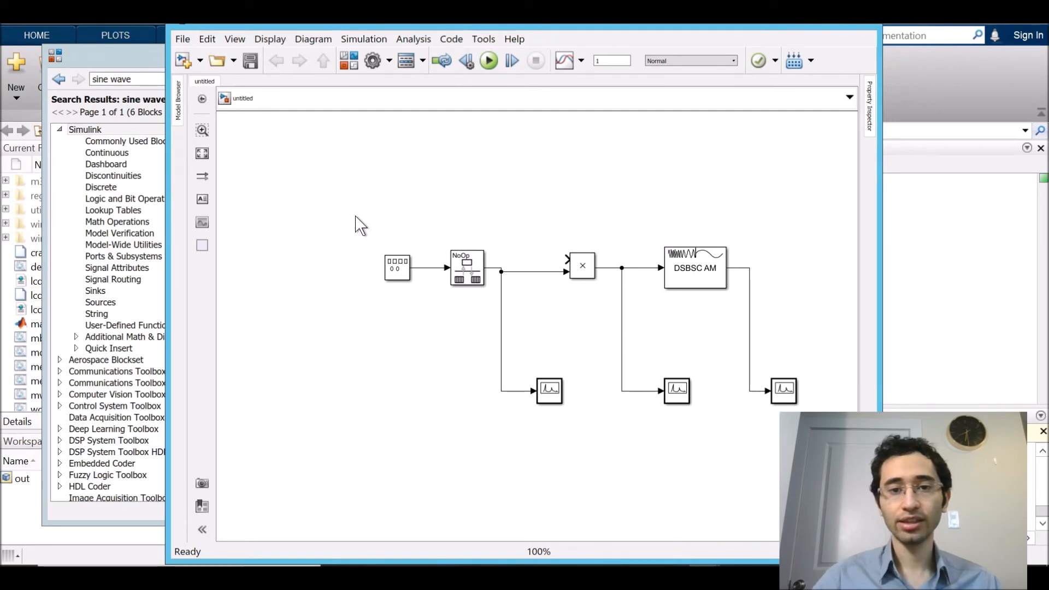
click(582, 266)
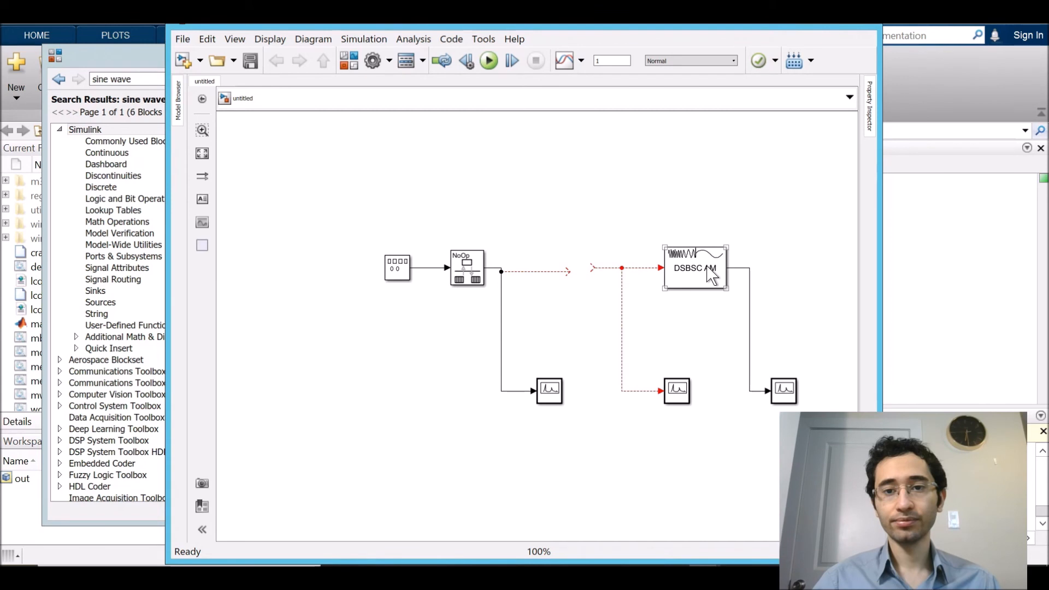
click(695, 268)
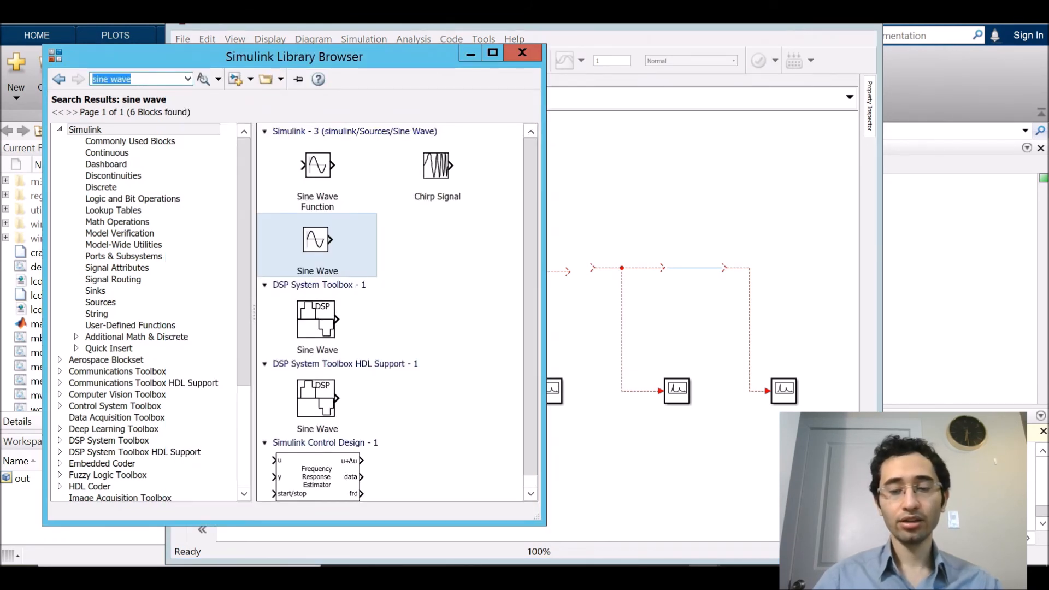
Step: Search 'DSB' and drag the DSB AM Modulator Passband block into the model
text(D)
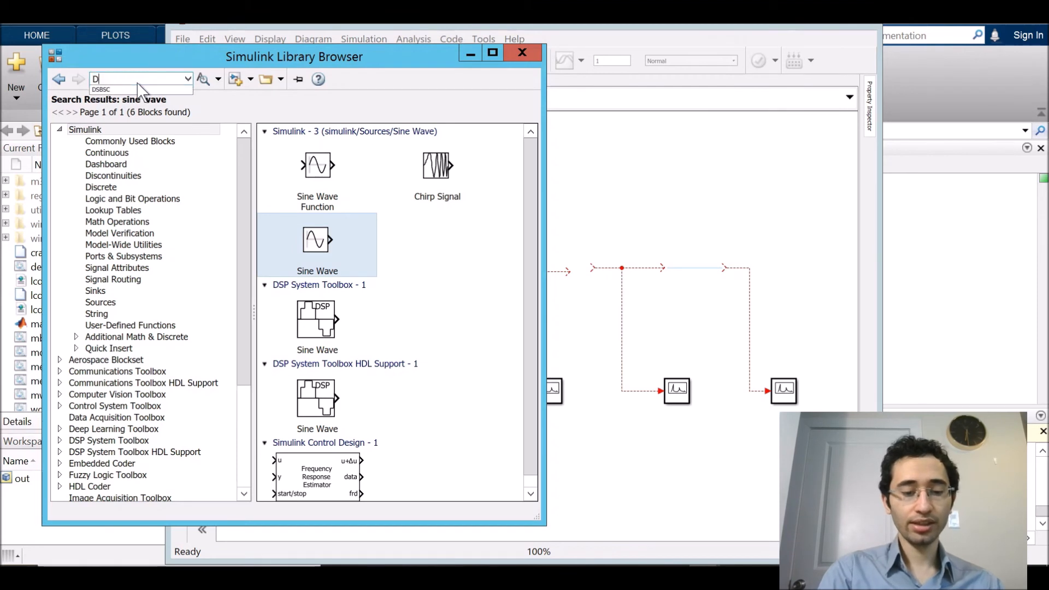
text(SB)
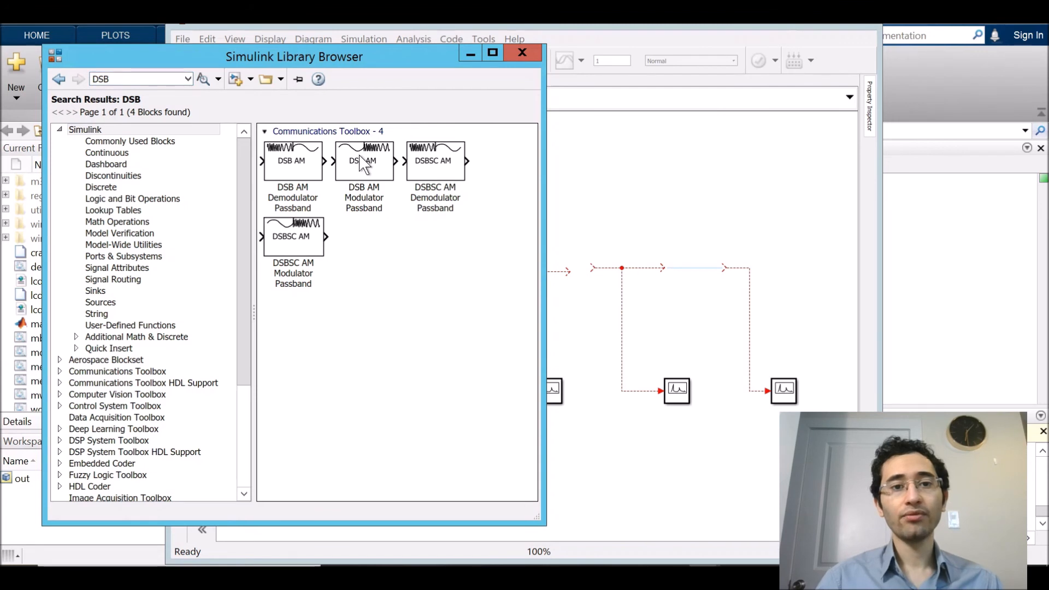
click(363, 161)
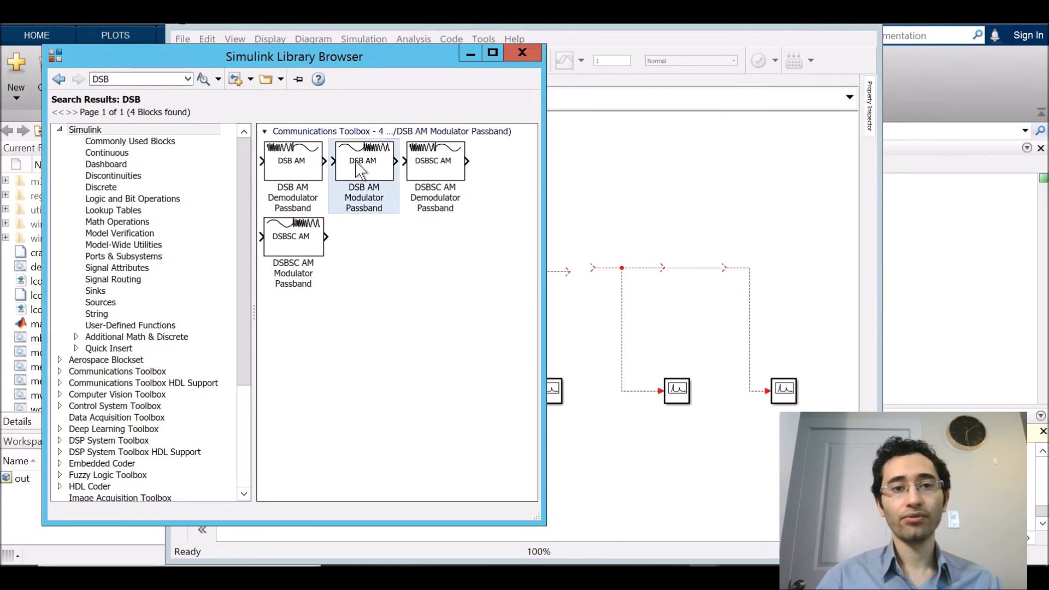
drag(363, 160, 584, 206)
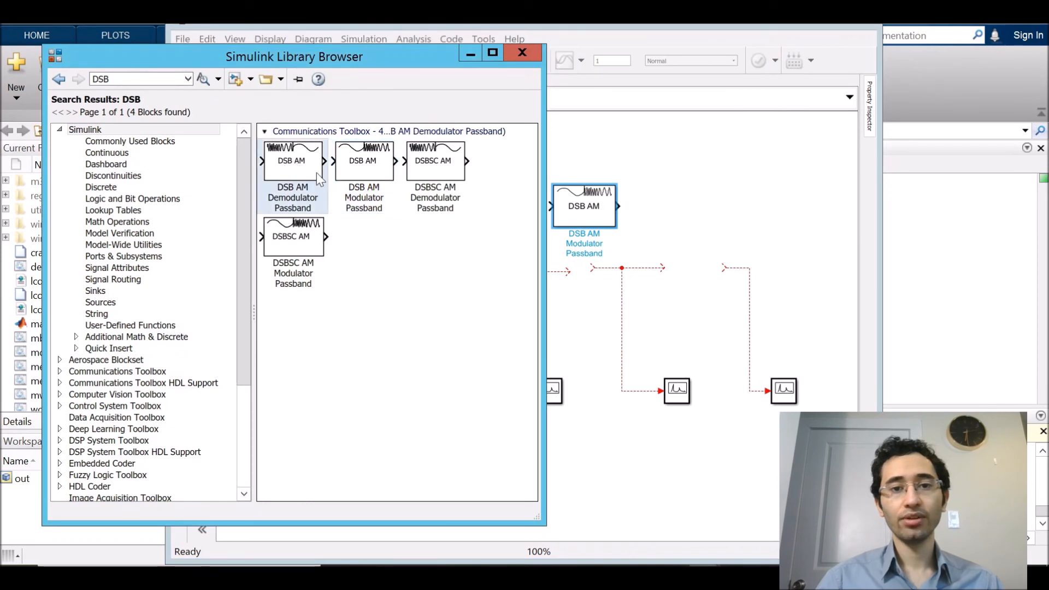
Step: Add the DSB AM Demodulator Passband and position both blocks along the signal path
click(522, 53)
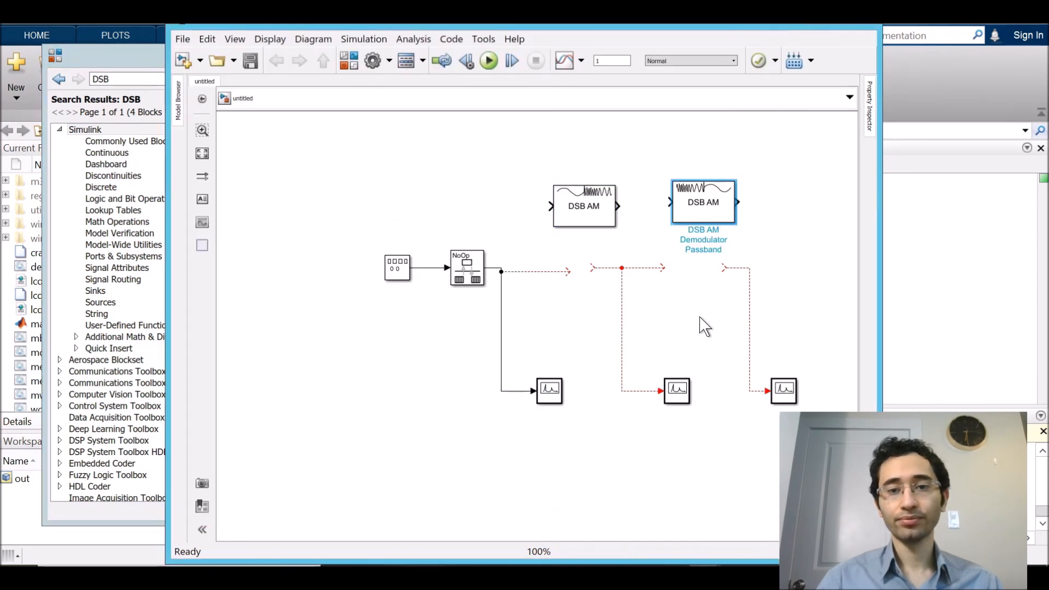
drag(583, 205, 580, 256)
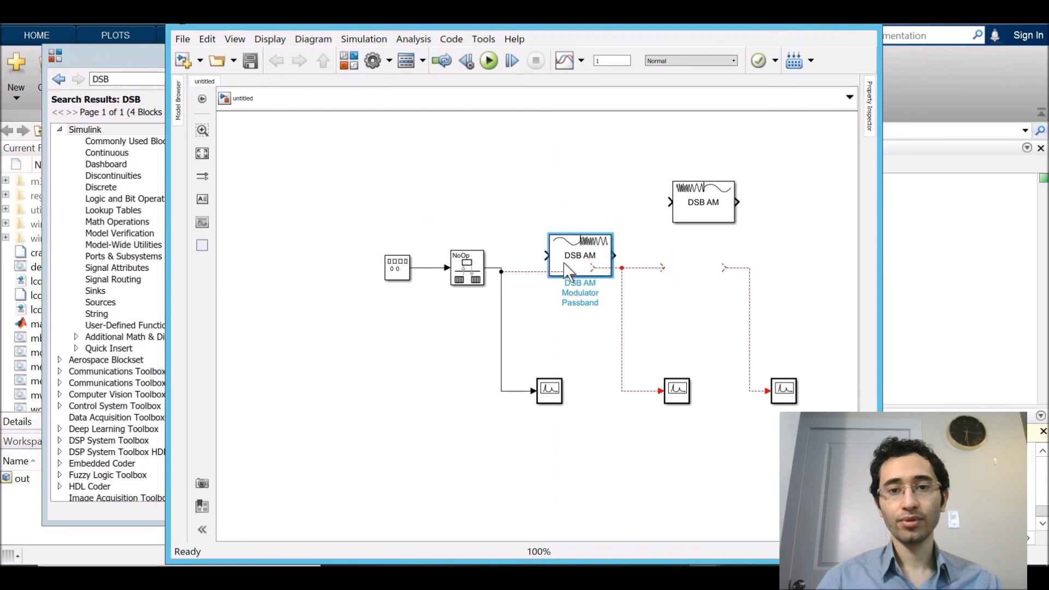
drag(581, 256, 576, 214)
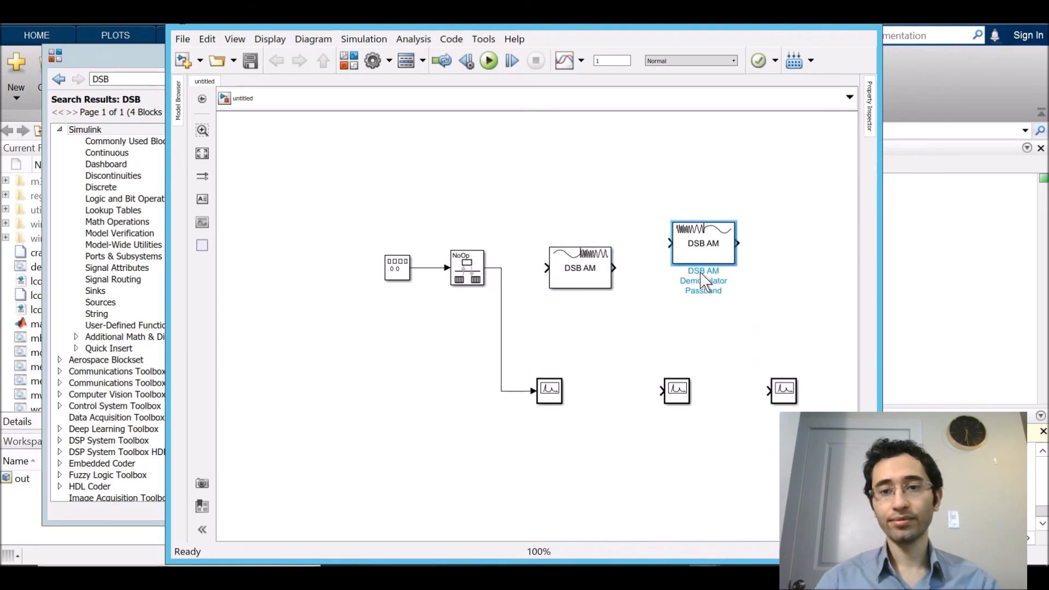
drag(703, 243, 708, 268)
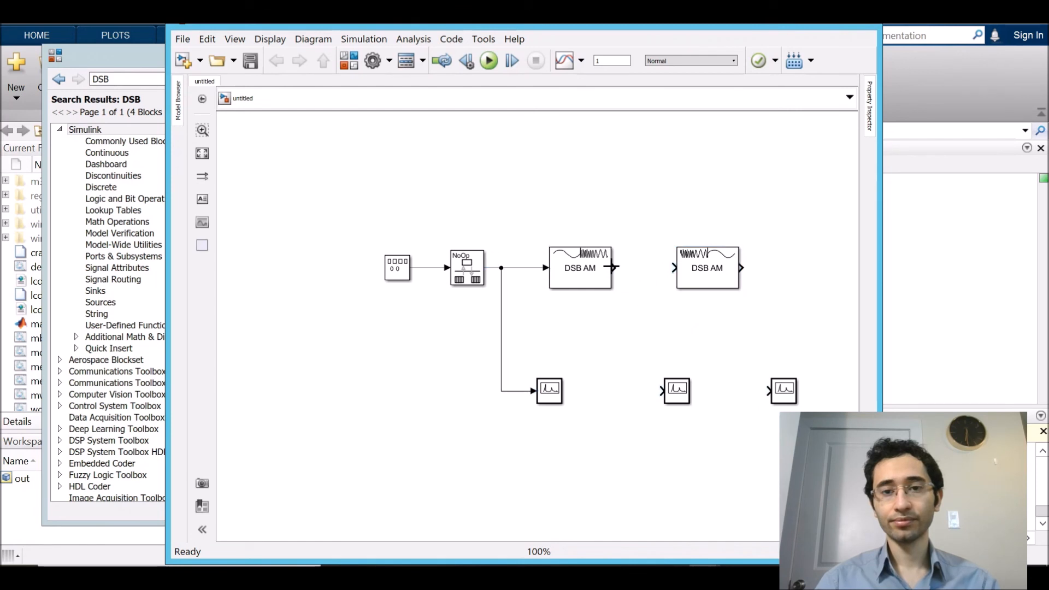
Step: Wire the modulator to demodulator and scope; set its offset 1.5 and carrier 150 Hz
click(707, 268)
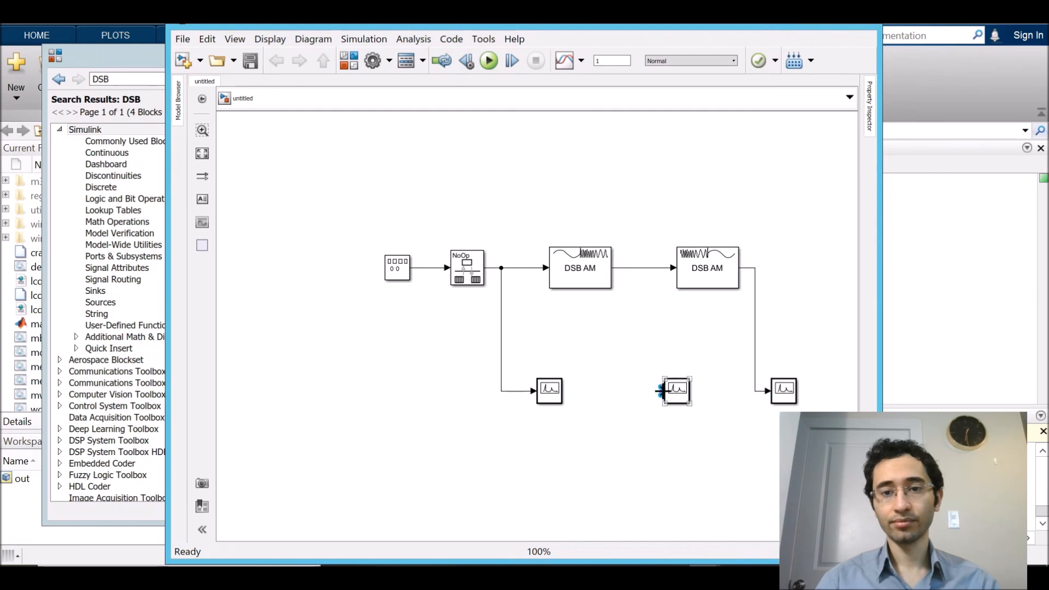
click(581, 269)
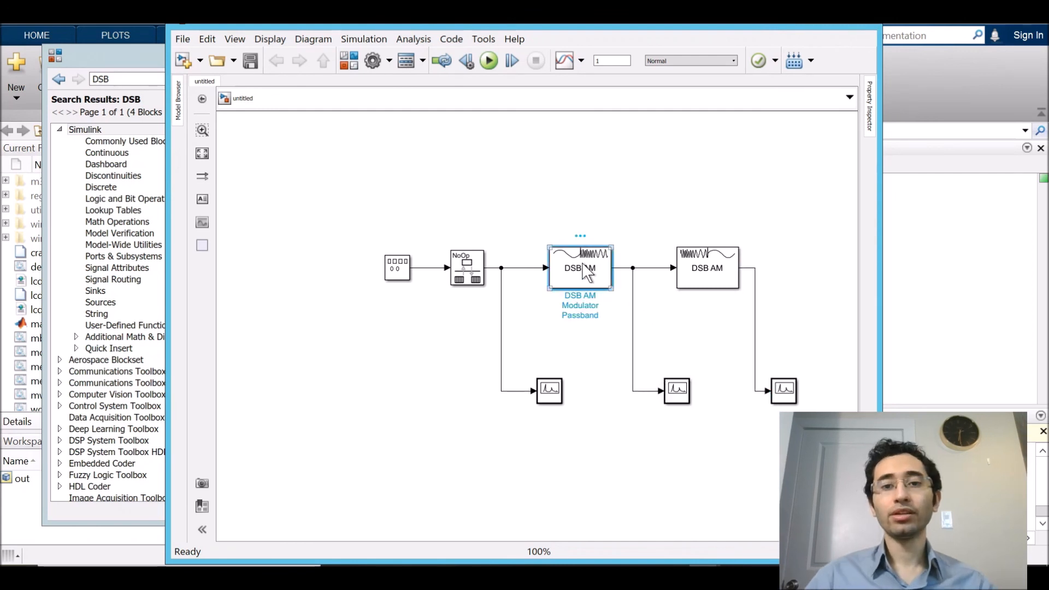
double_click(580, 268)
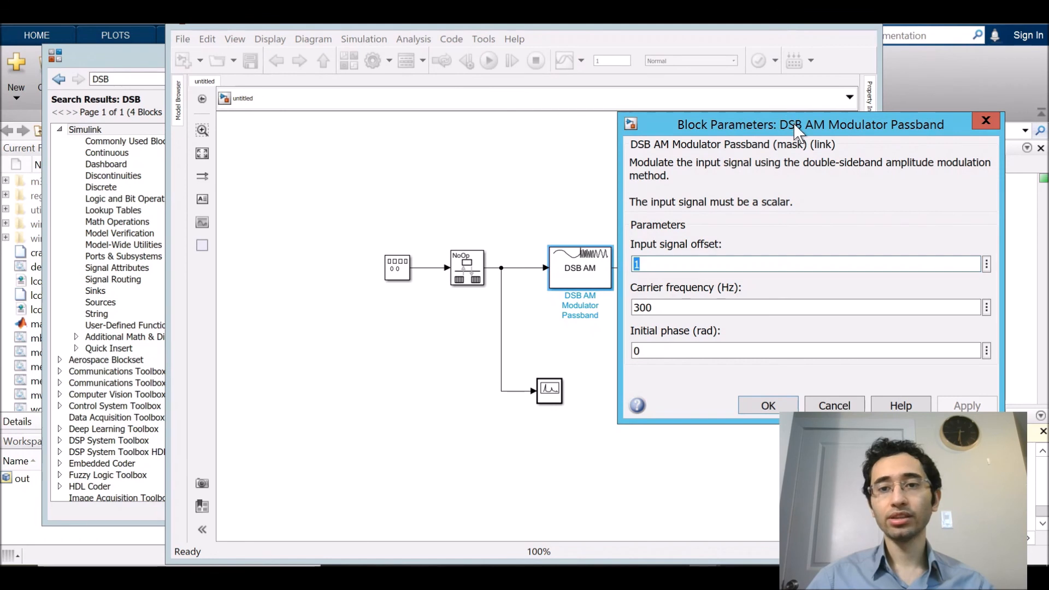
drag(810, 125, 649, 112)
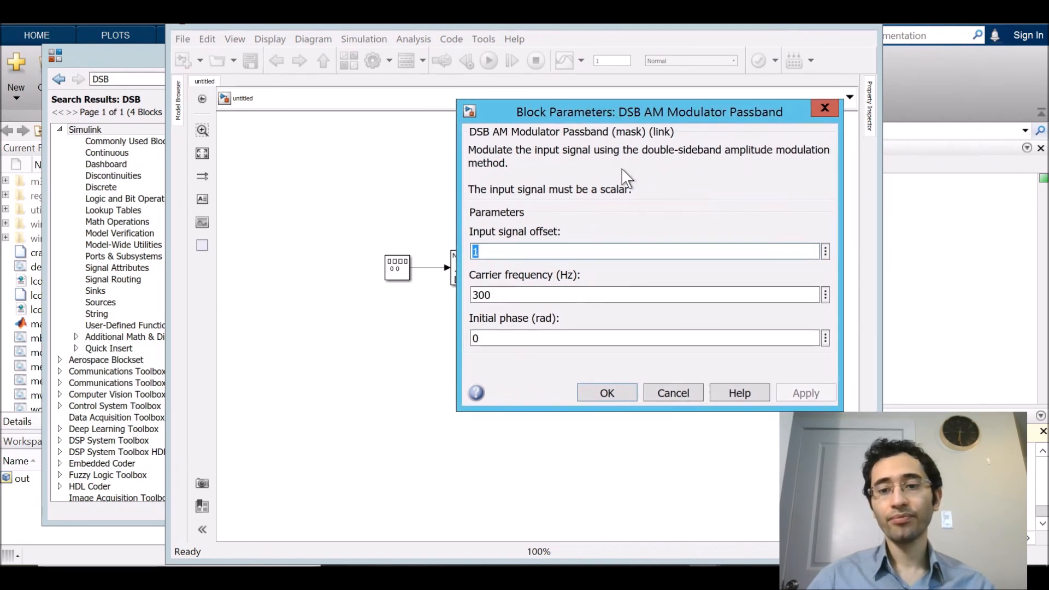
text(.5)
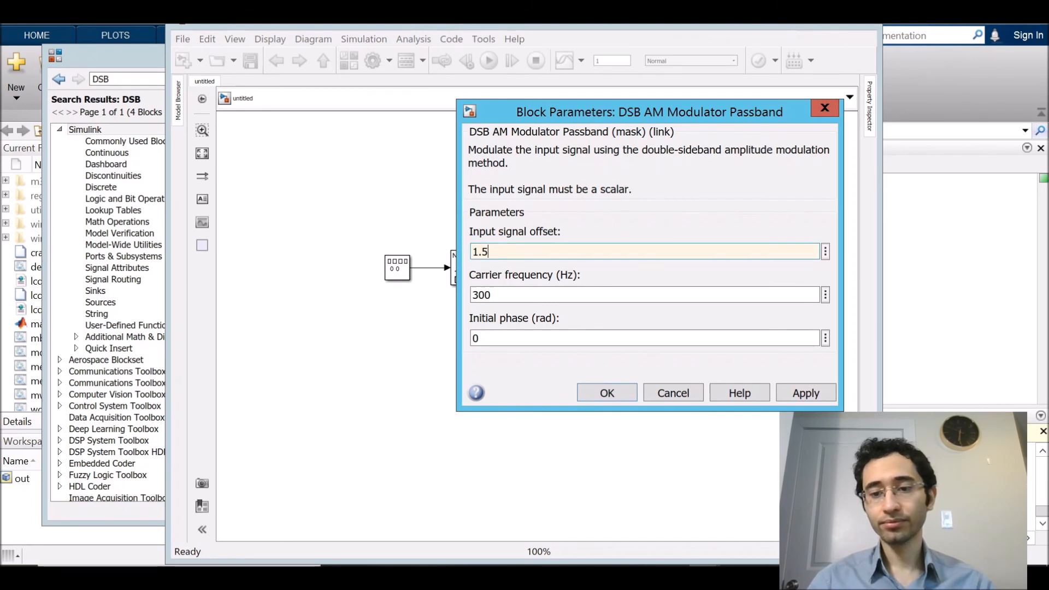
triple_click(481, 294)
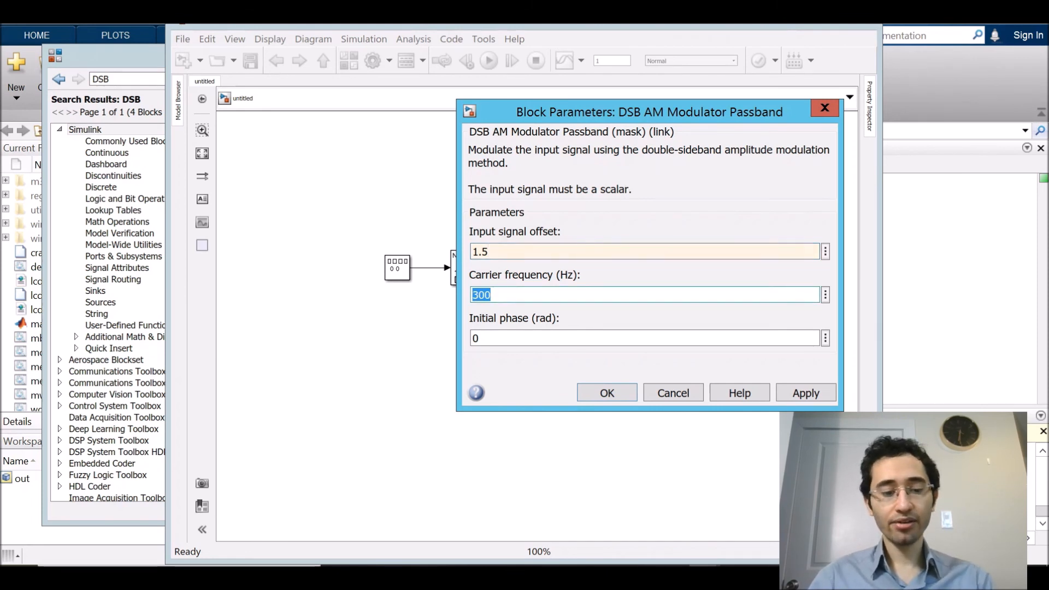
text(150)
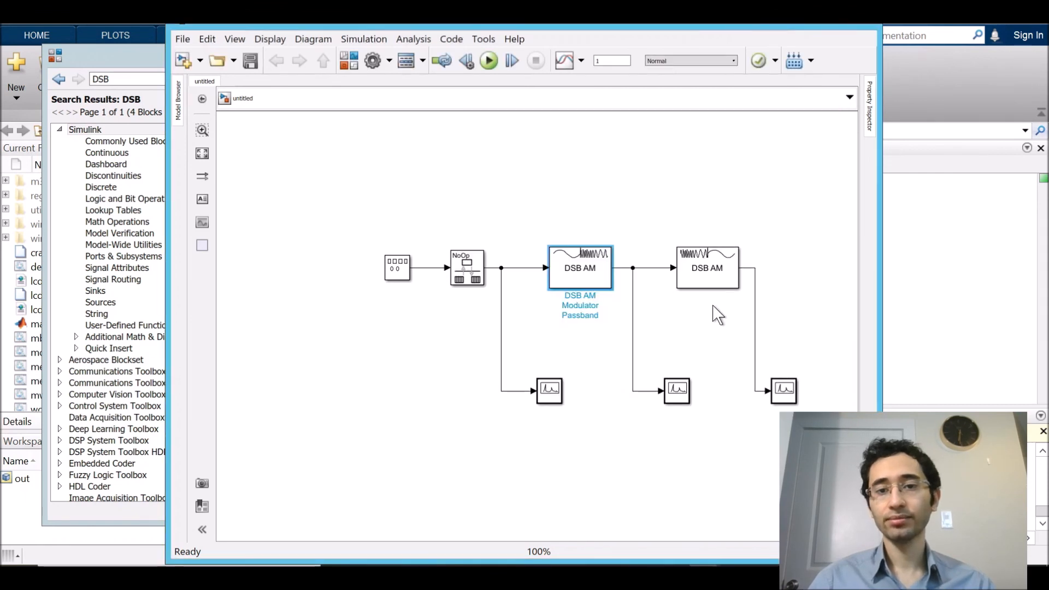
Step: Set the demodulator's input offset to 1.5, carrier to 150 Hz, and adjust its cutoff frequency
double_click(707, 268)
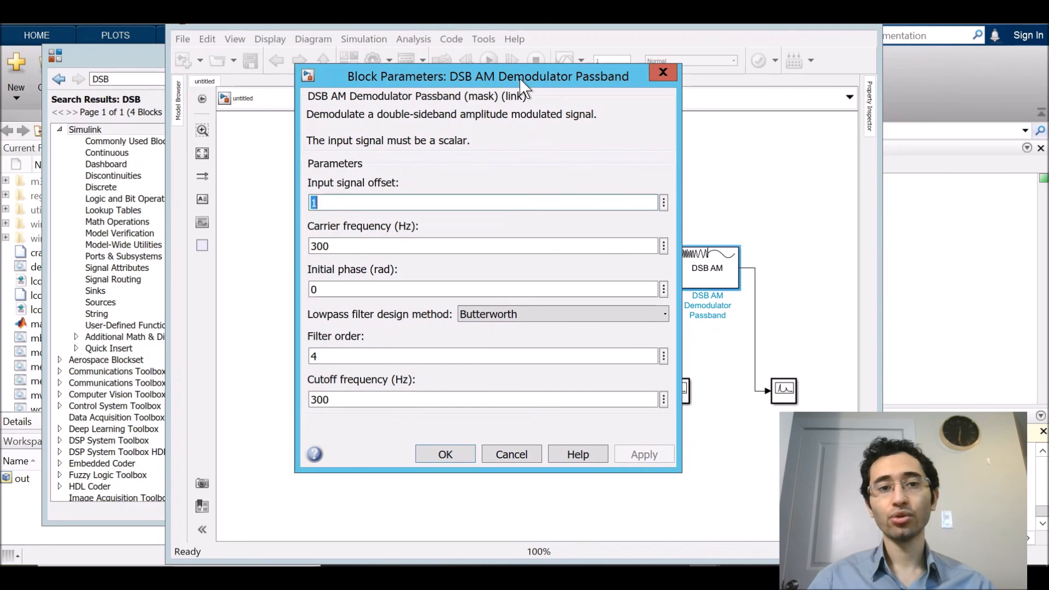
mouse_move(526, 111)
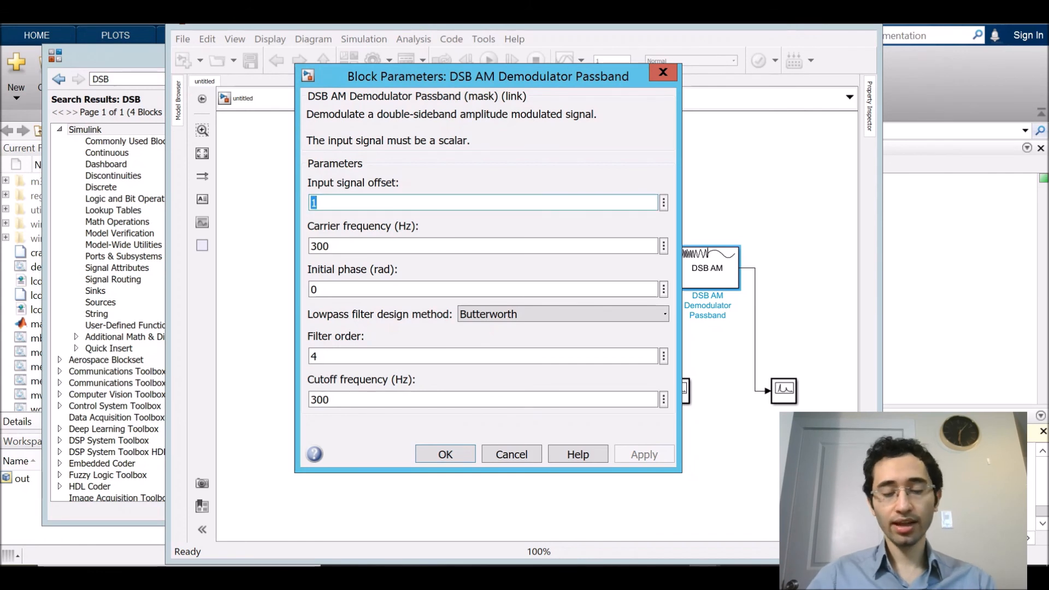
text(1.5)
click(482, 245)
text(150)
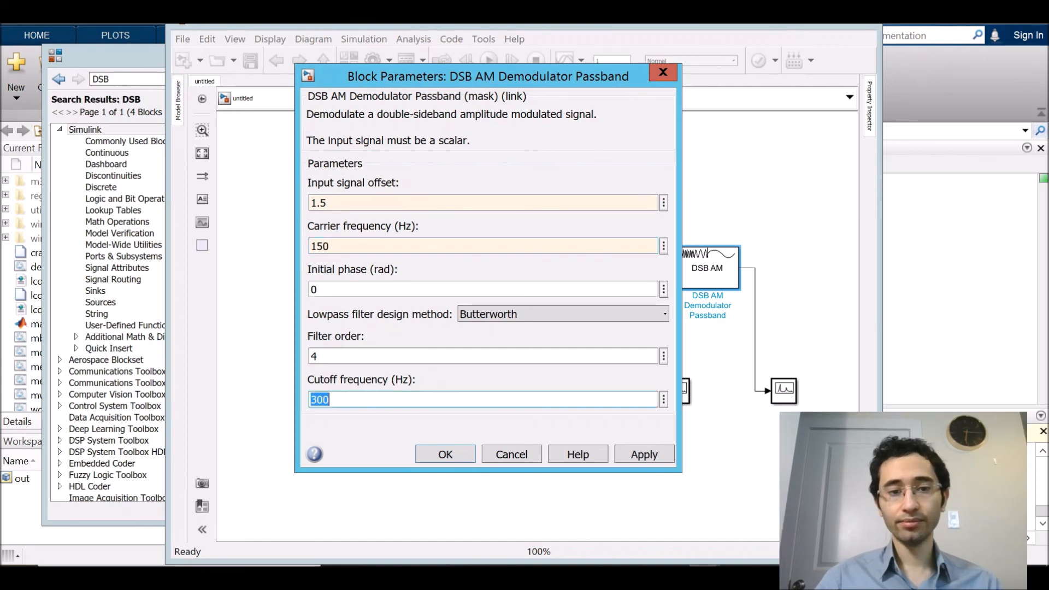
text(1)
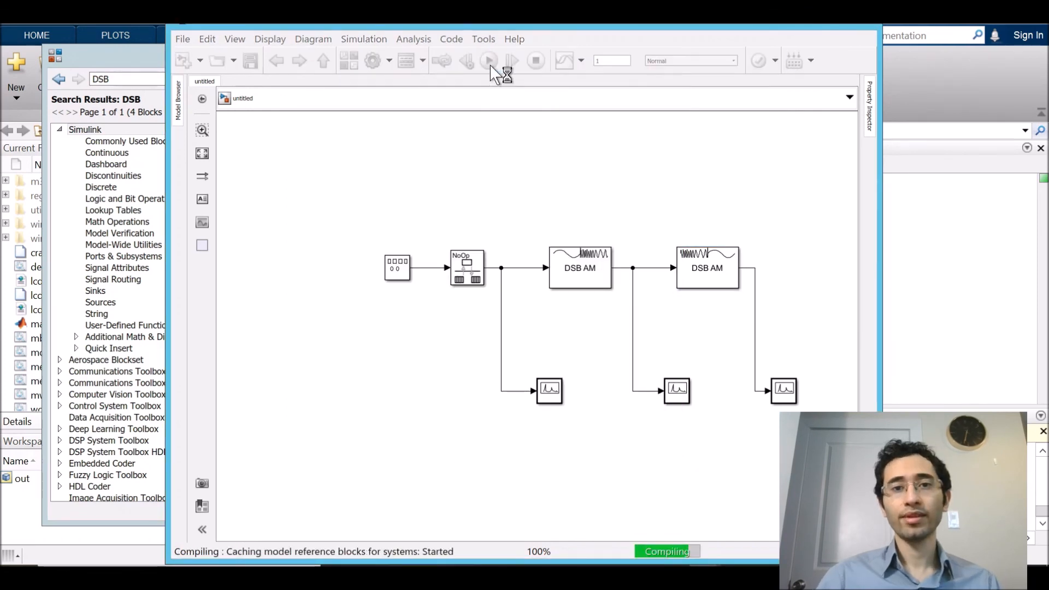
Step: Run the DSB AM simulation, review the input, modulated and demodulated spectrum plots, then close all three
click(488, 61)
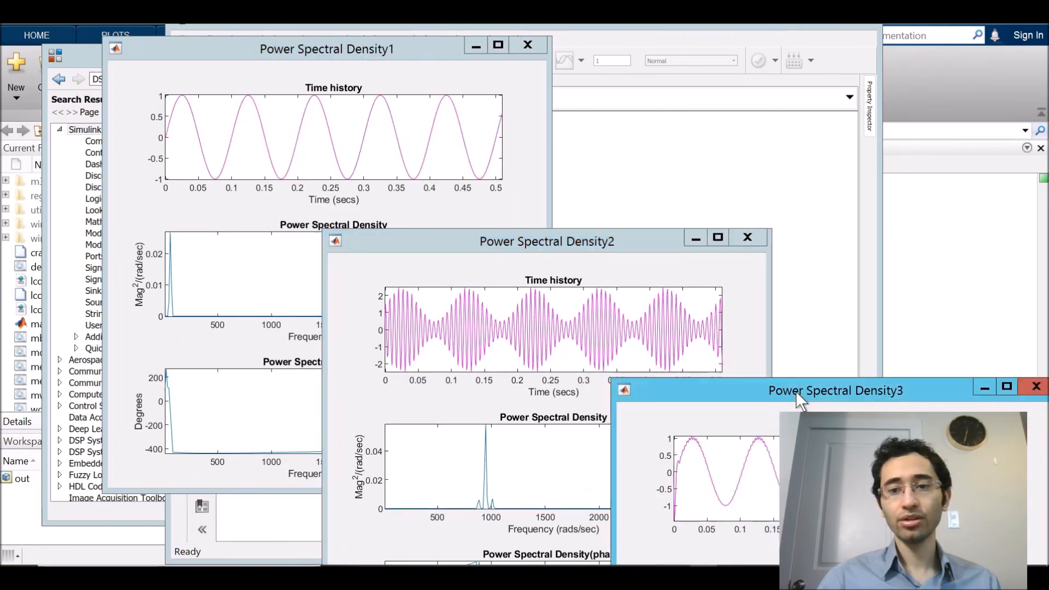
click(329, 49)
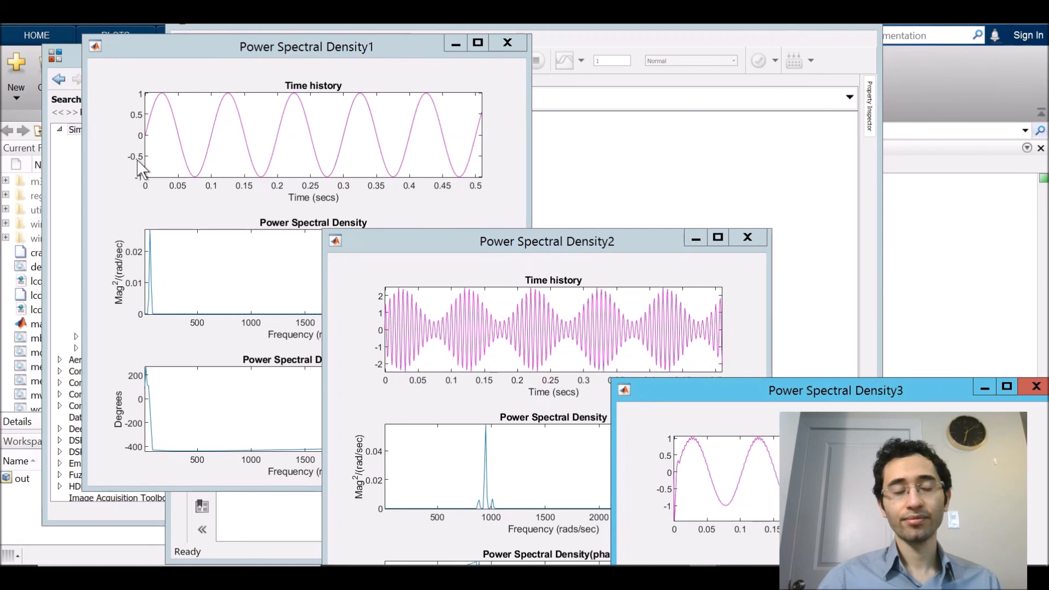
mouse_move(210, 171)
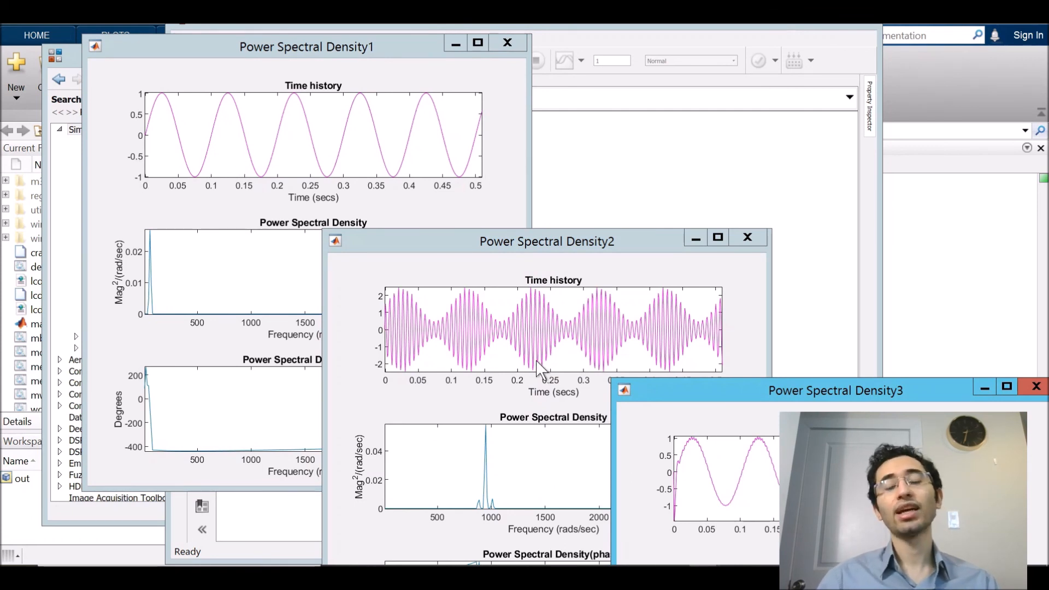
mouse_move(864, 404)
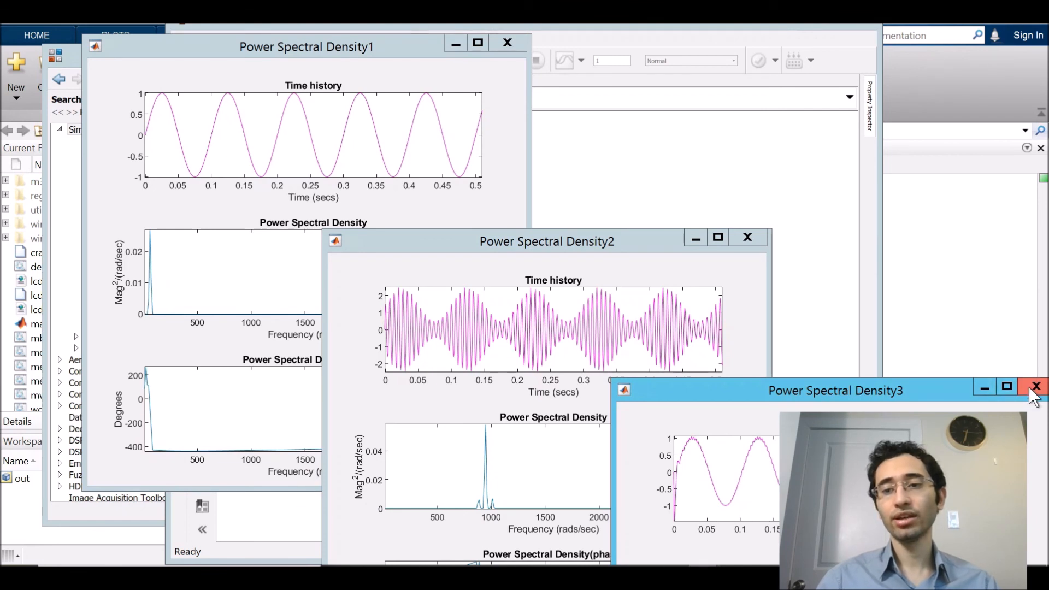
click(1036, 400)
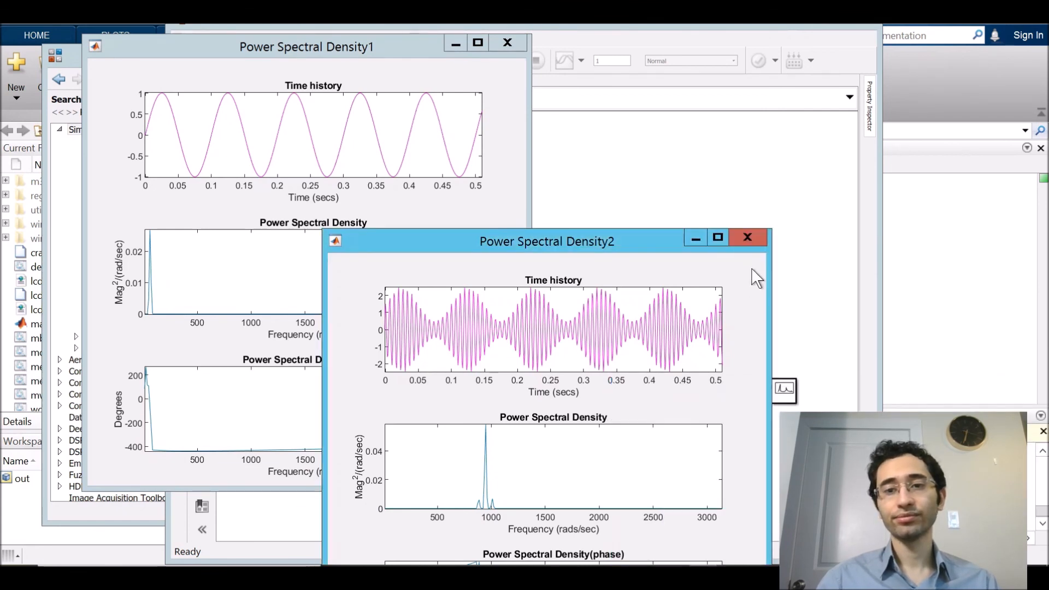
click(747, 237)
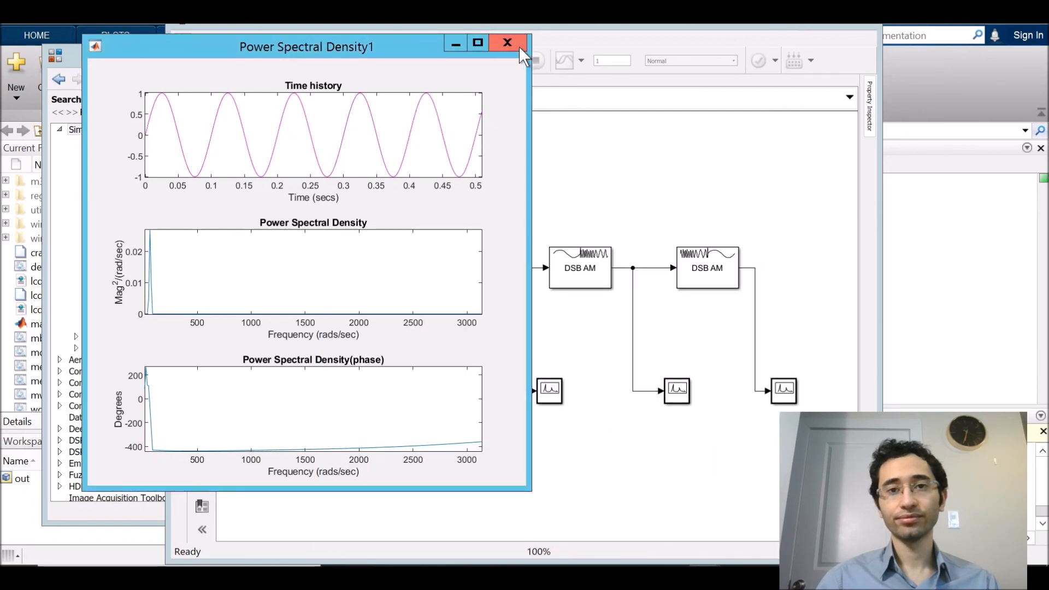
click(505, 43)
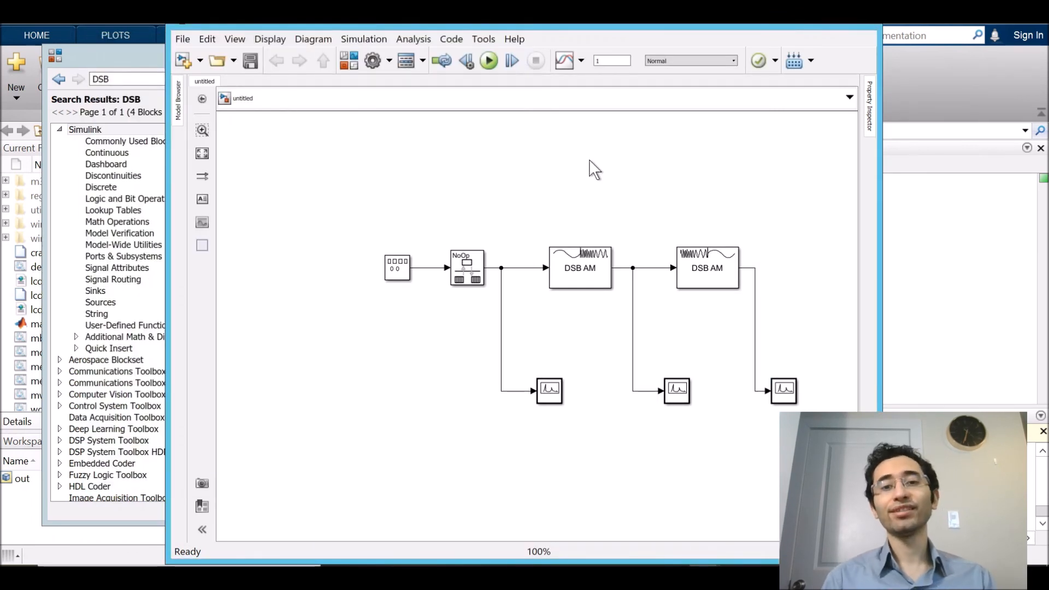